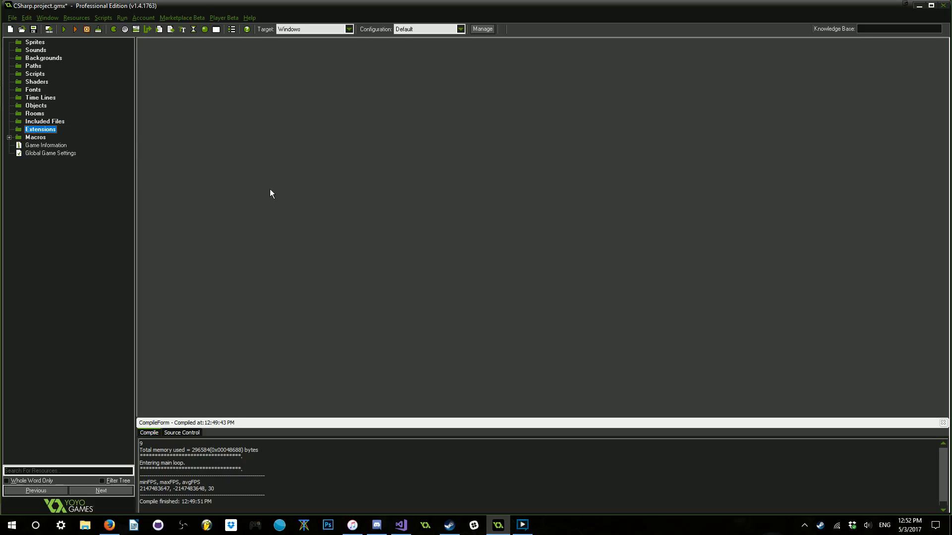
mouse_move(239, 185)
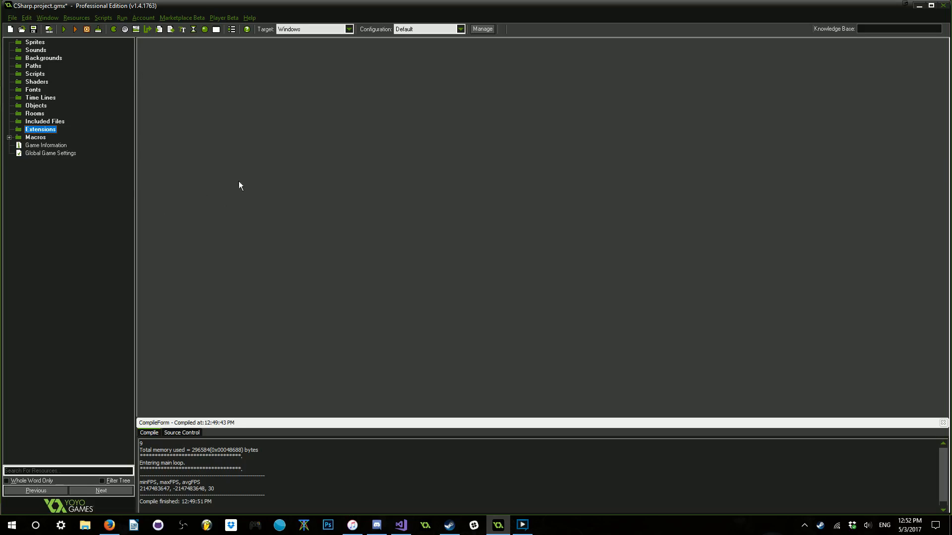
mouse_move(40, 137)
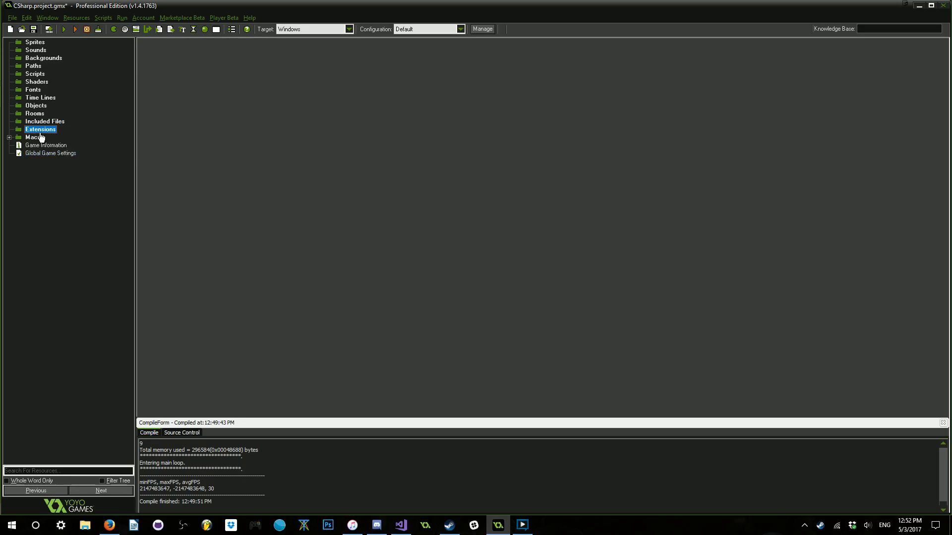
mouse_move(134, 211)
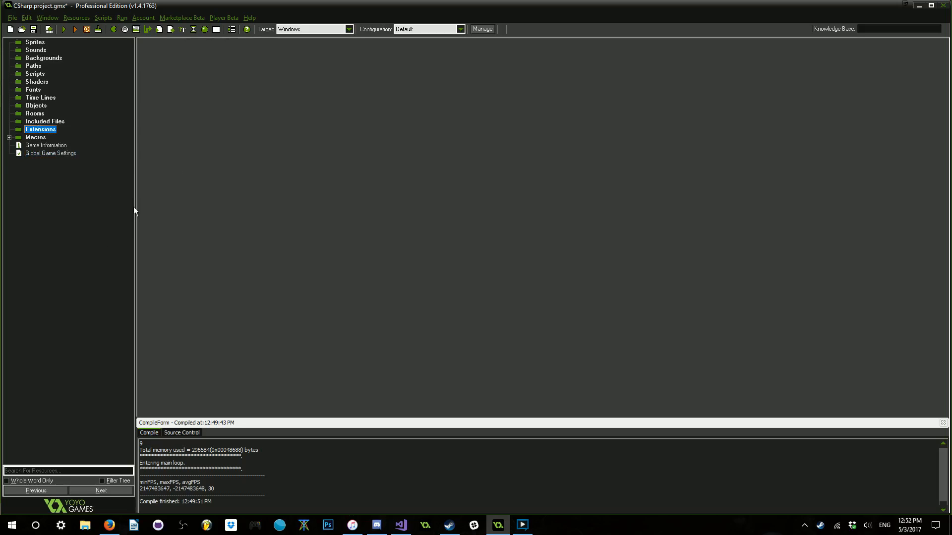
mouse_move(250, 243)
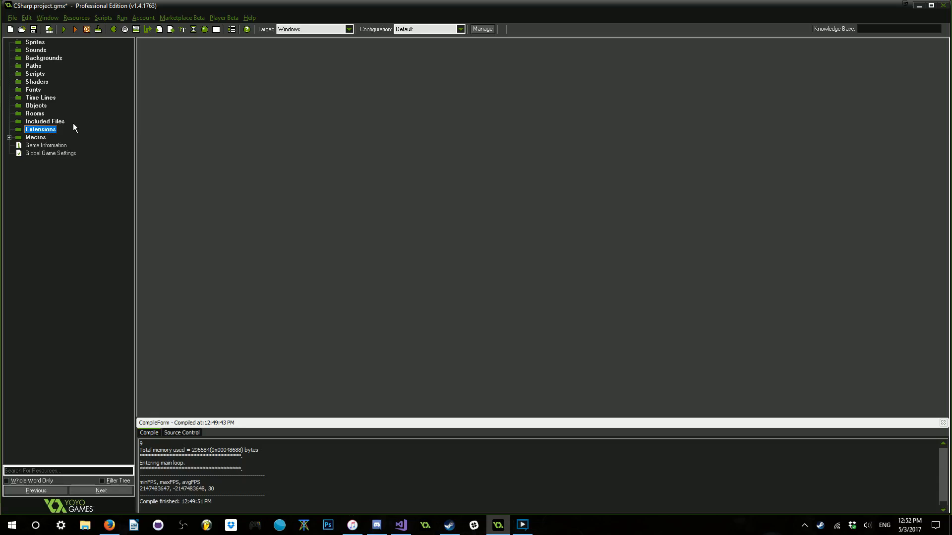
mouse_move(67, 138)
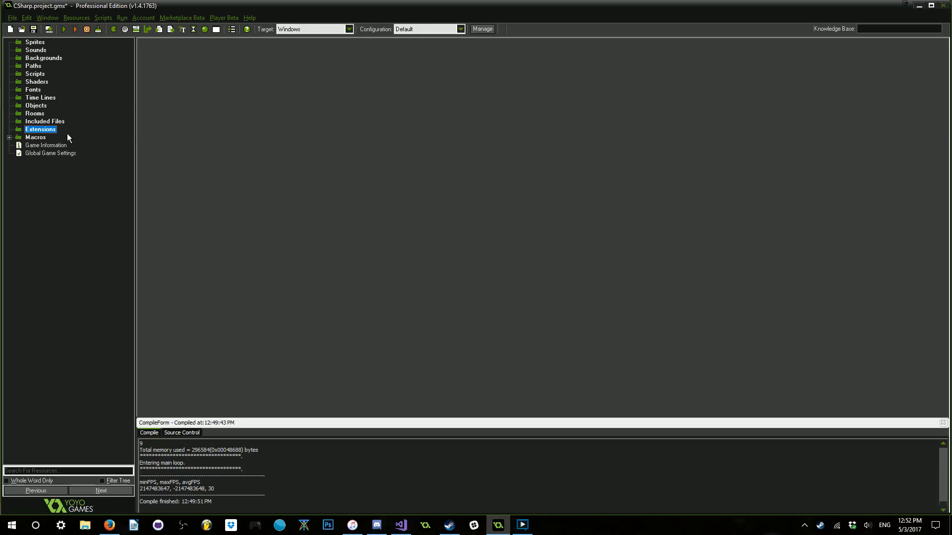
mouse_move(69, 147)
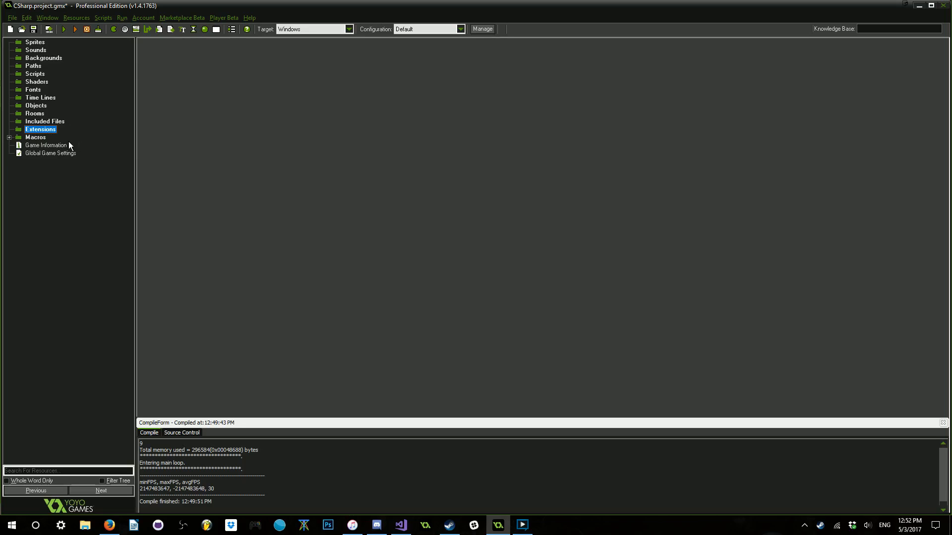
mouse_move(155, 207)
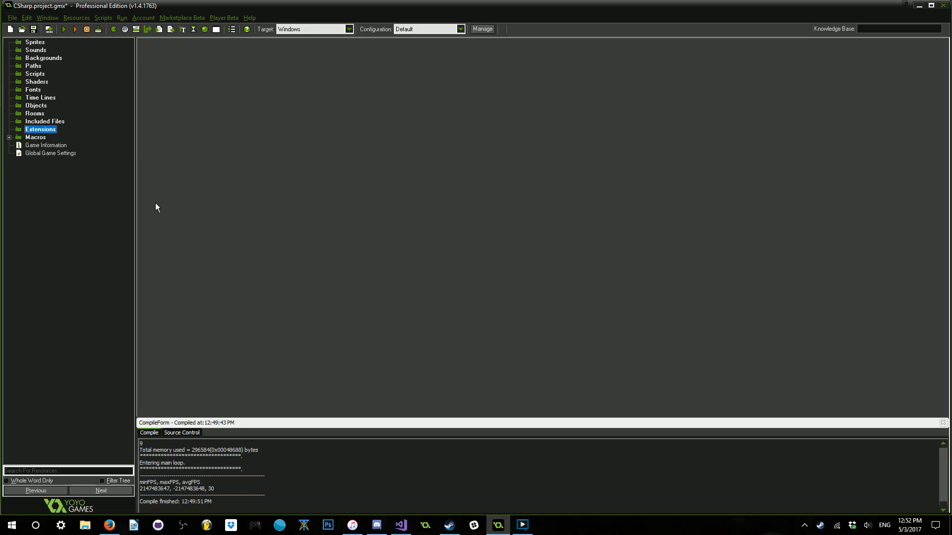
mouse_move(189, 219)
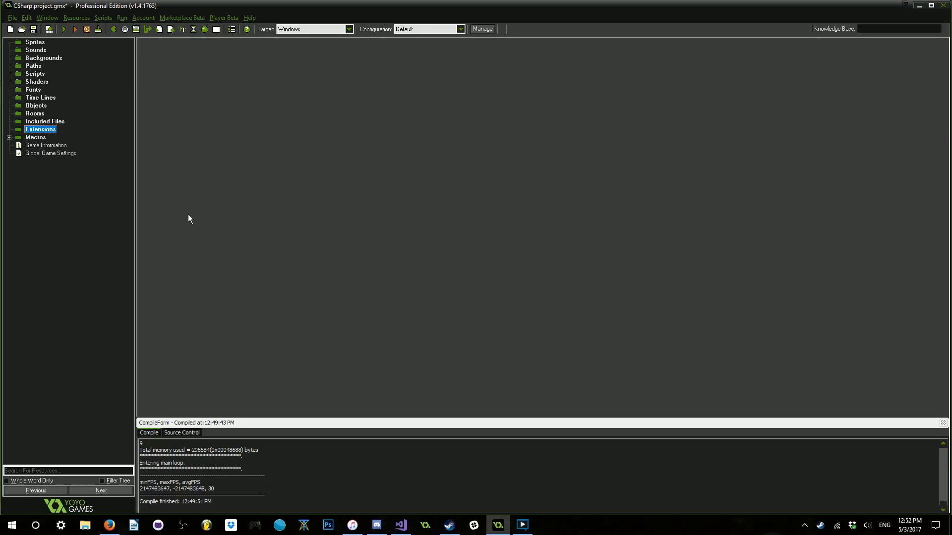
mouse_move(136, 189)
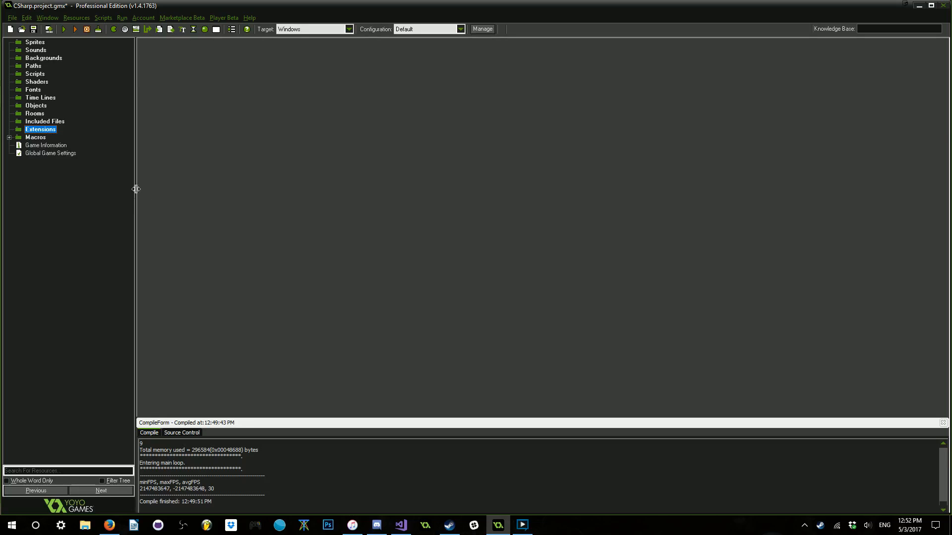
mouse_move(258, 197)
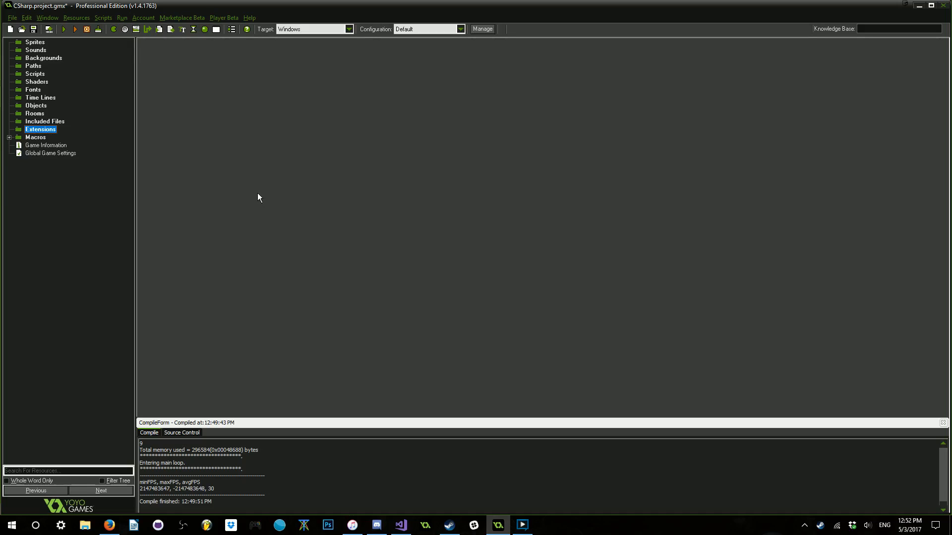
mouse_move(435, 255)
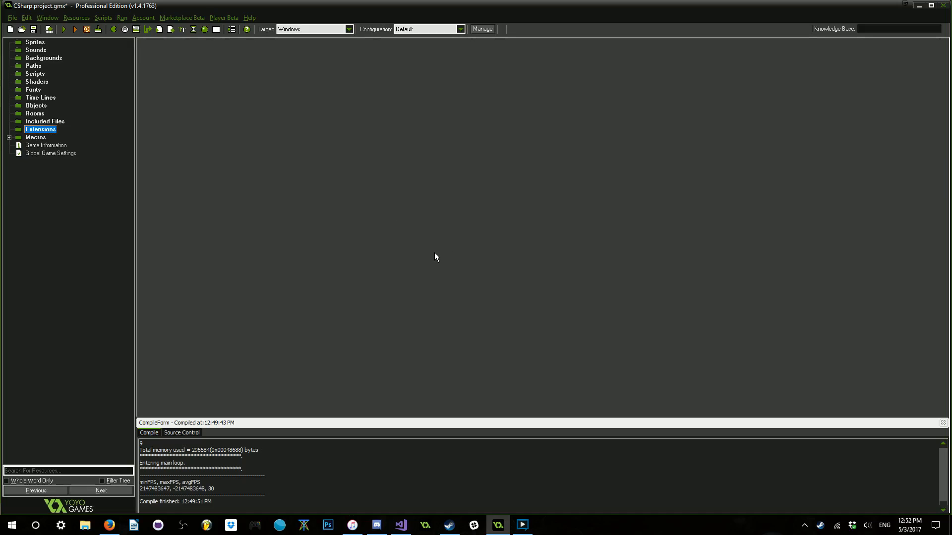
mouse_move(423, 288)
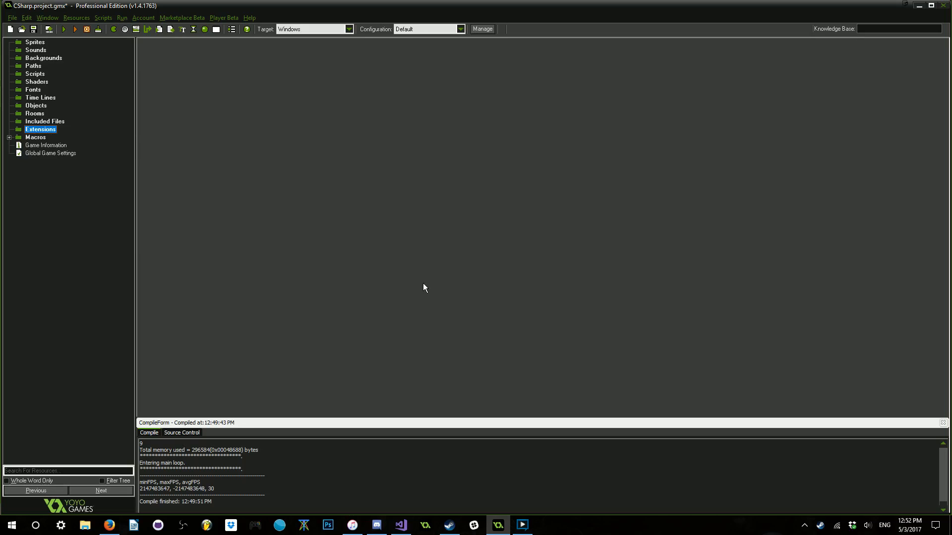
mouse_move(433, 230)
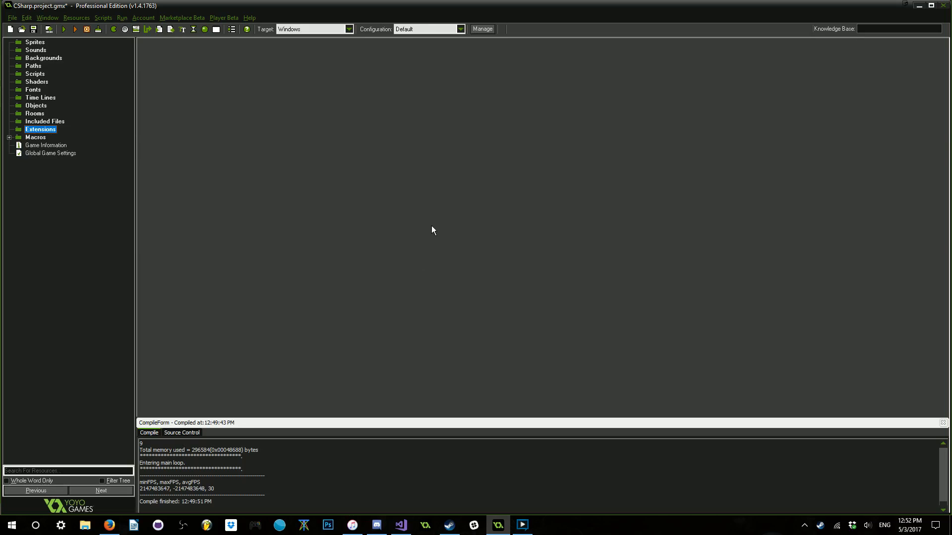
mouse_move(360, 209)
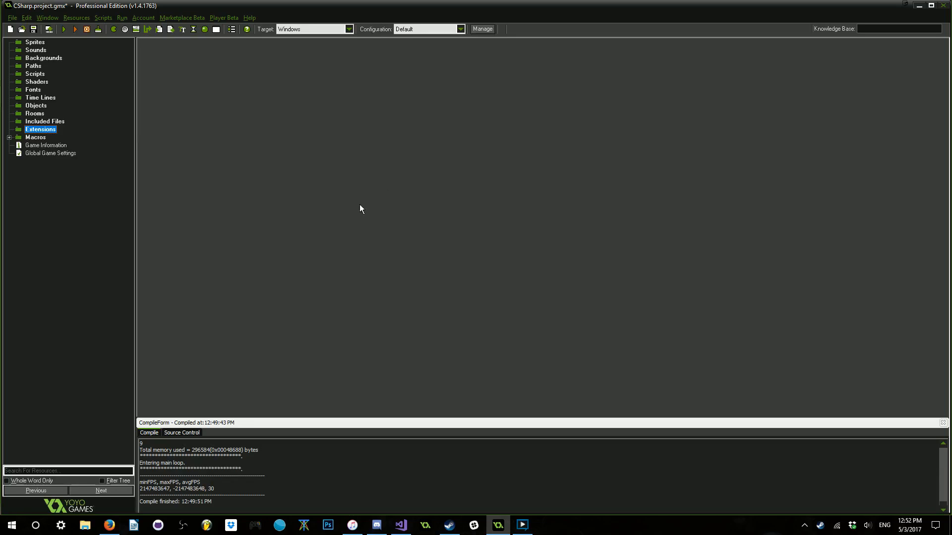
mouse_move(162, 194)
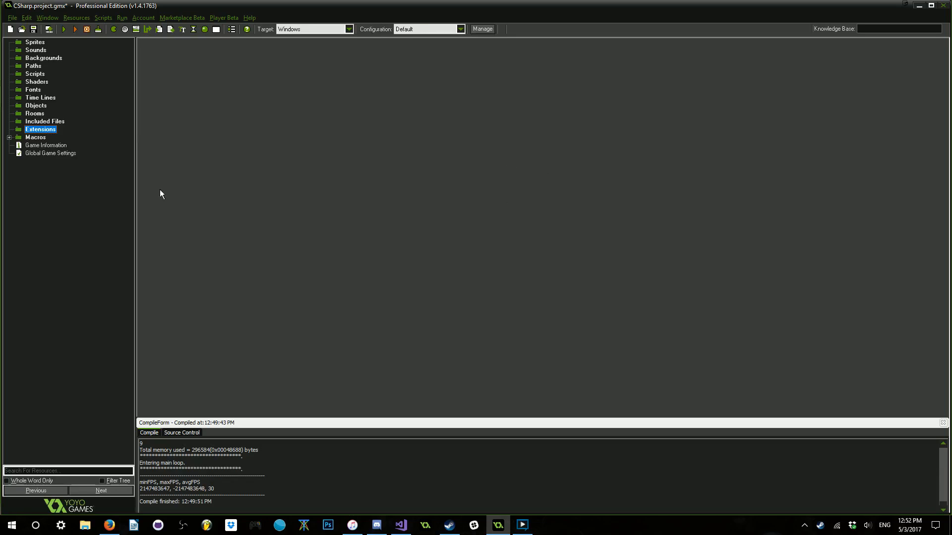
mouse_move(229, 253)
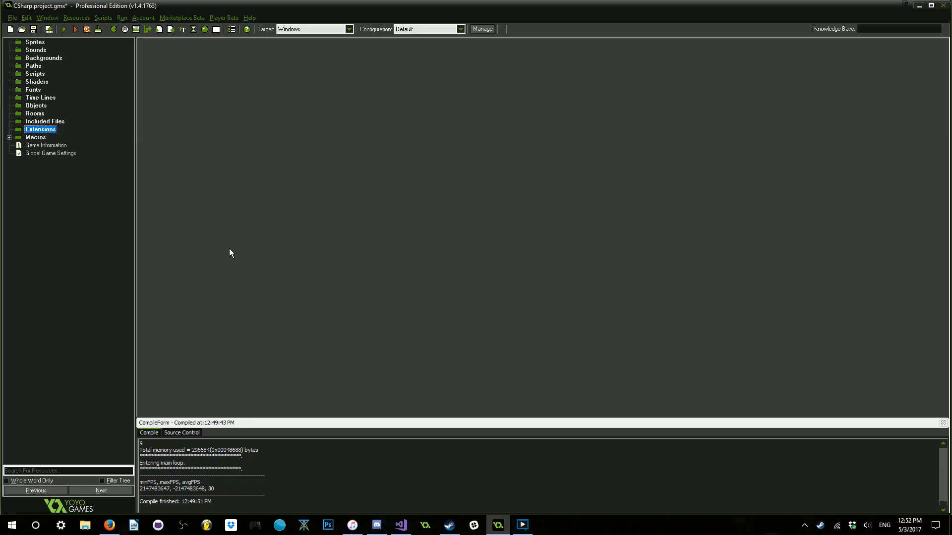
mouse_move(252, 248)
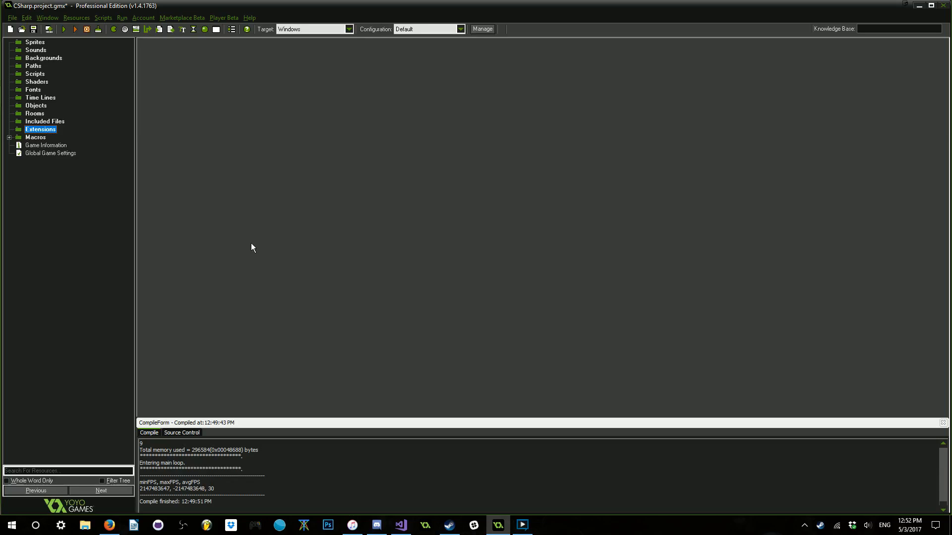
mouse_move(406, 193)
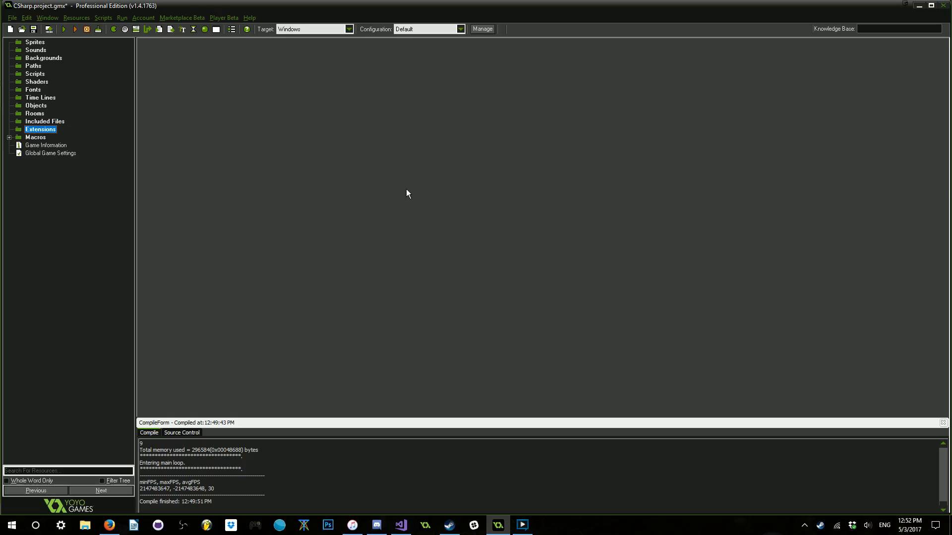
mouse_move(337, 215)
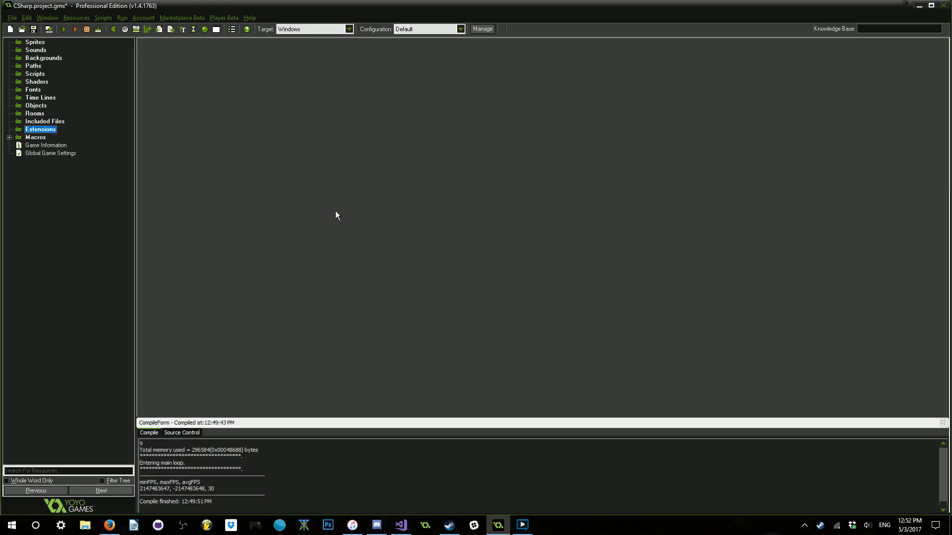
mouse_move(504, 341)
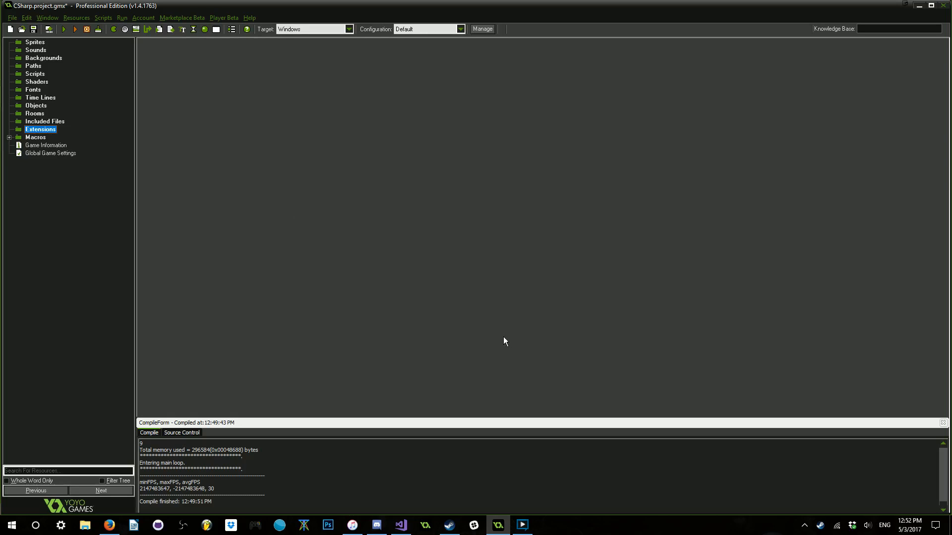
mouse_move(395, 389)
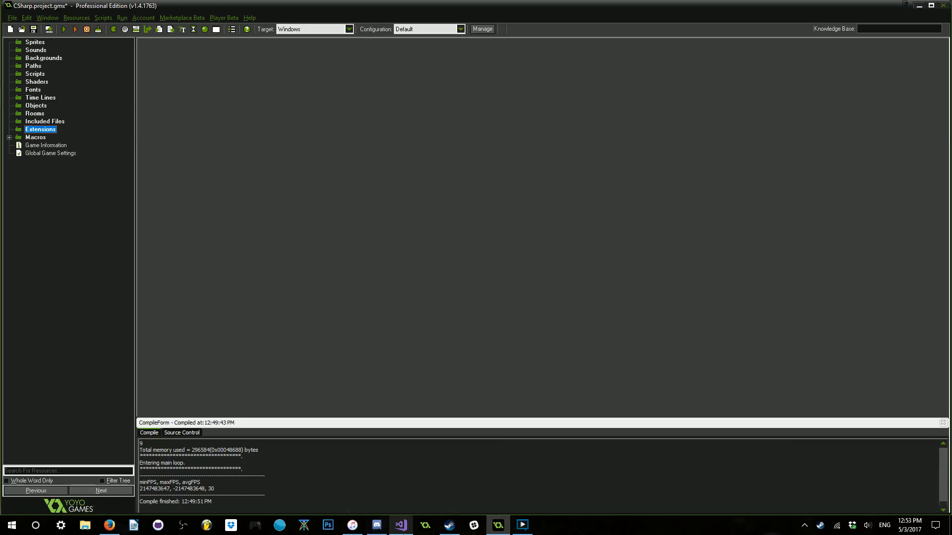
Switch to Visual Studio and bring up the File > New choices.
left_click(399, 526)
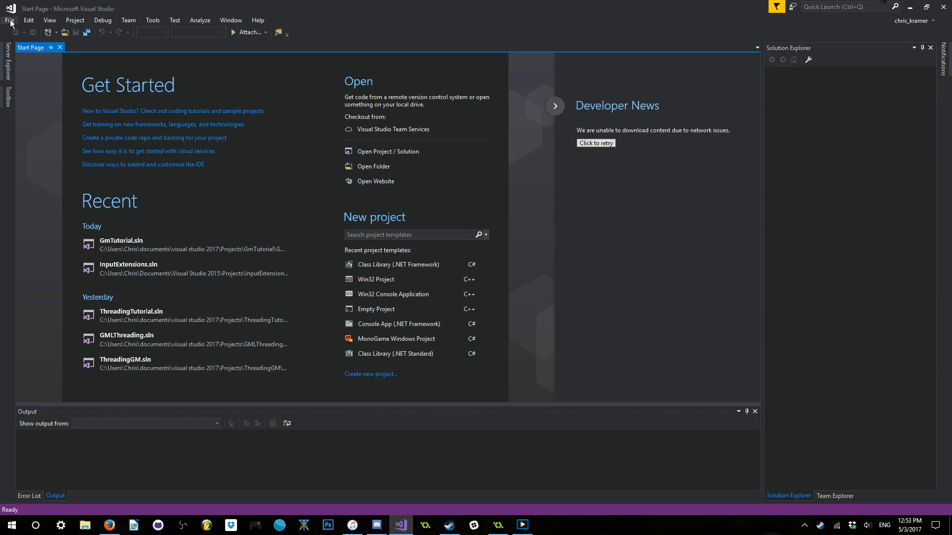
left_click(9, 20)
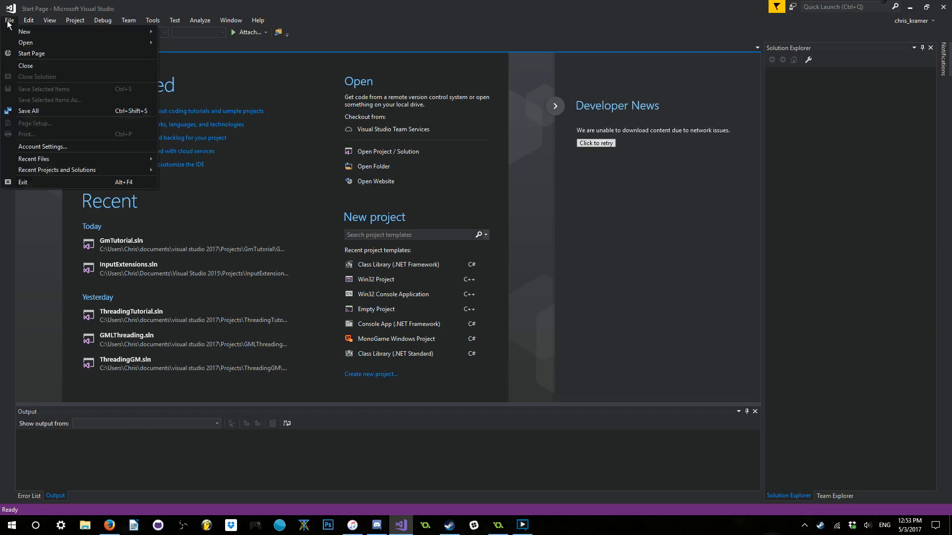
left_click(24, 31)
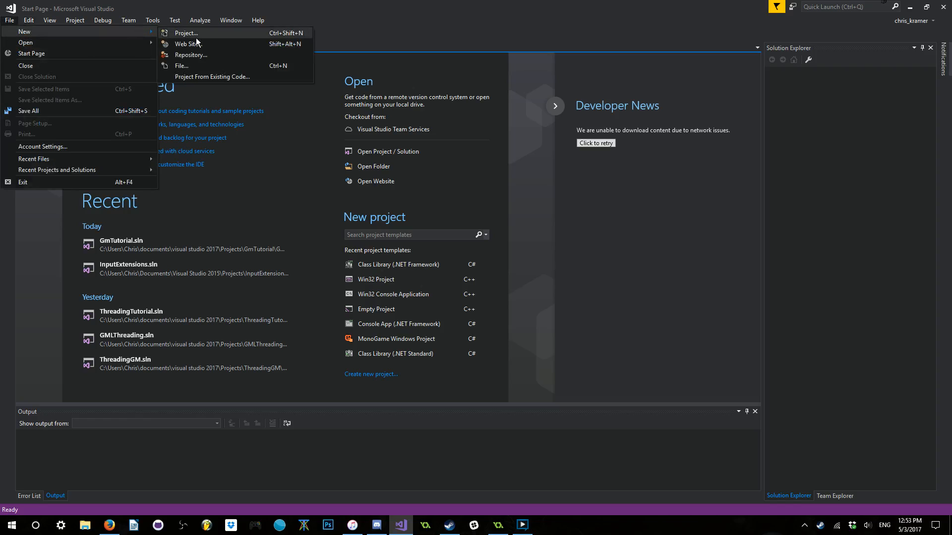
Create a Visual C# Class Library (.NET Framework) project named GmTutorial.
left_click(185, 33)
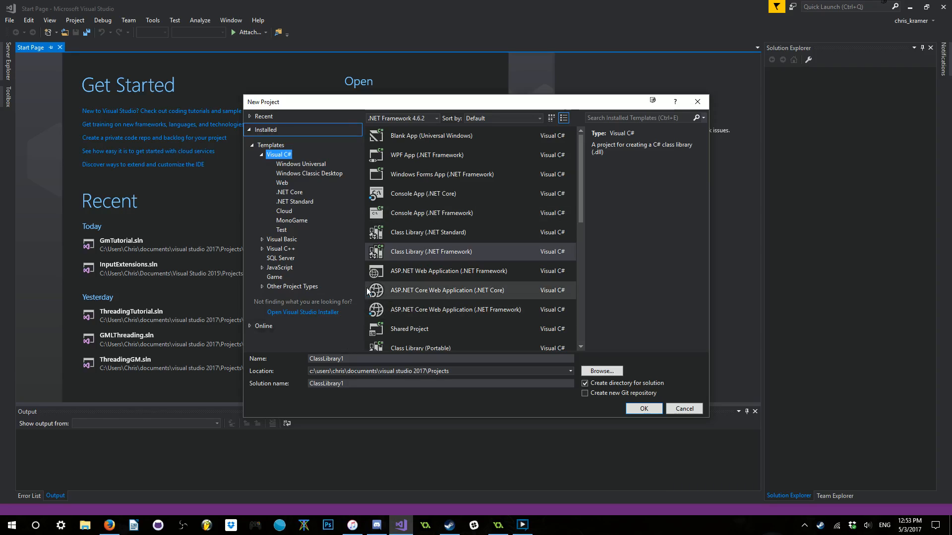
mouse_move(321, 314)
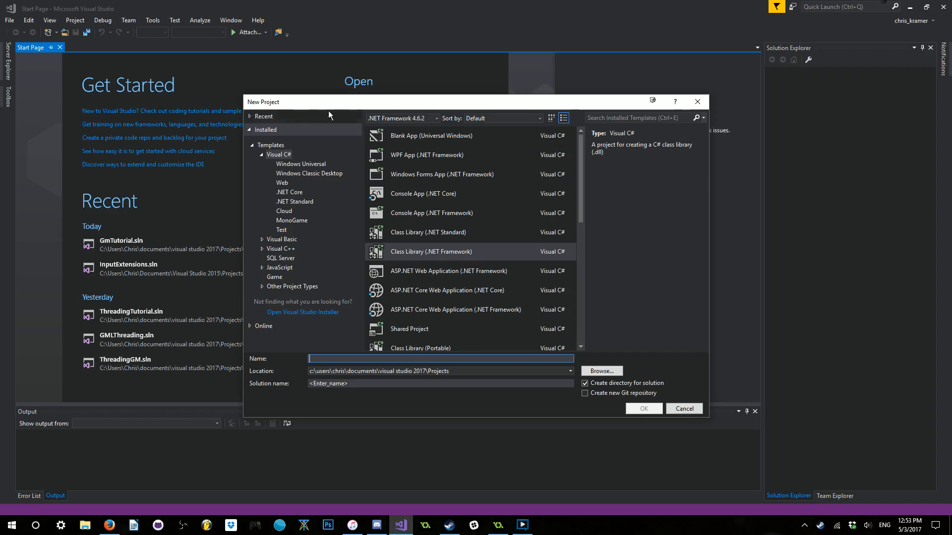
mouse_move(422, 264)
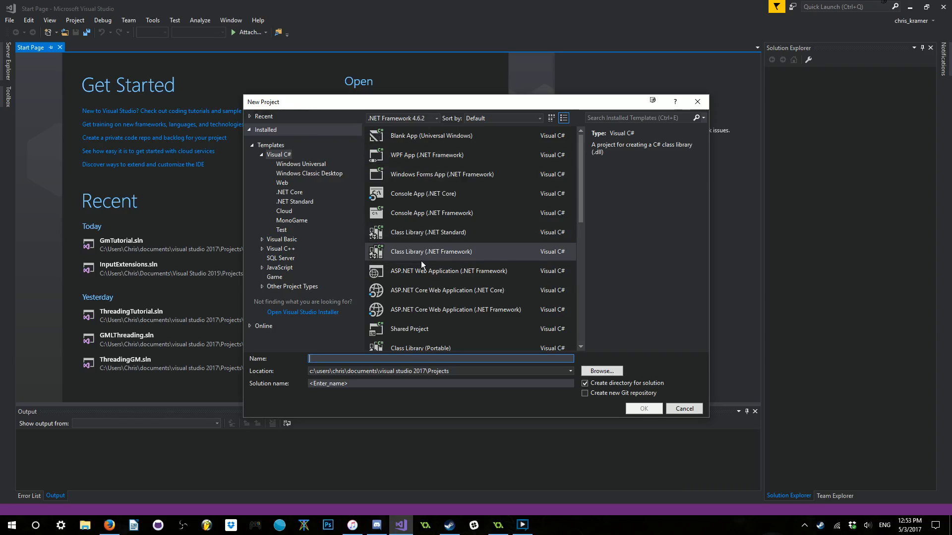
mouse_move(496, 261)
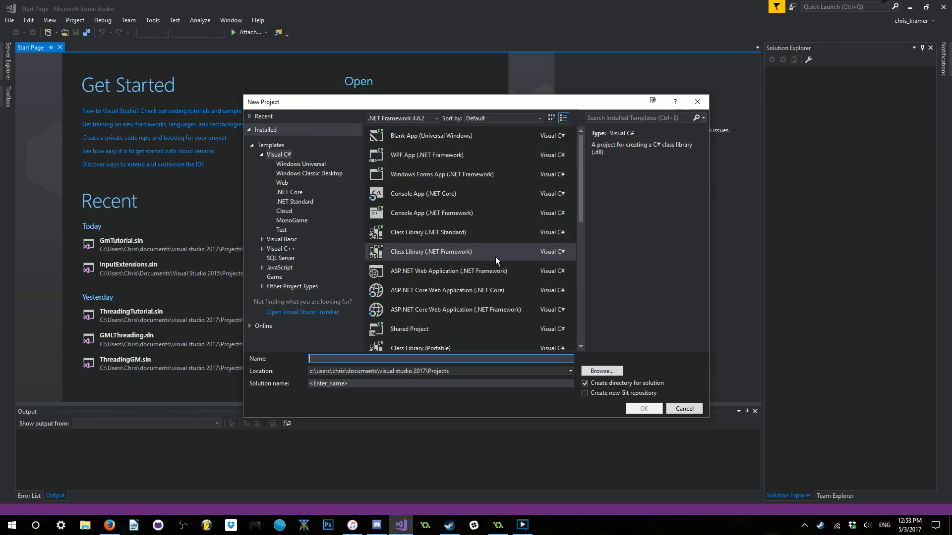
mouse_move(529, 336)
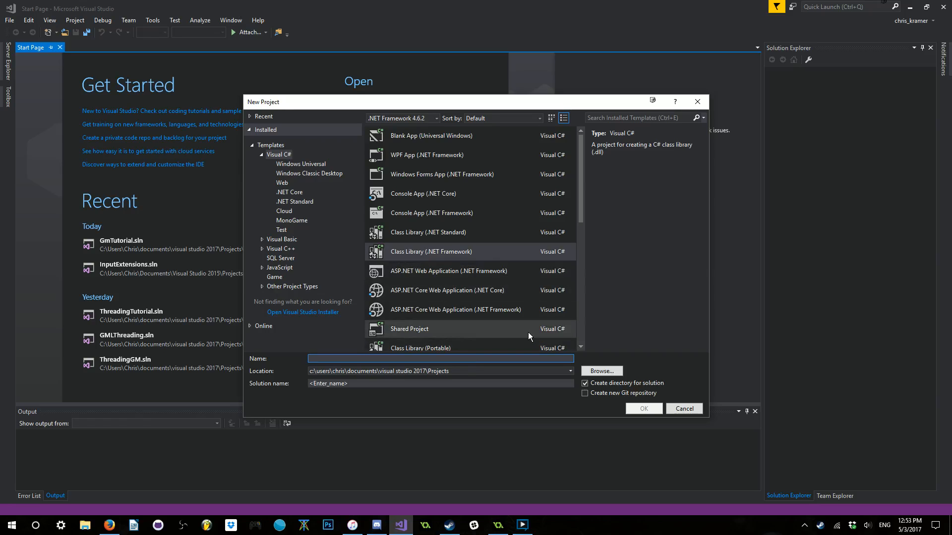
type("GmTu")
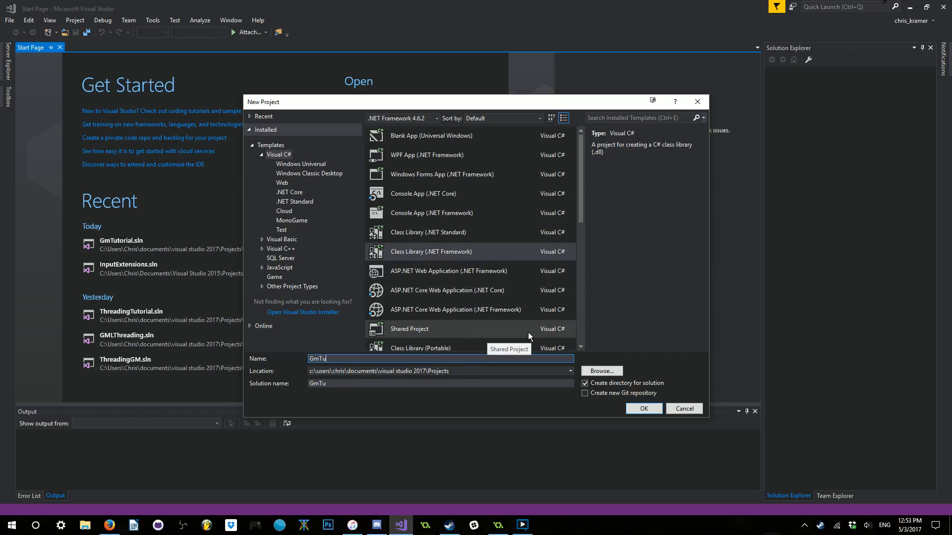
type("tori")
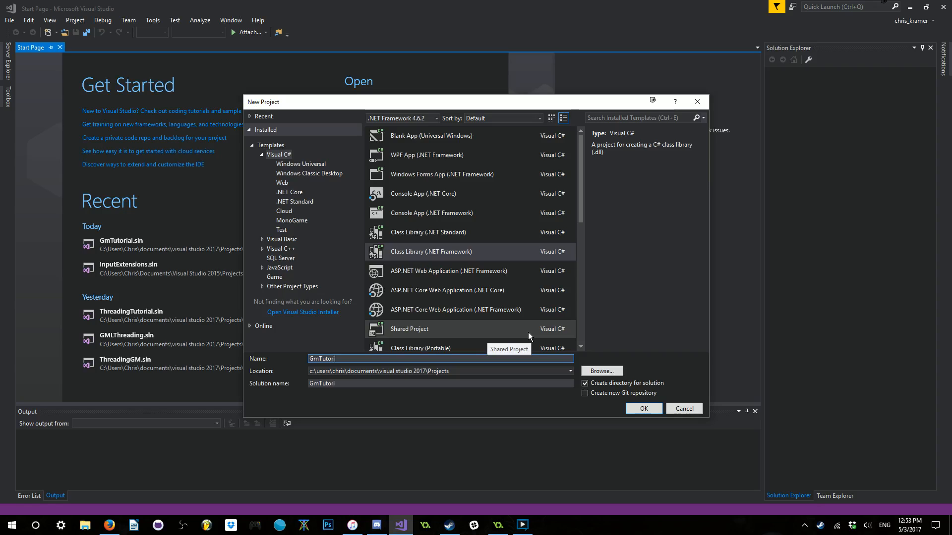
left_click(644, 408)
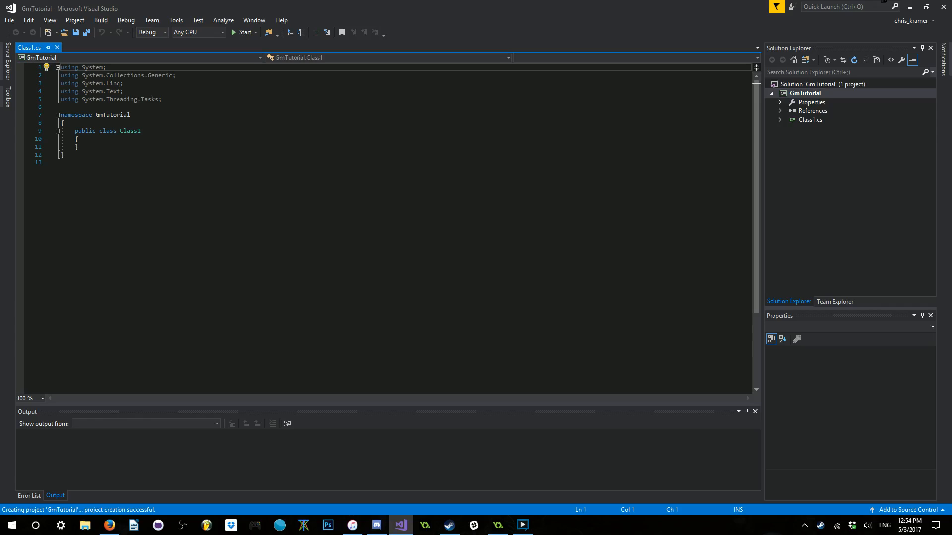
mouse_move(775, 131)
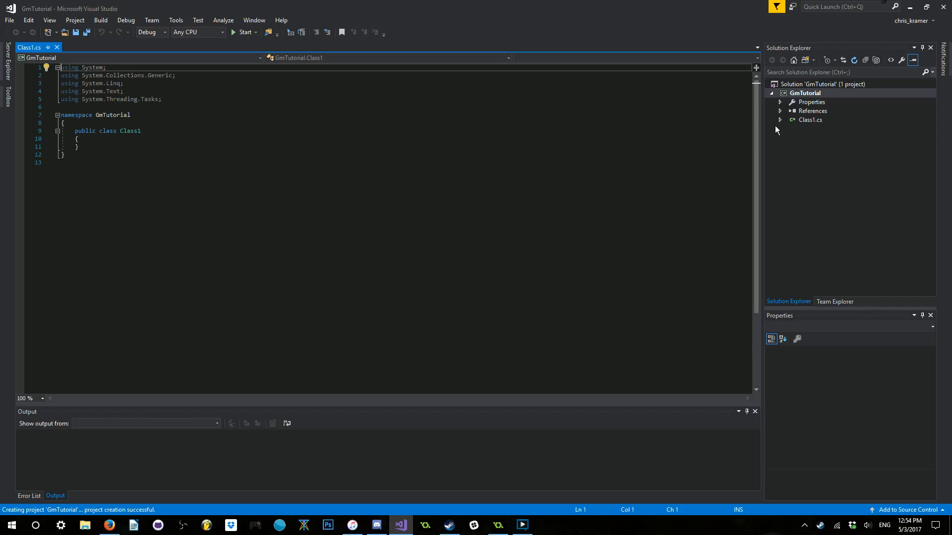
Expand GmTutorial's References in Solution Explorer and show its context menu.
left_click(780, 111)
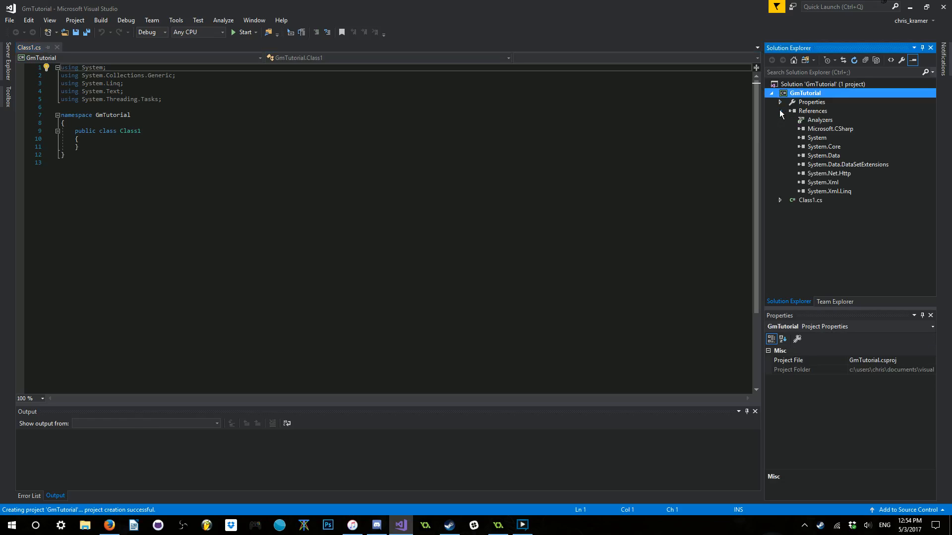
right_click(813, 110)
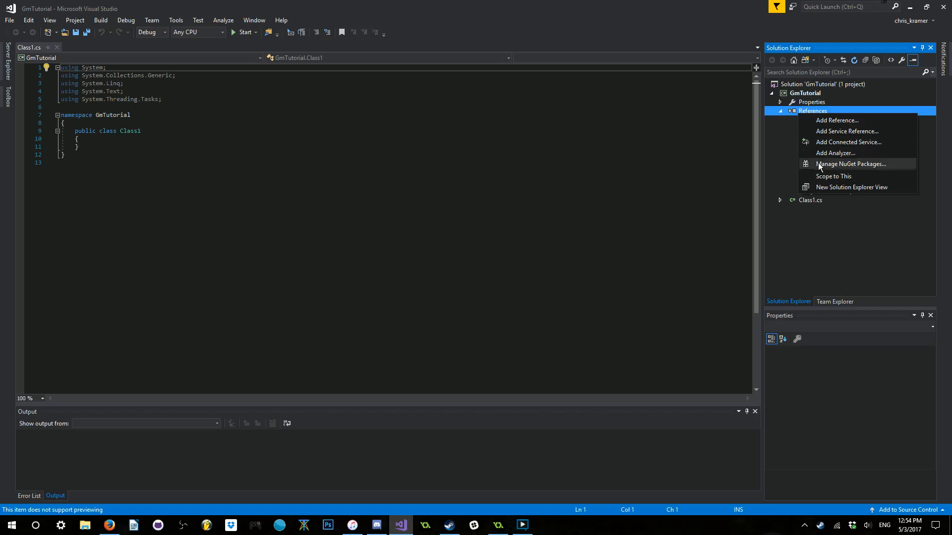
mouse_move(842, 166)
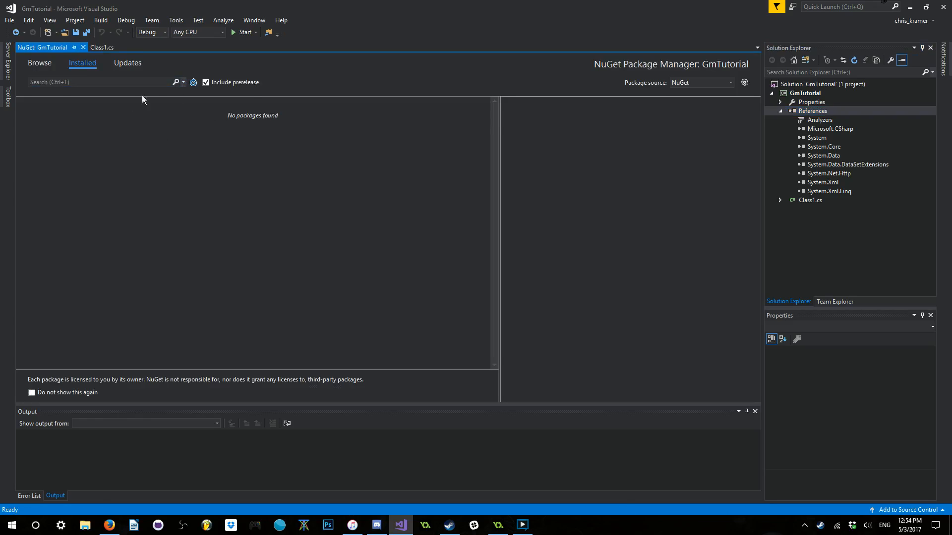
mouse_move(77, 79)
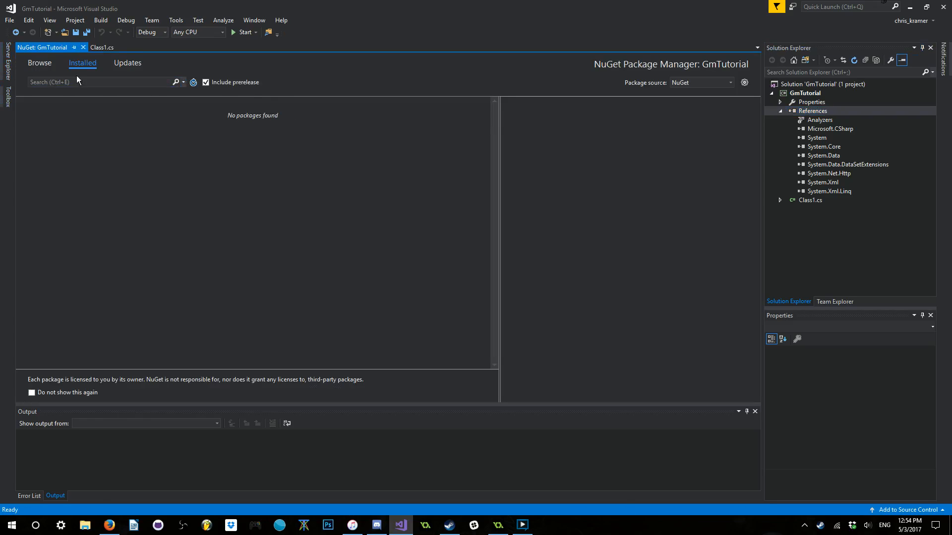
In the NuGet package manager Browse tab, search for 'dllexport'.
left_click(38, 62)
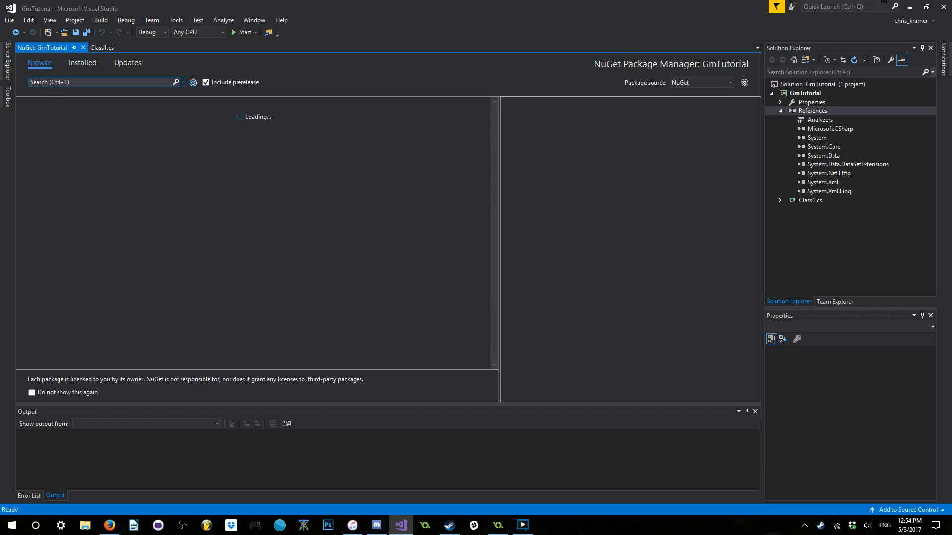
left_click(82, 63)
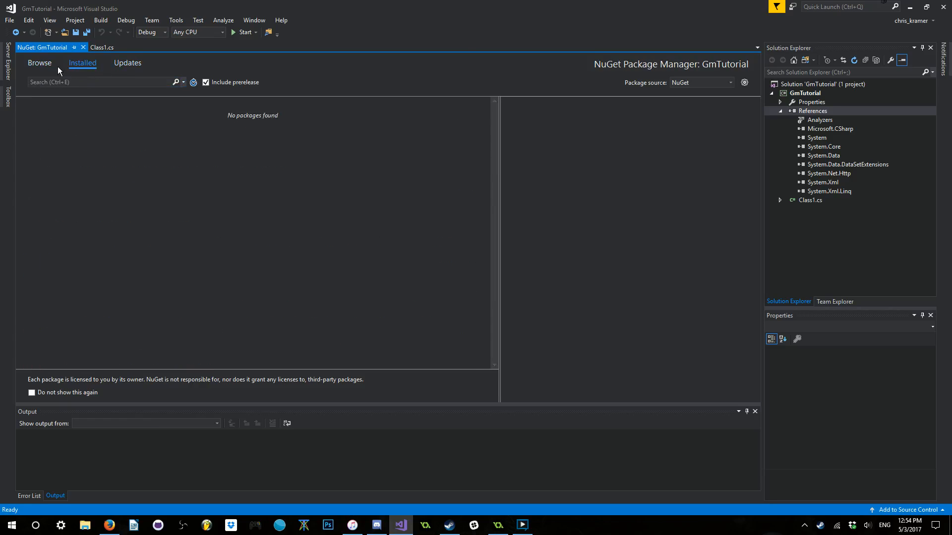
left_click(39, 63)
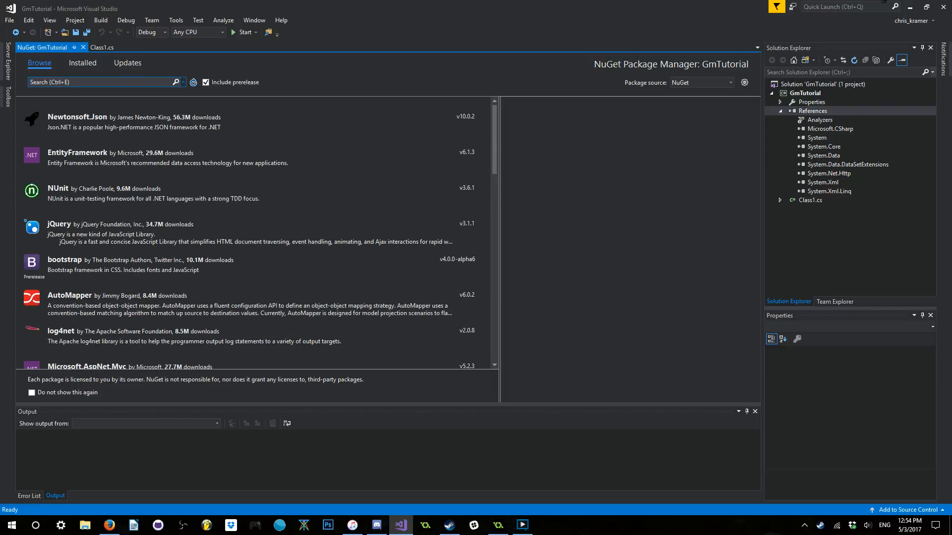
type("dll")
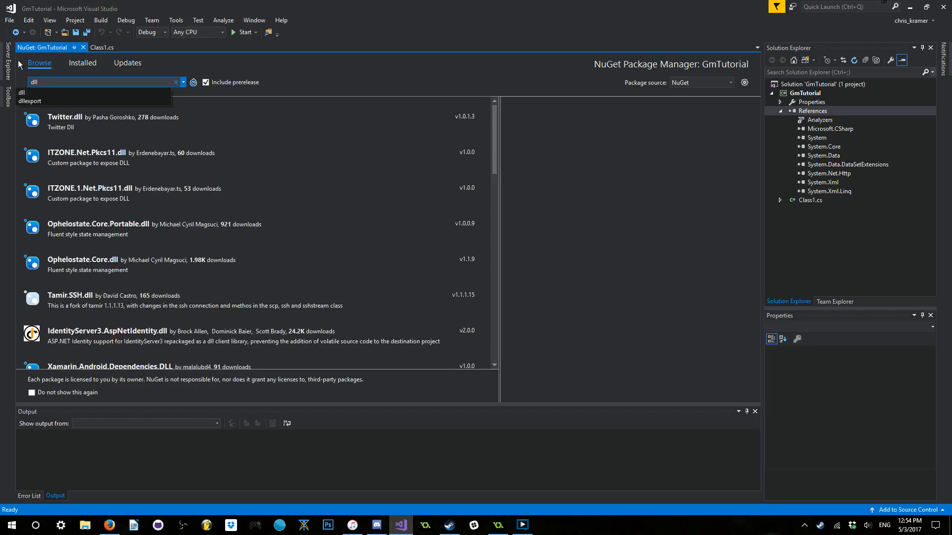
left_click(29, 102)
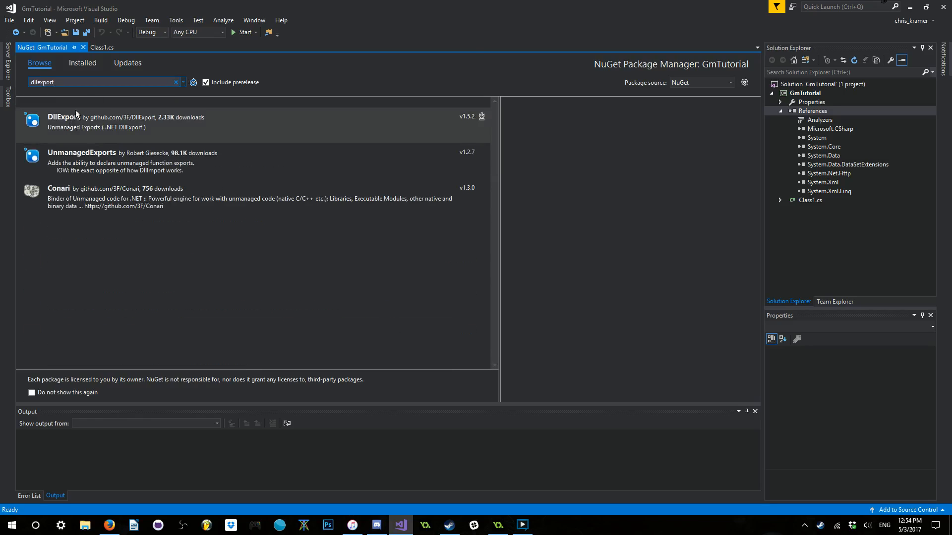
mouse_move(129, 372)
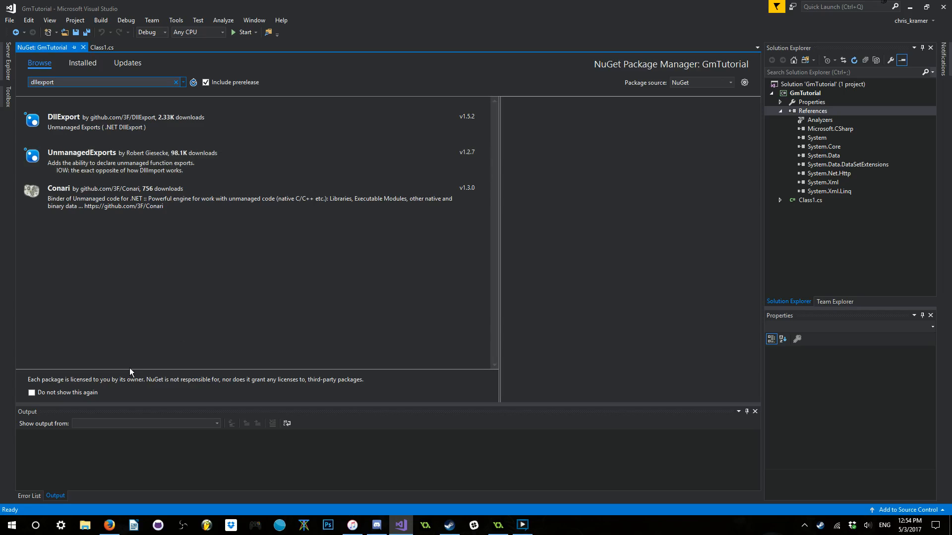
mouse_move(357, 123)
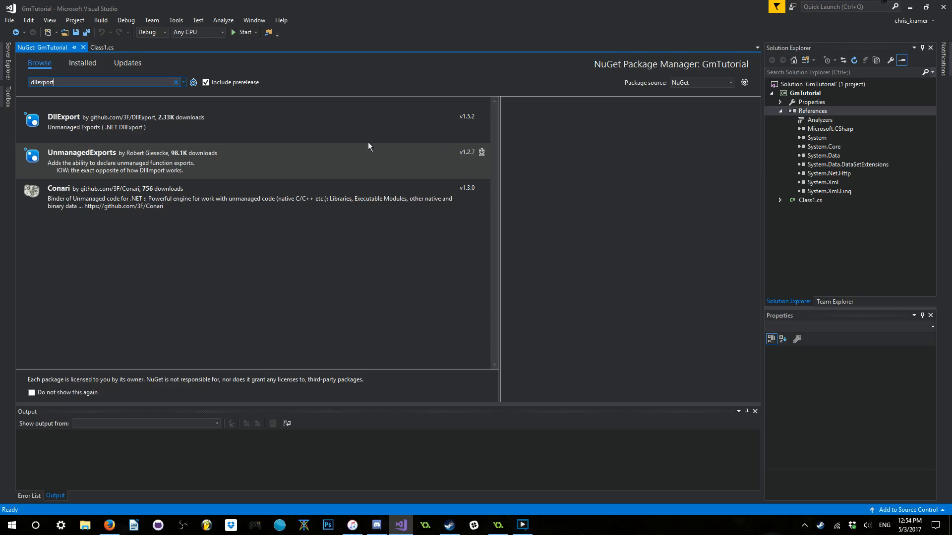
Select the DllExport package and start installing it into GmTutorial.
left_click(255, 121)
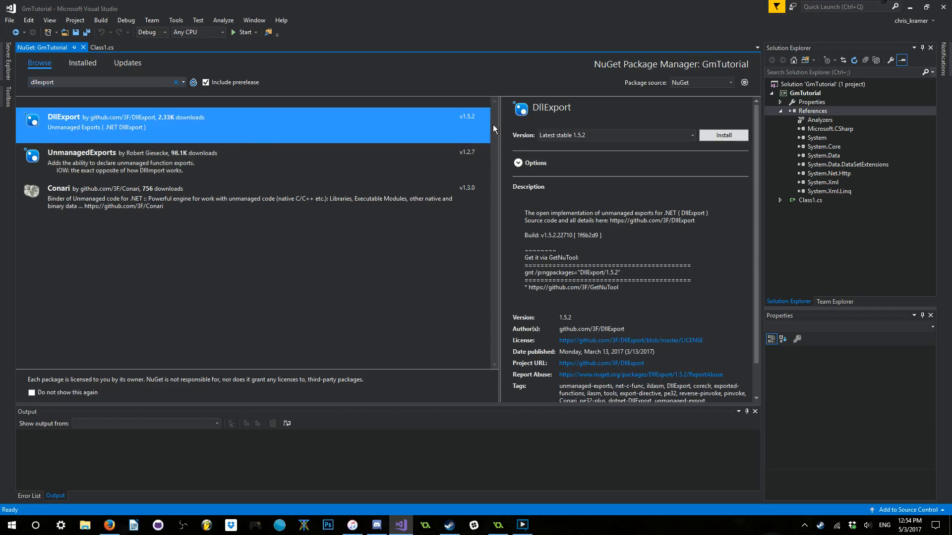
left_click(723, 135)
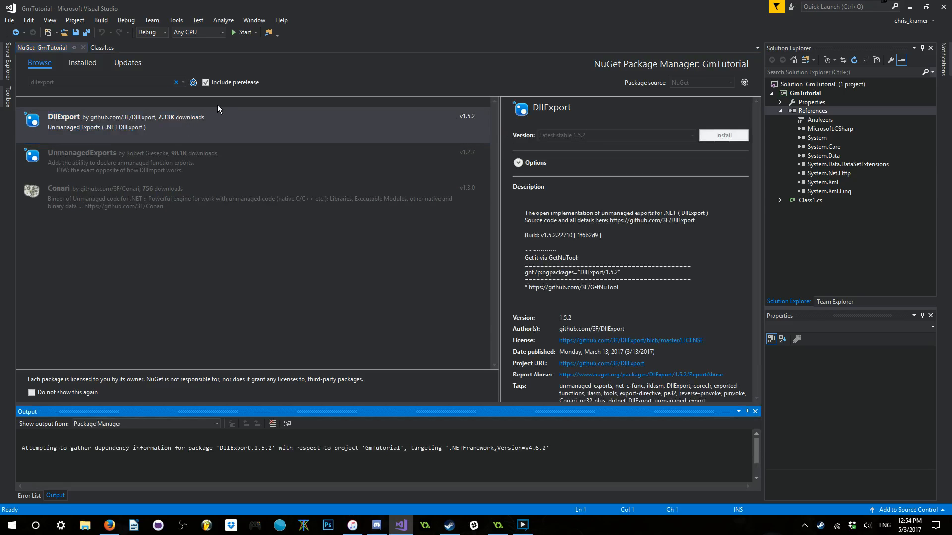
Install DllExport 1.5.2 with namespace System.Runtime.InteropServices for x86 + x64.
left_click(722, 135)
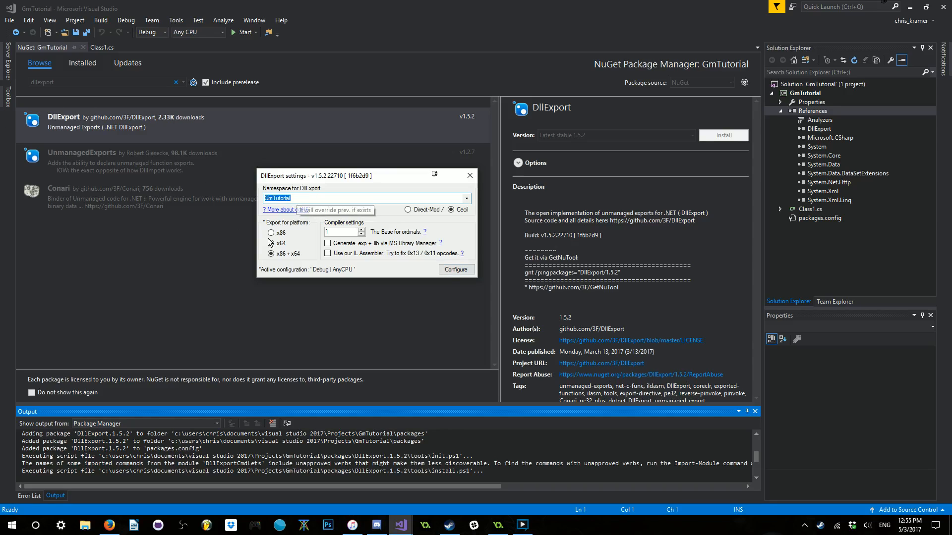
left_click(452, 209)
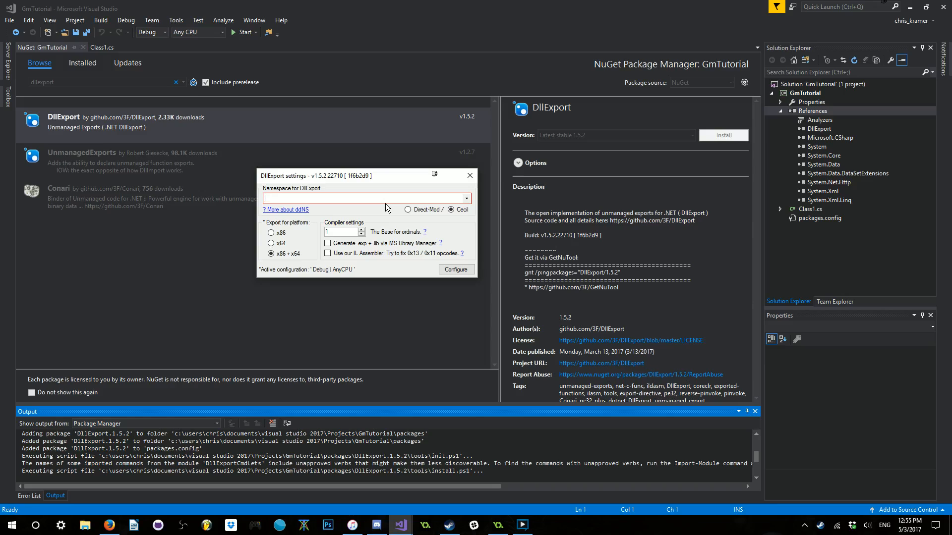
type("System.Runtime.")
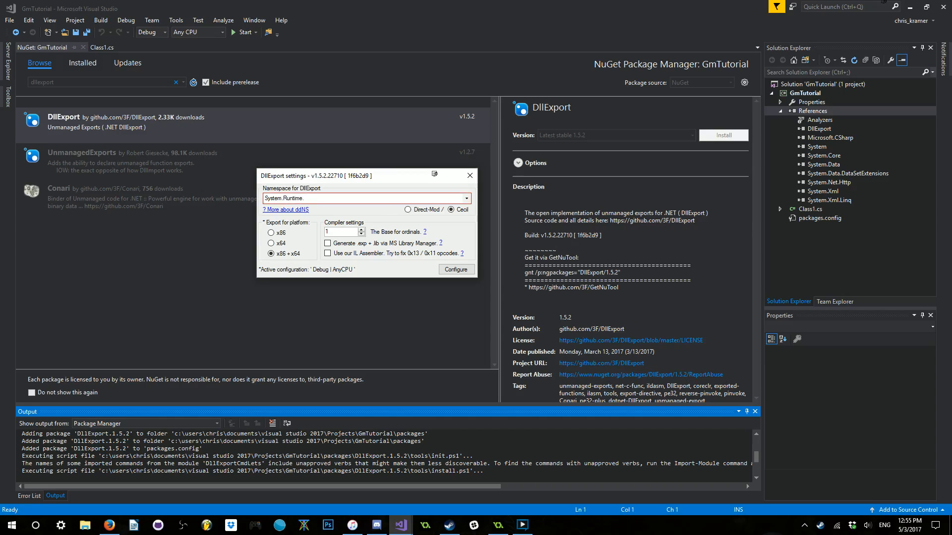
type("InteropServices")
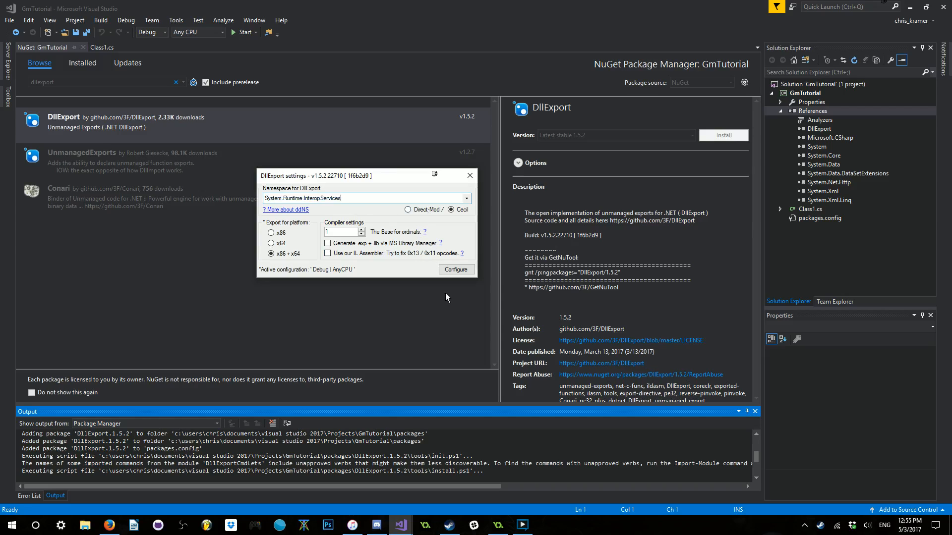
mouse_move(473, 235)
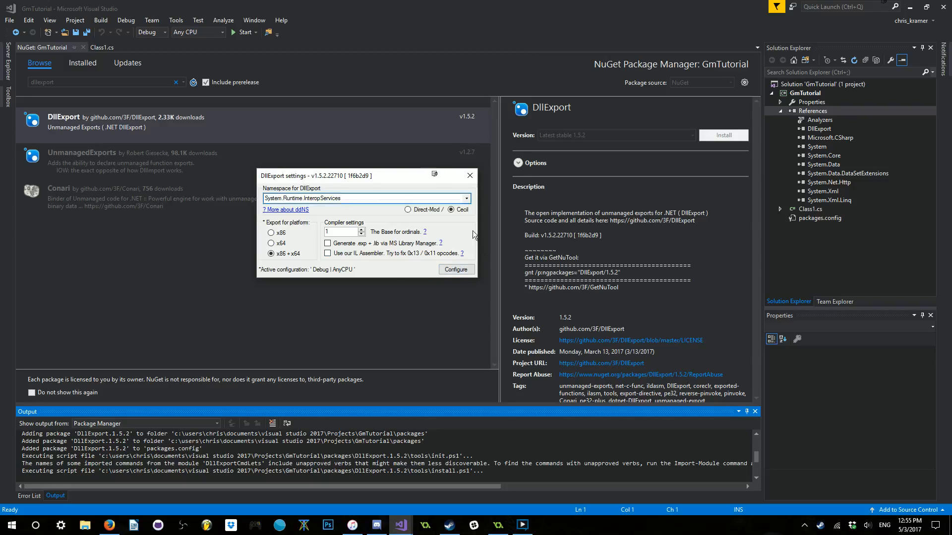
left_click(469, 176)
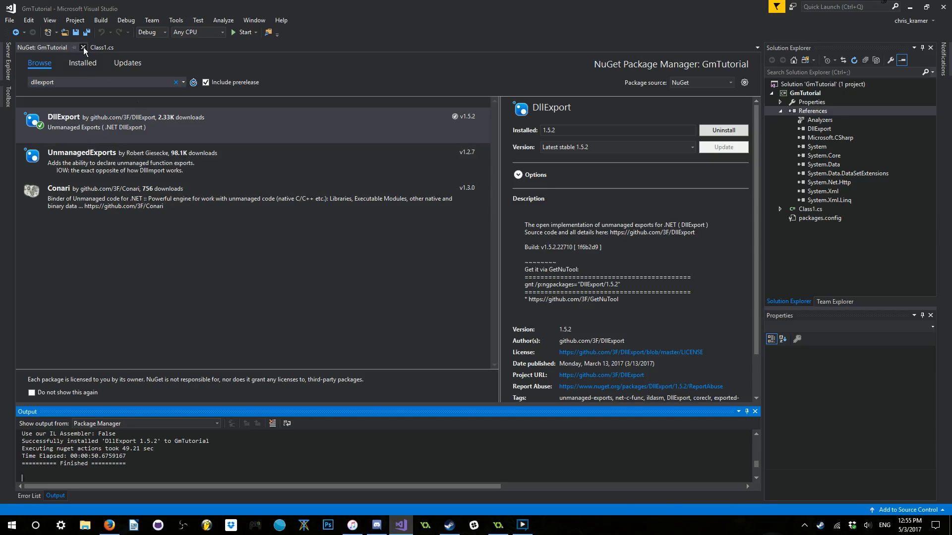
Return to Class1.cs and complete the 'using System.Runtime.InteropServices;' directive.
left_click(82, 47)
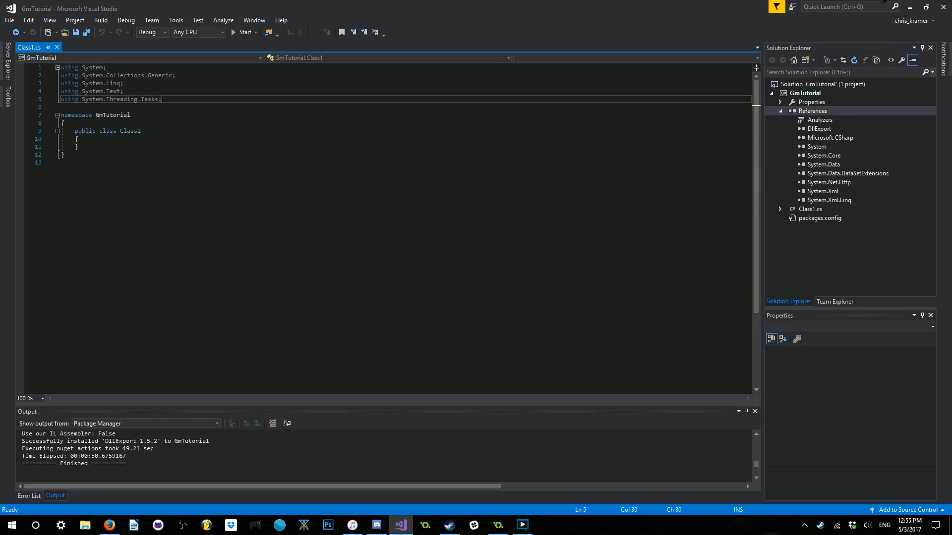
type("u")
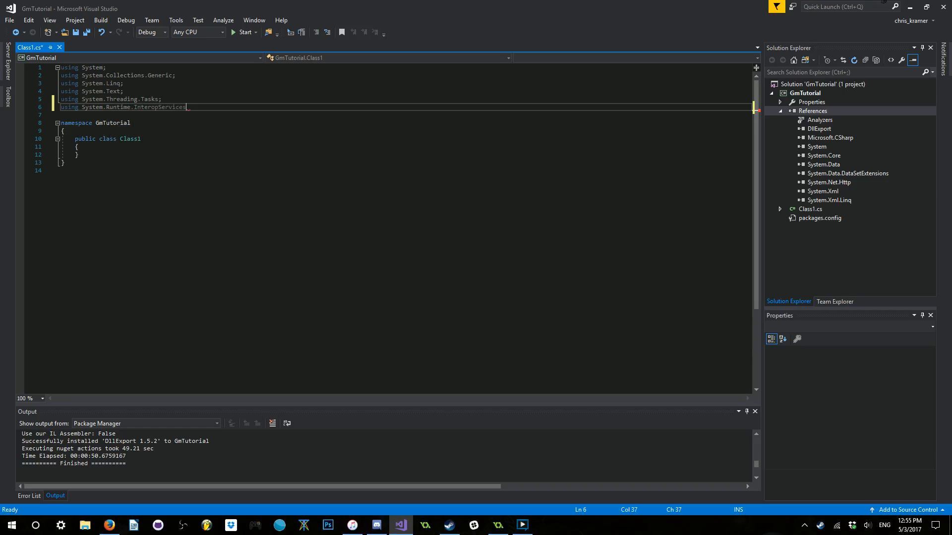
type(";")
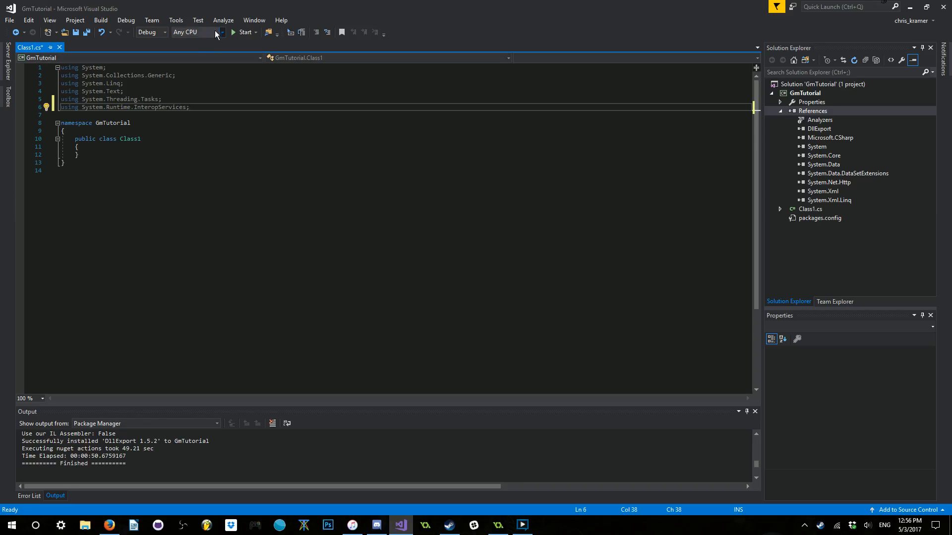
Add a new x86 platform copied from Any CPU in Configuration Manager and make x86 active.
left_click(221, 32)
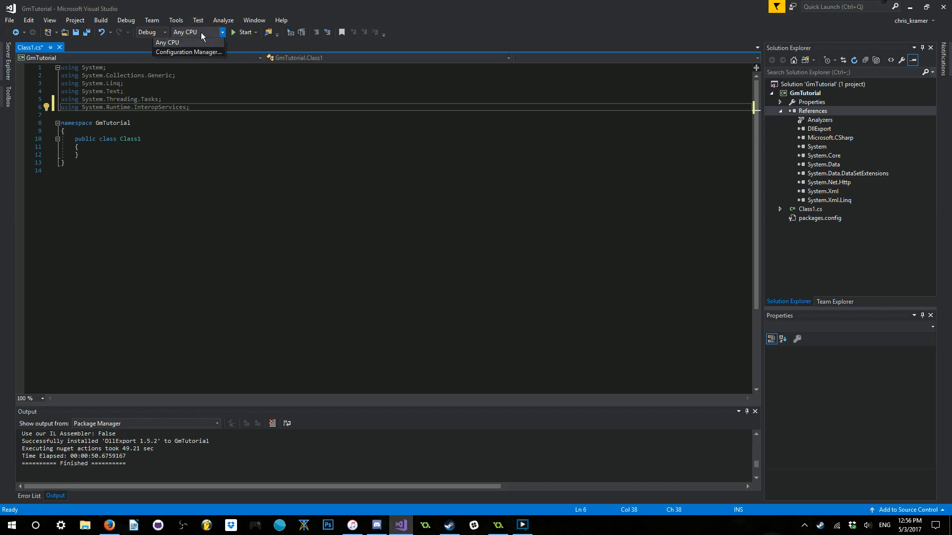
mouse_move(191, 48)
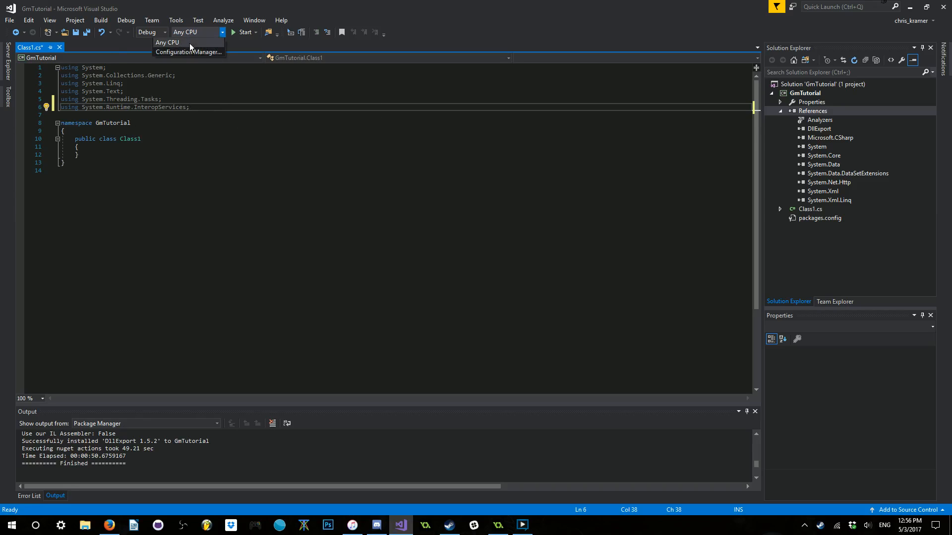
mouse_move(188, 51)
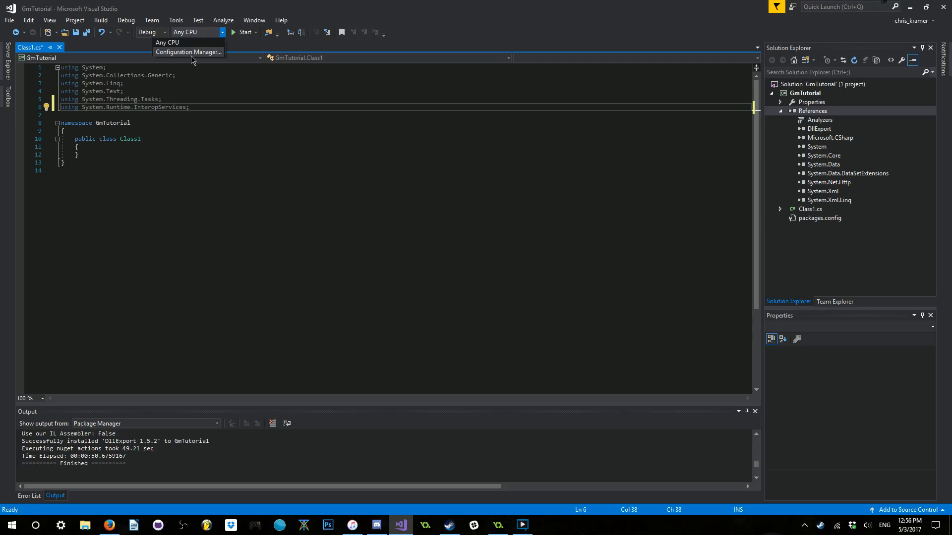
left_click(188, 51)
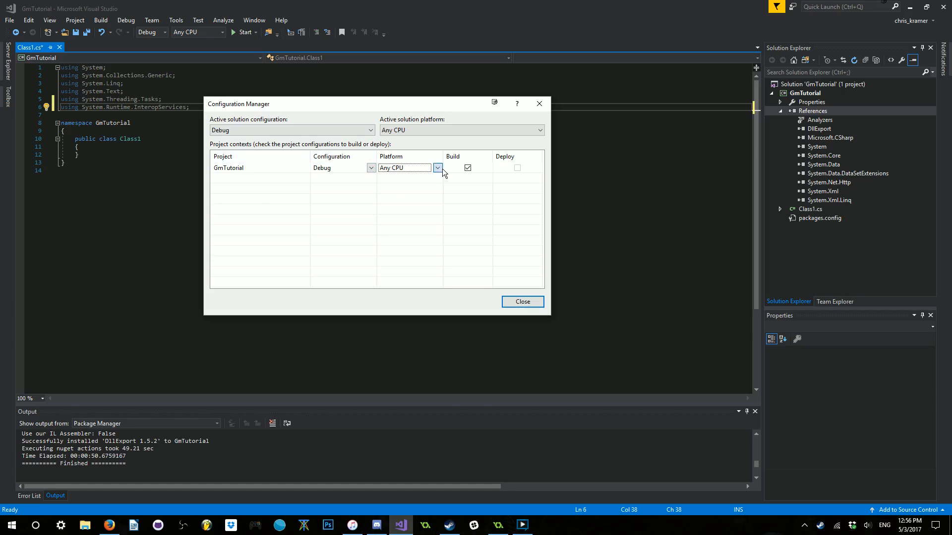
left_click(436, 167)
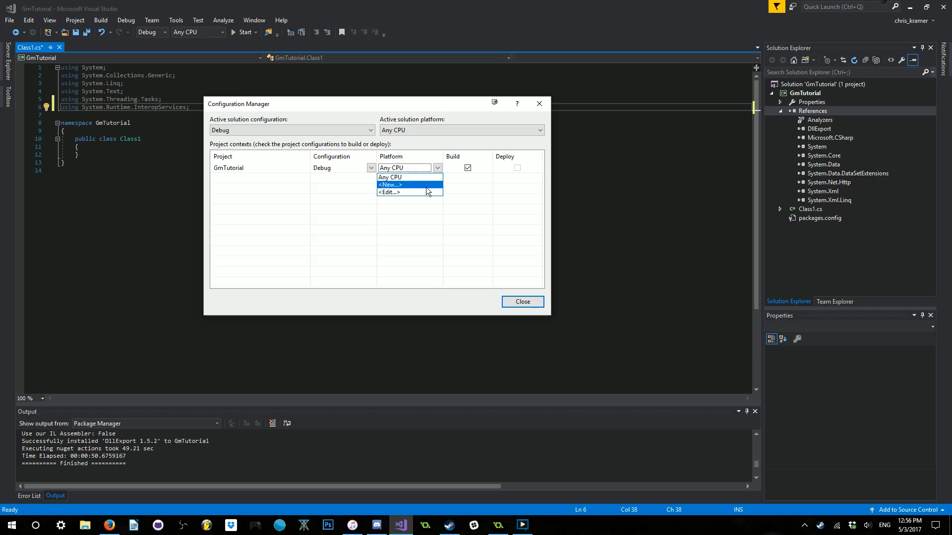
left_click(389, 185)
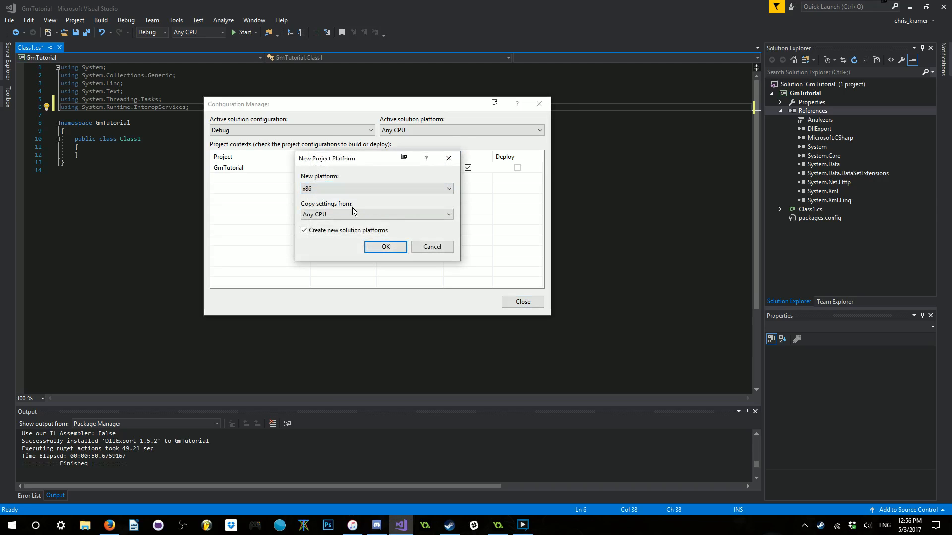
left_click(385, 247)
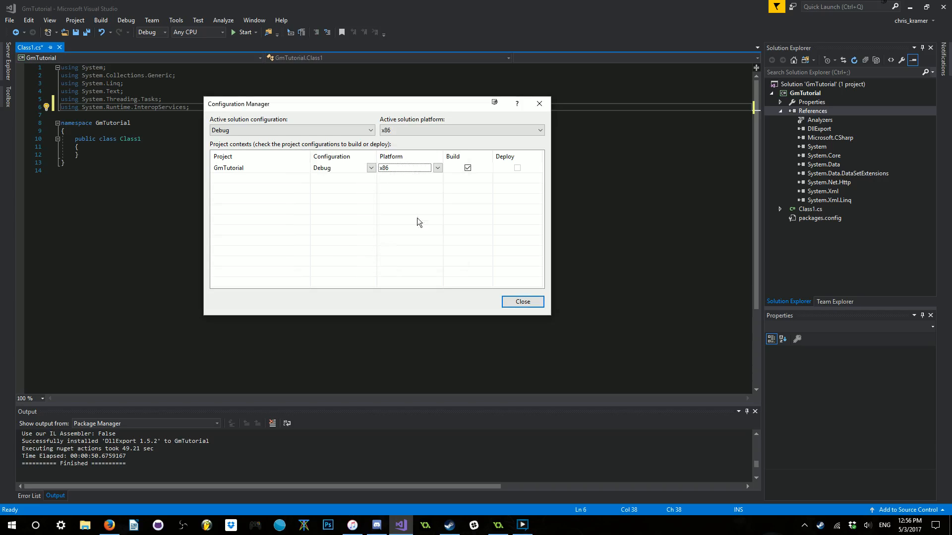
mouse_move(515, 294)
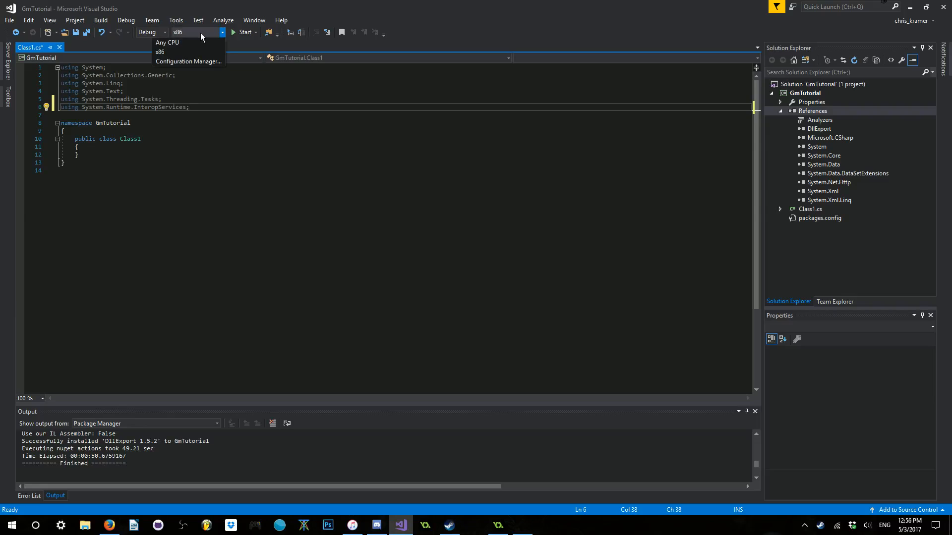
left_click(161, 52)
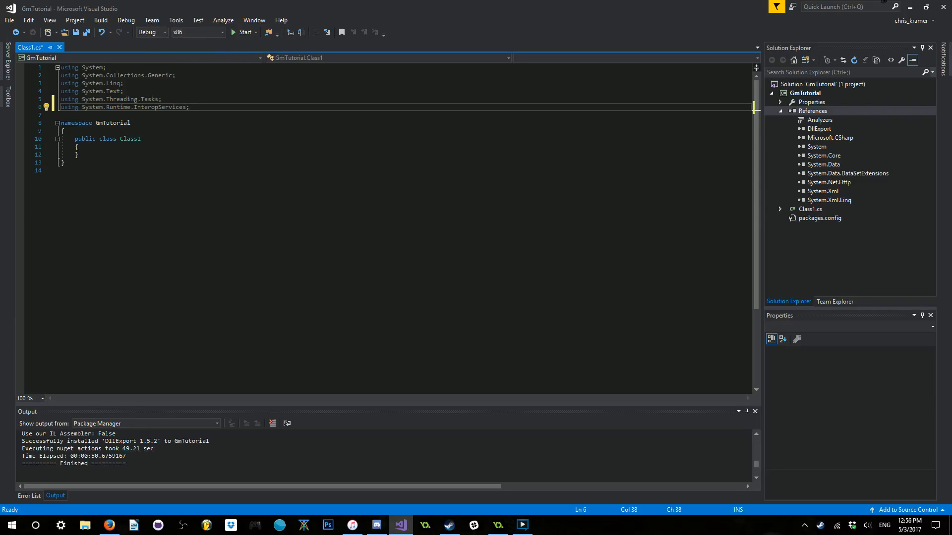
Make the Class1 declaration static and start a new line in its body.
left_click(103, 139)
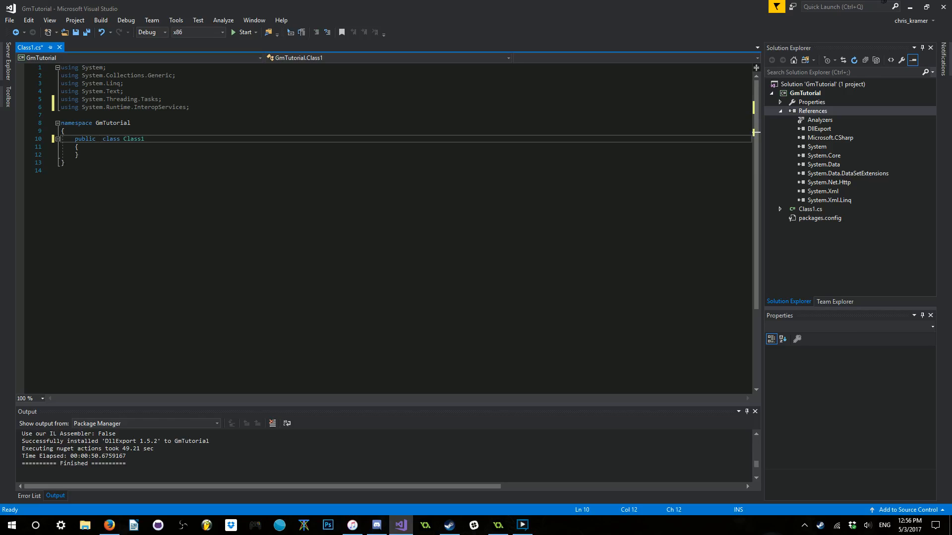
type("static")
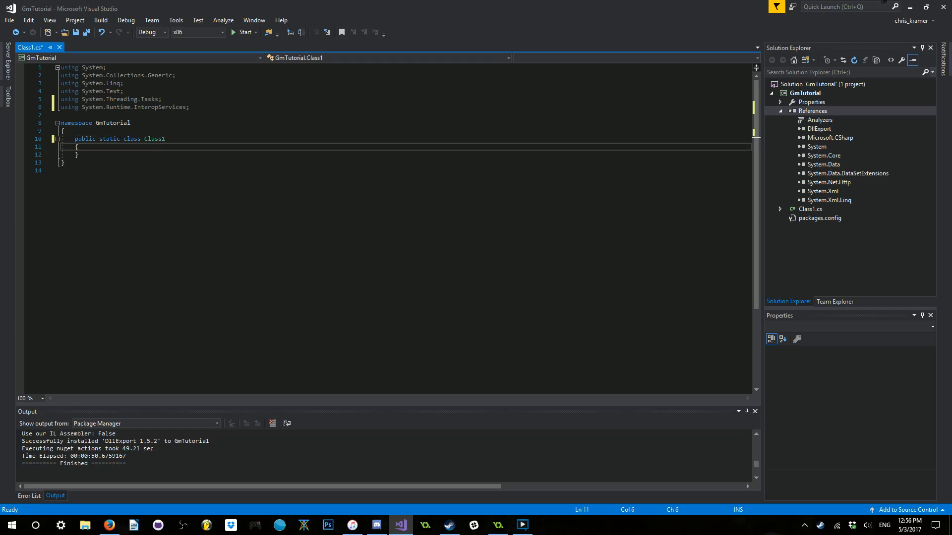
key("enter")
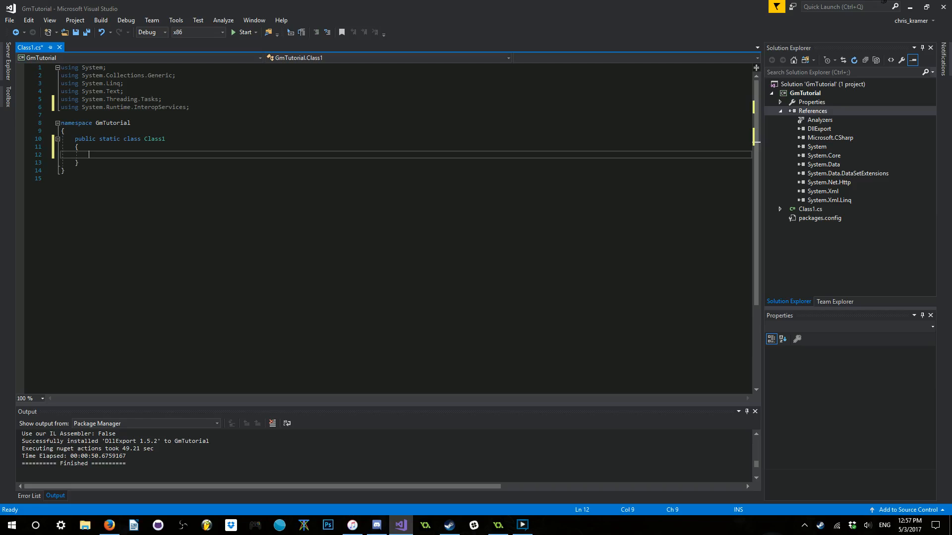
Add 'public static double Square(double value) { return value * value; }' to Class1.
type("public s")
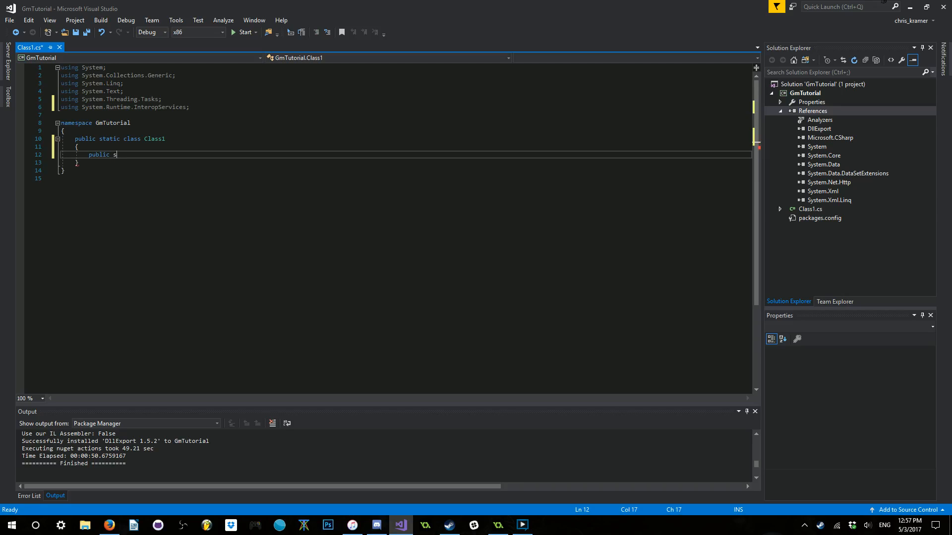
type("tatic double")
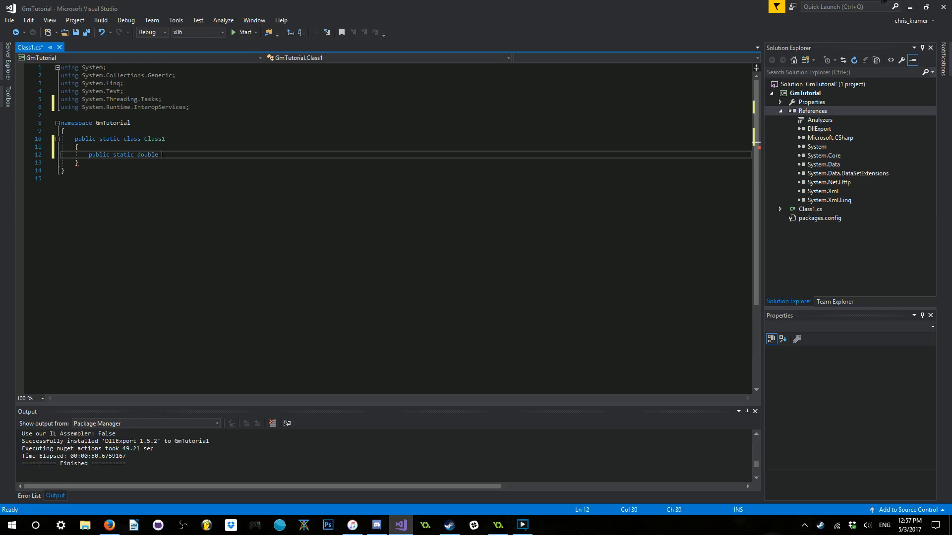
type("Square")
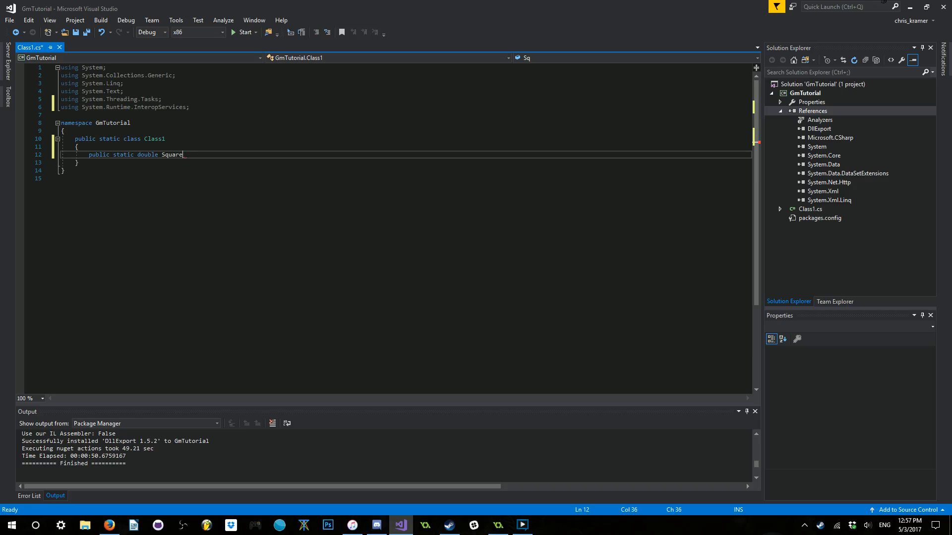
type("(d)")
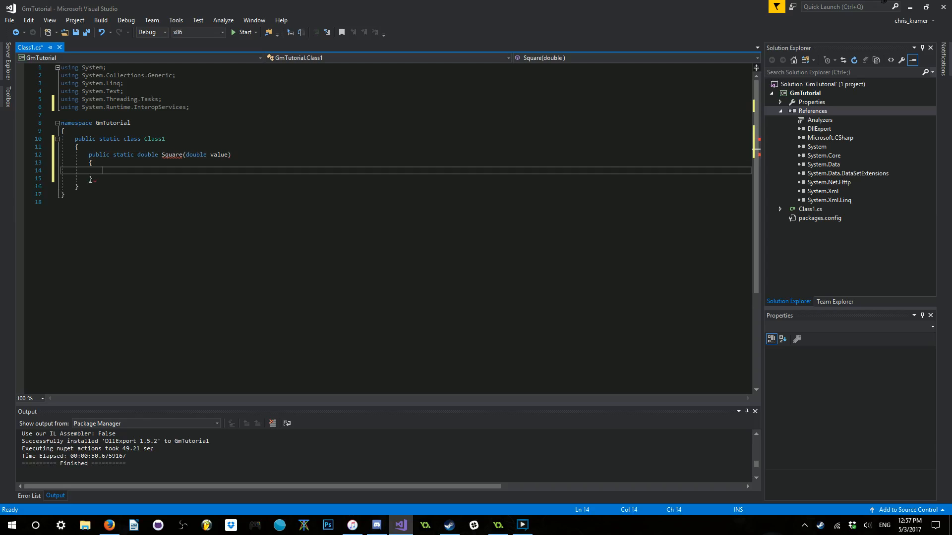
type("return valu")
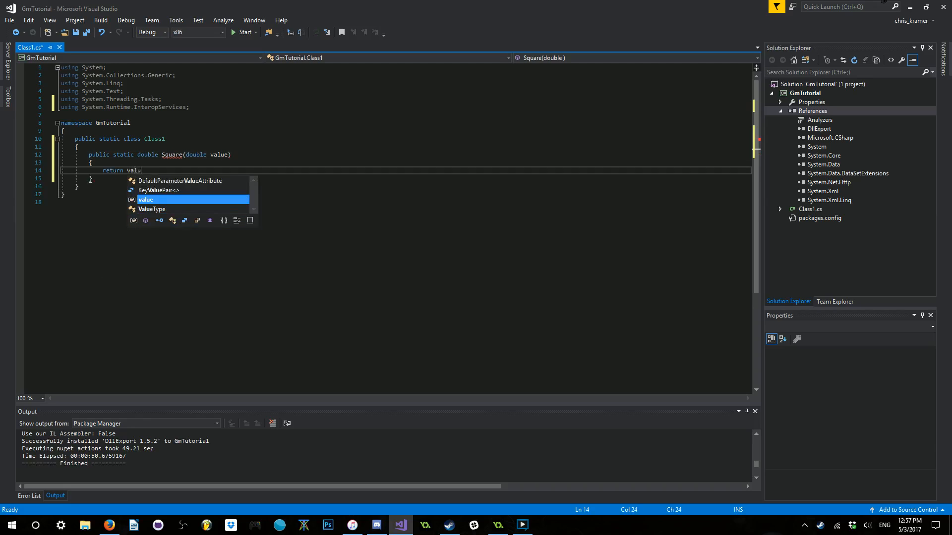
type("* value;")
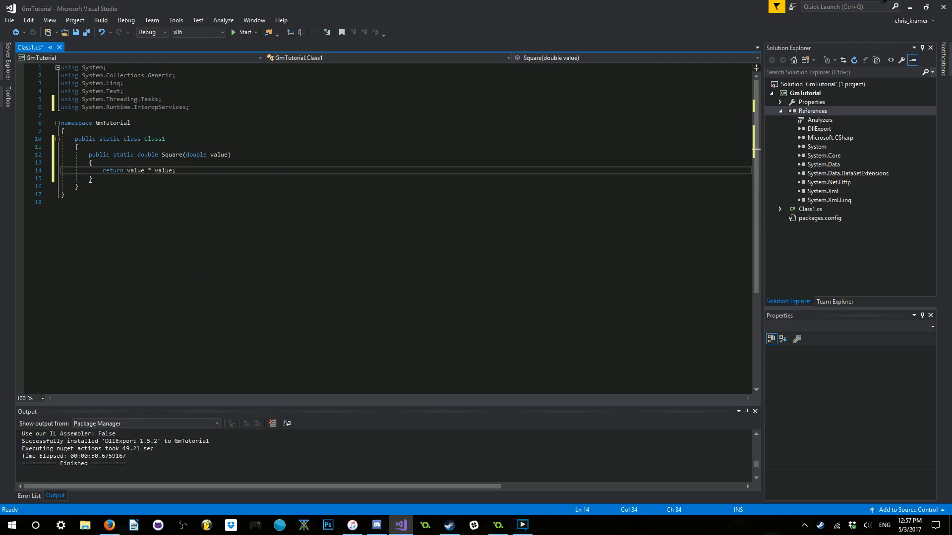
double_click(113, 170)
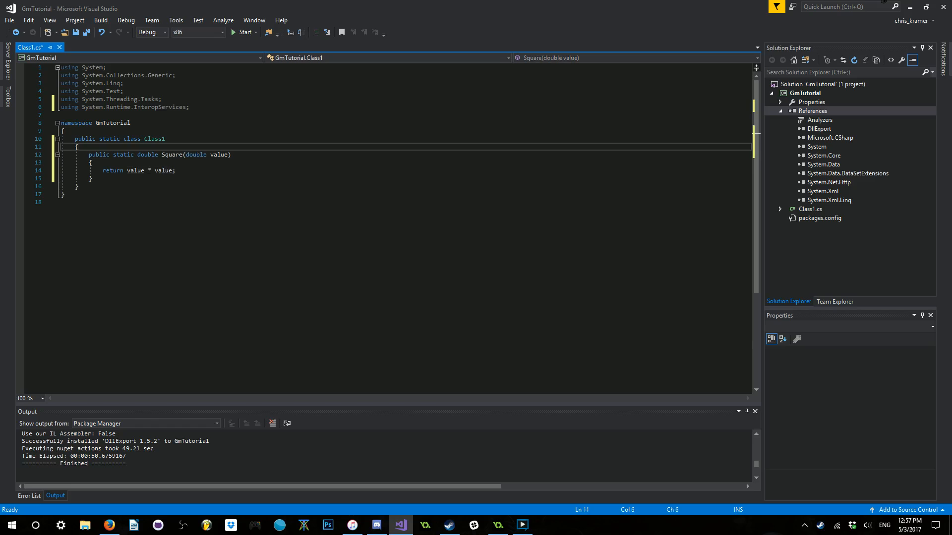
Start a [DllExport] attribute above Square and choose CallingConvention.Cdecl from IntelliSense.
key("Enter")
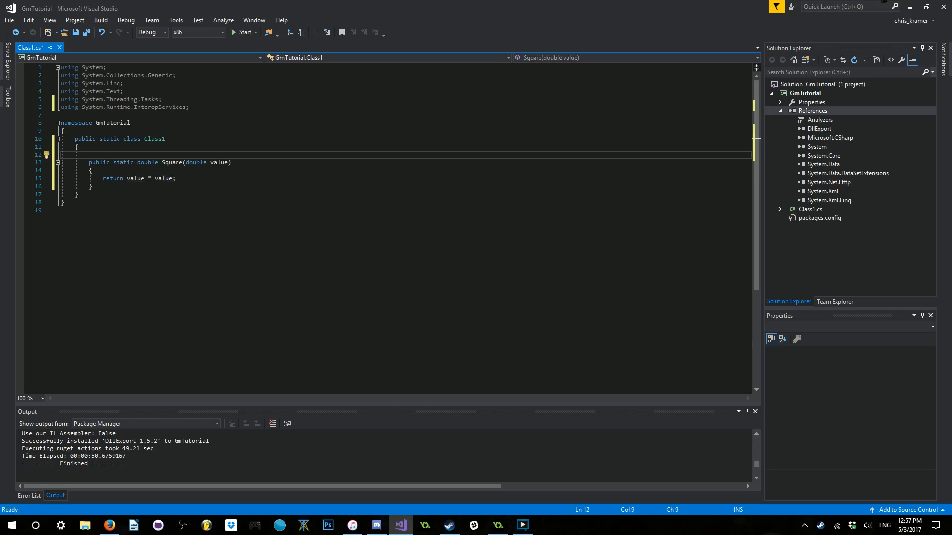
type("[]")
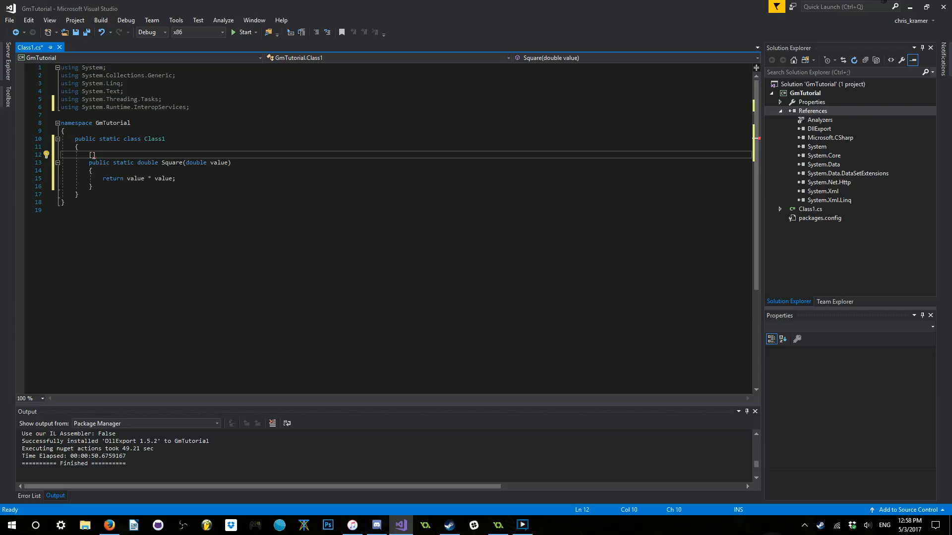
mouse_move(172, 161)
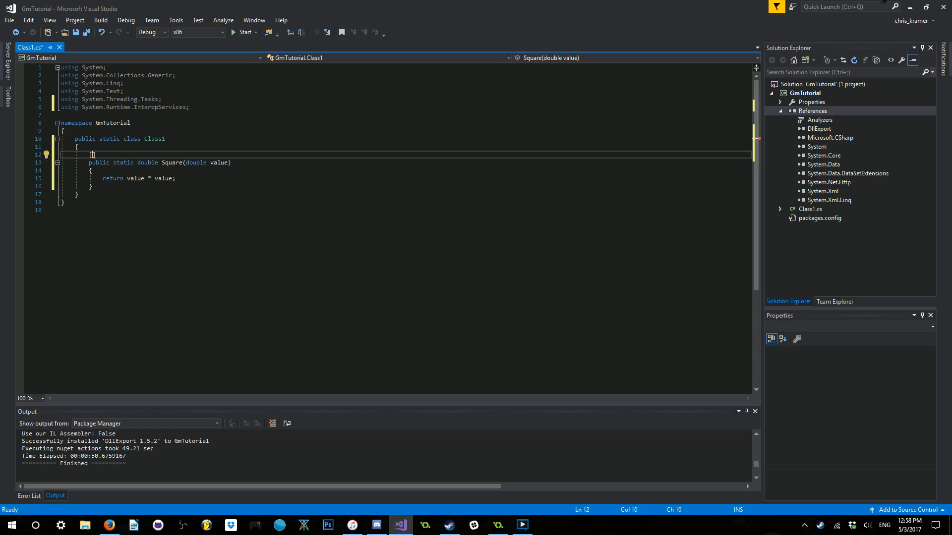
type("D")
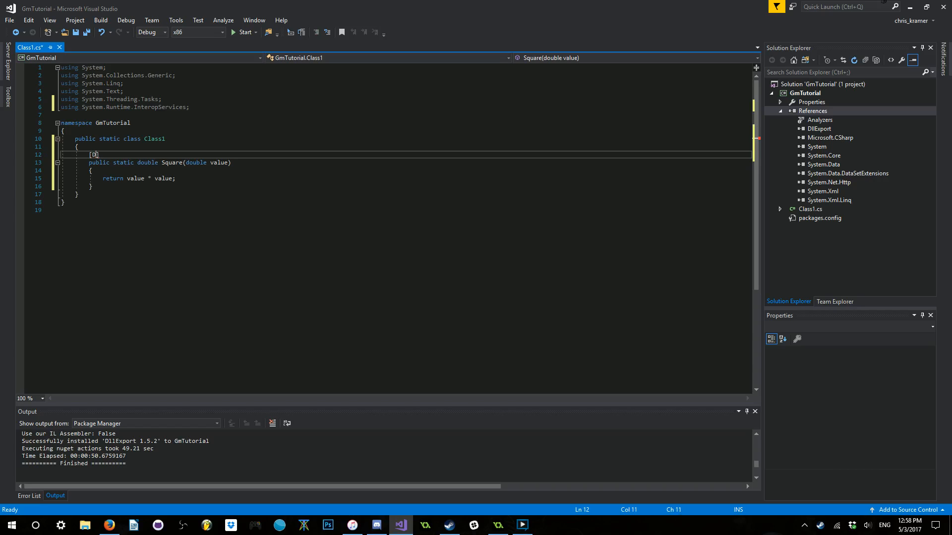
type("llE")
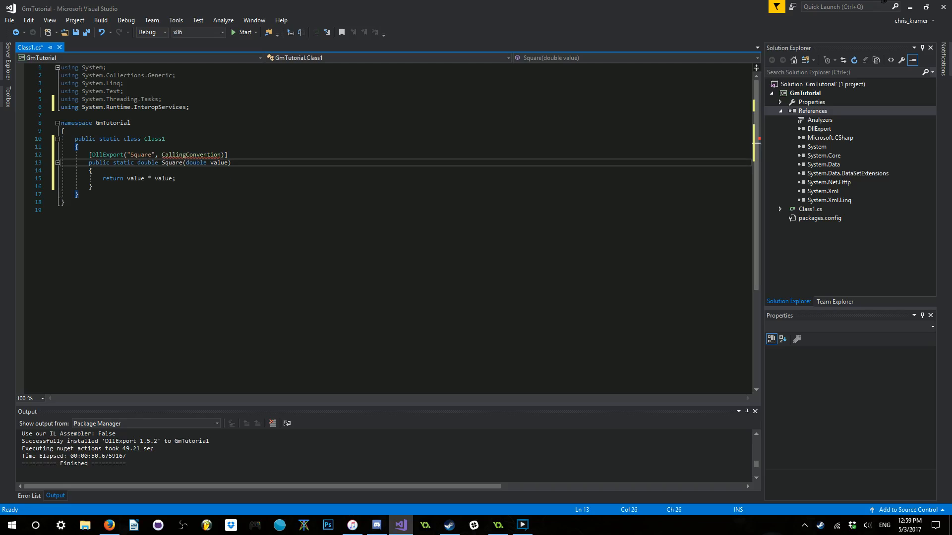
mouse_move(191, 155)
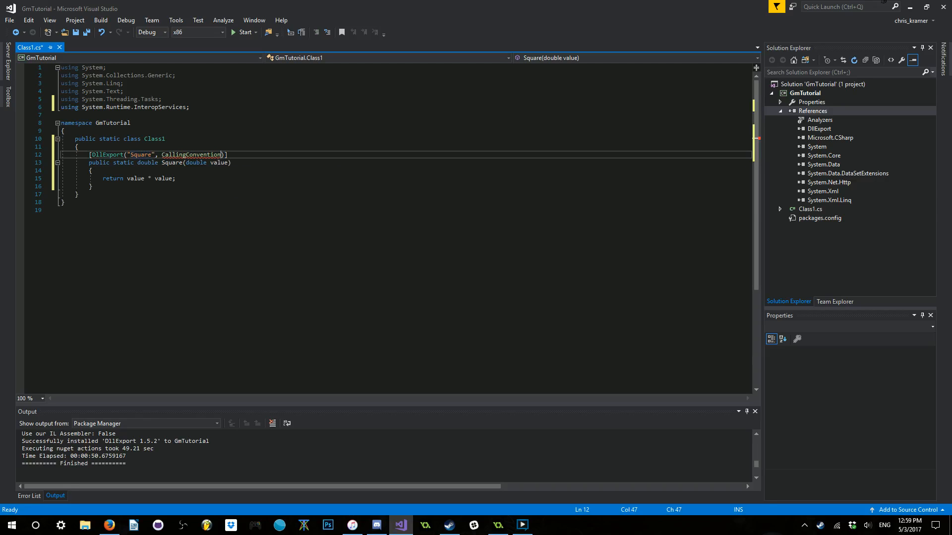
type(".")
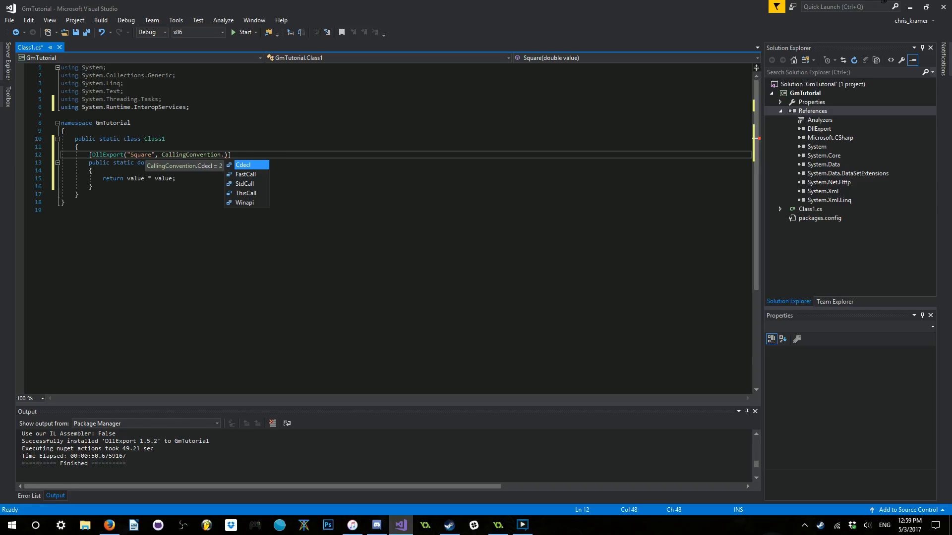
left_click(243, 164)
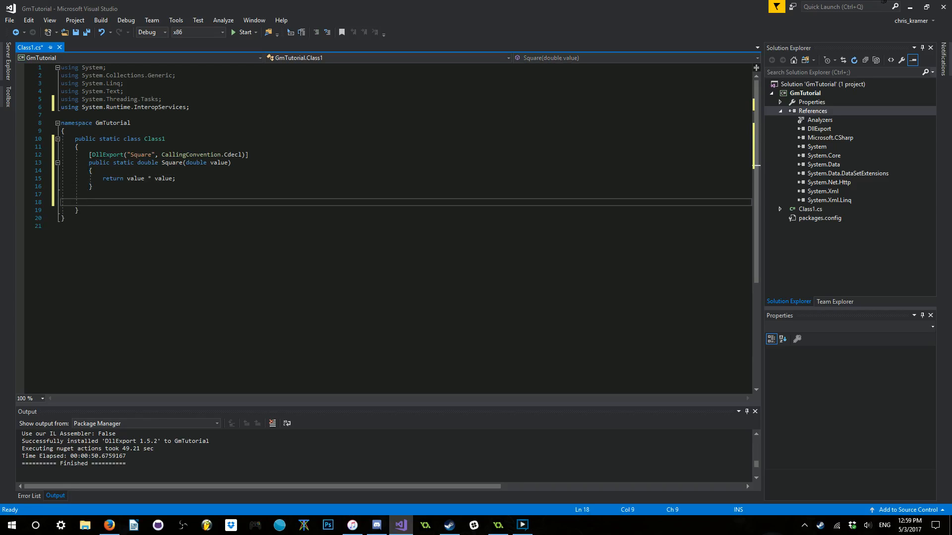
mouse_move(5, 209)
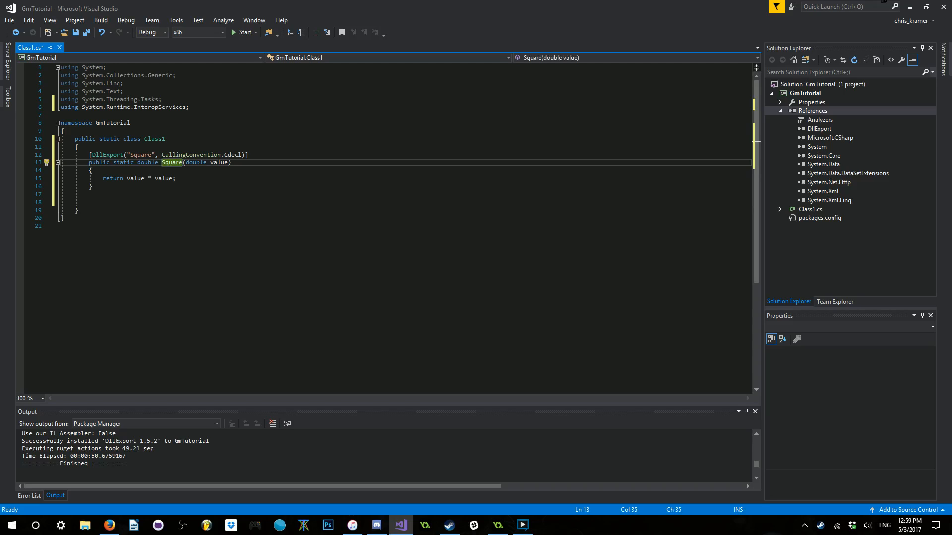
Complete the attribute as [DllExport("Square", CallingConvention.Cdecl)].
type("##")
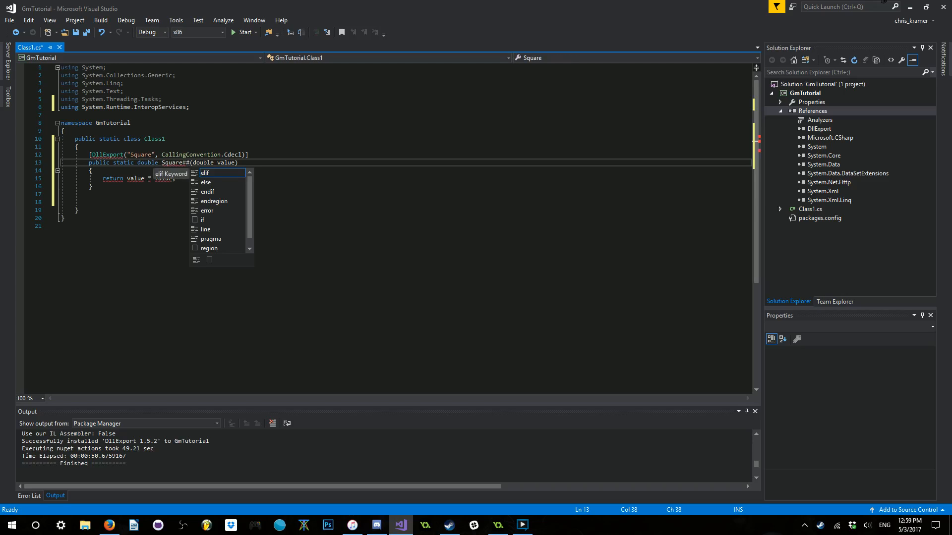
type("D")
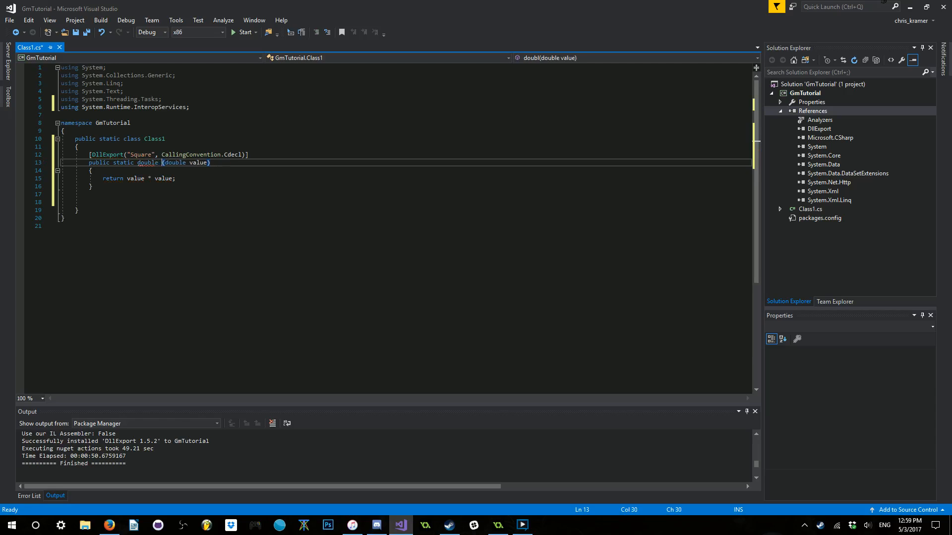
type("Square")
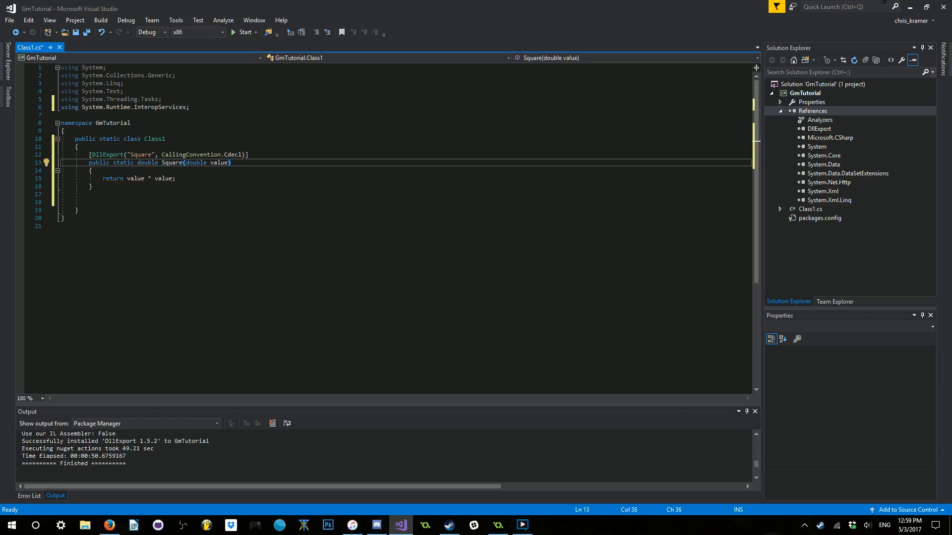
left_click(92, 185)
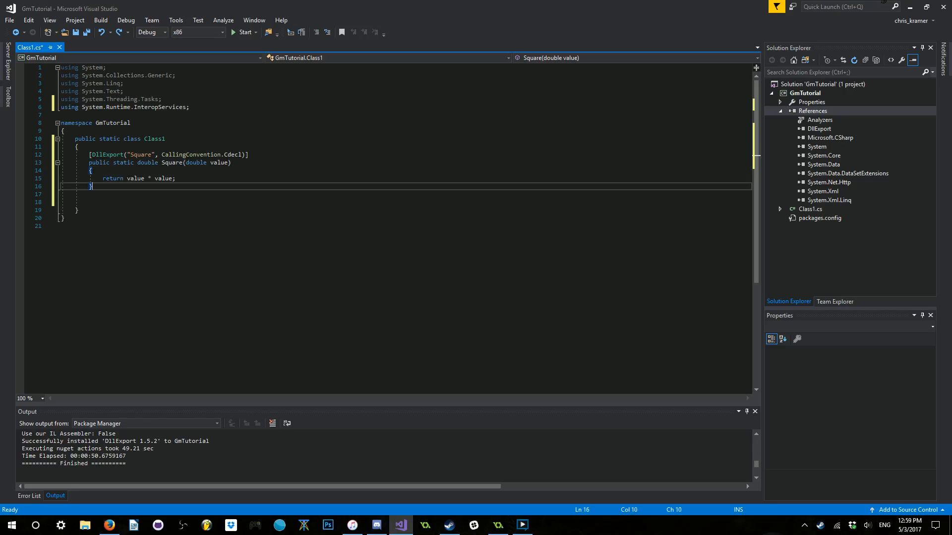
key("enter")
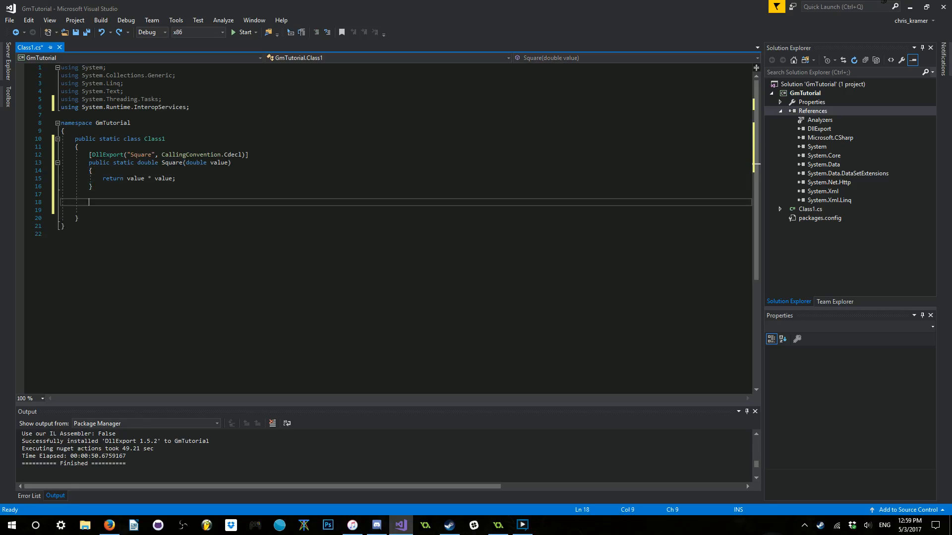
type("p")
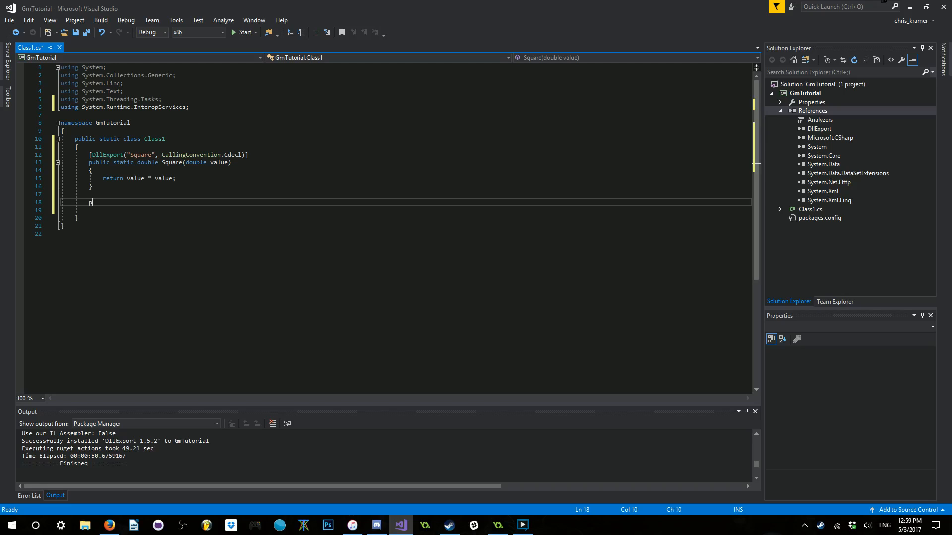
type("ublic")
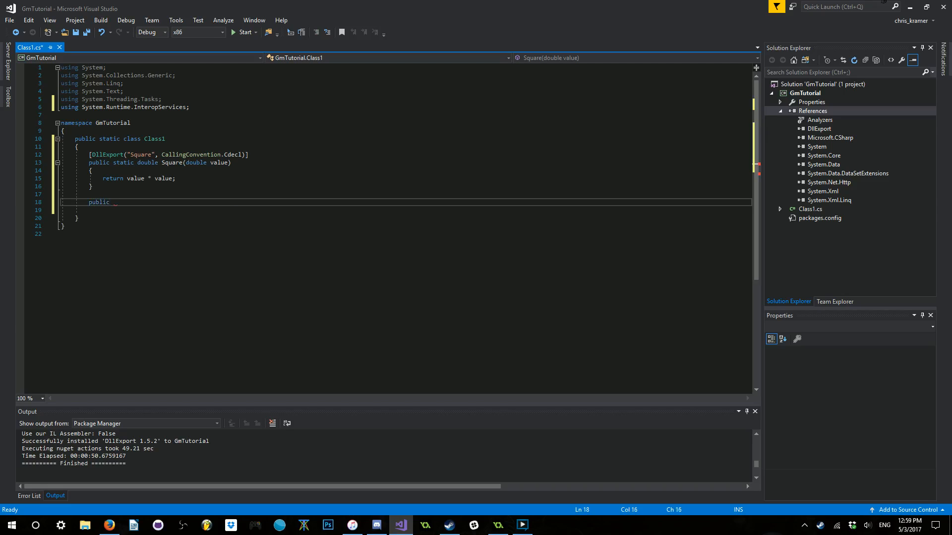
type("static")
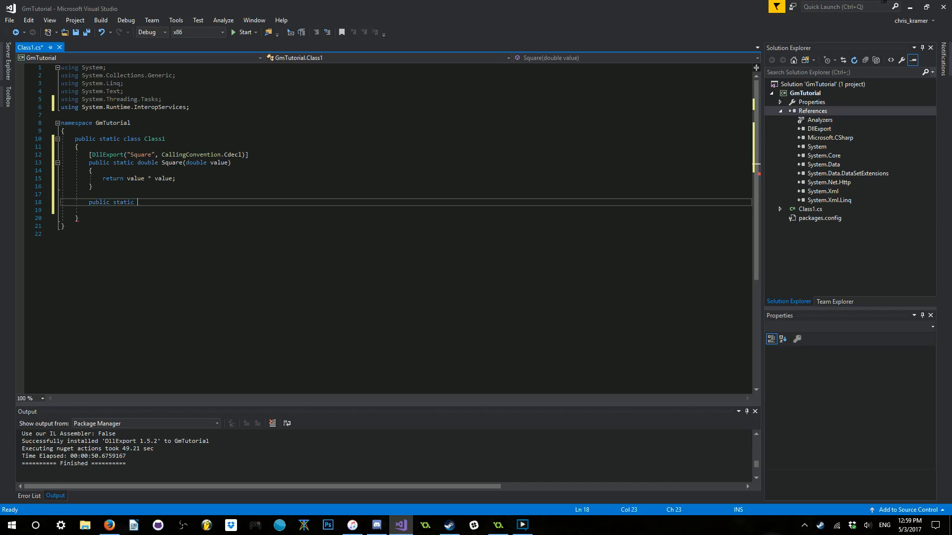
type("double")
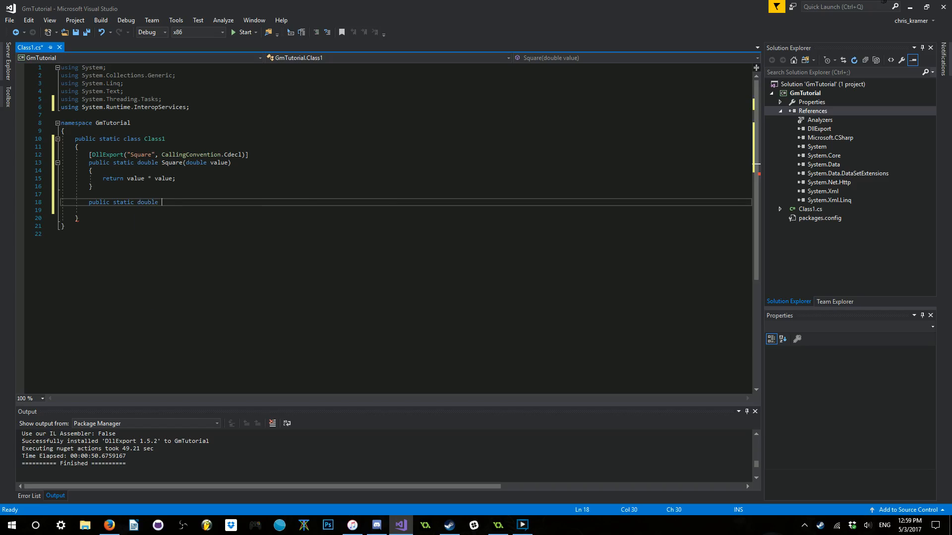
type("Square")
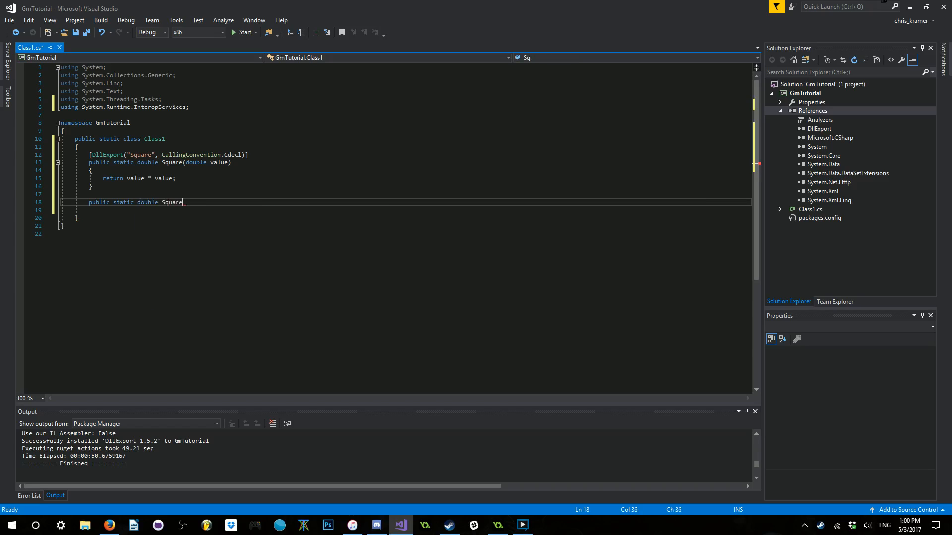
type("()")
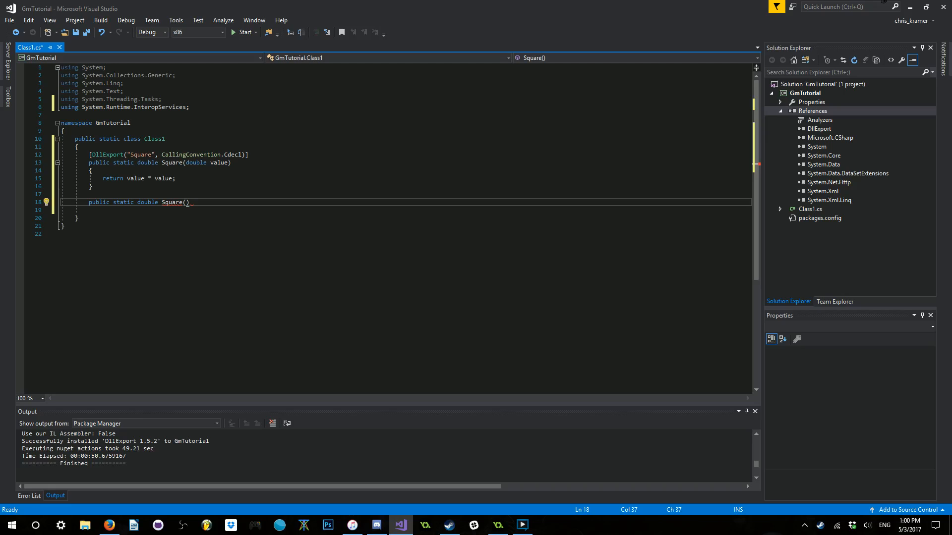
type("double width")
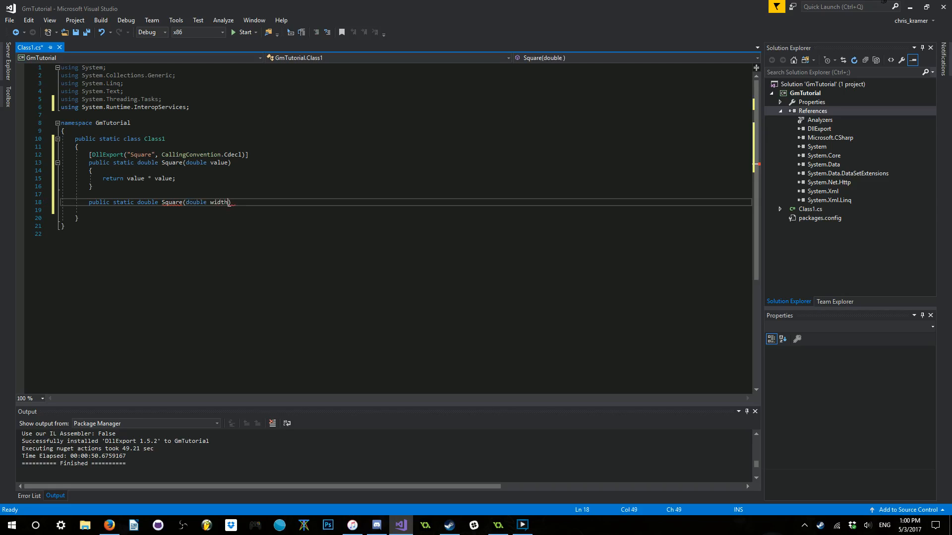
type(", double height")
type("return")
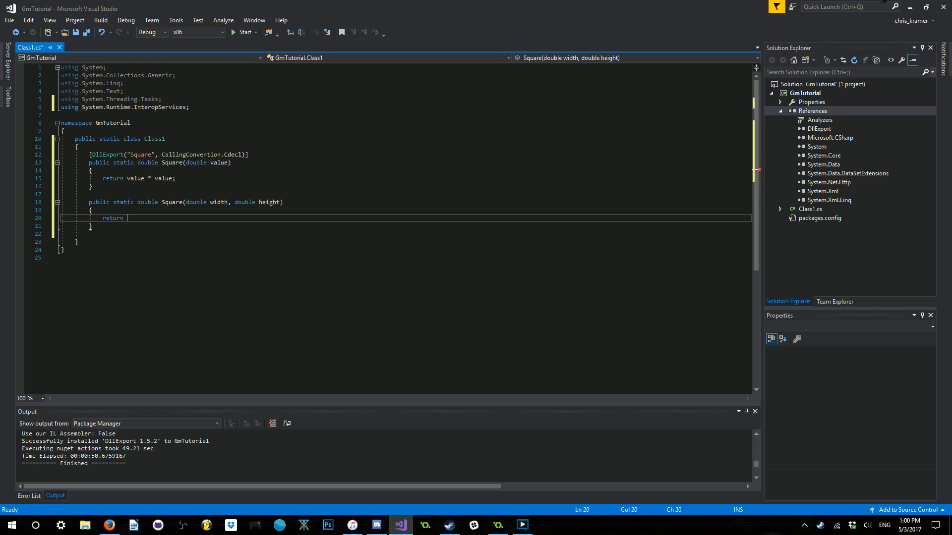
type("width *")
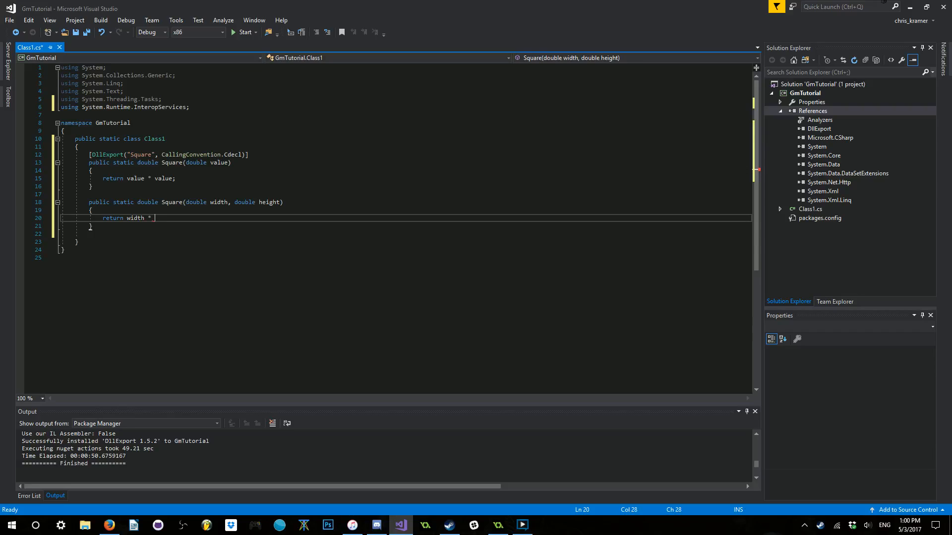
type("height;")
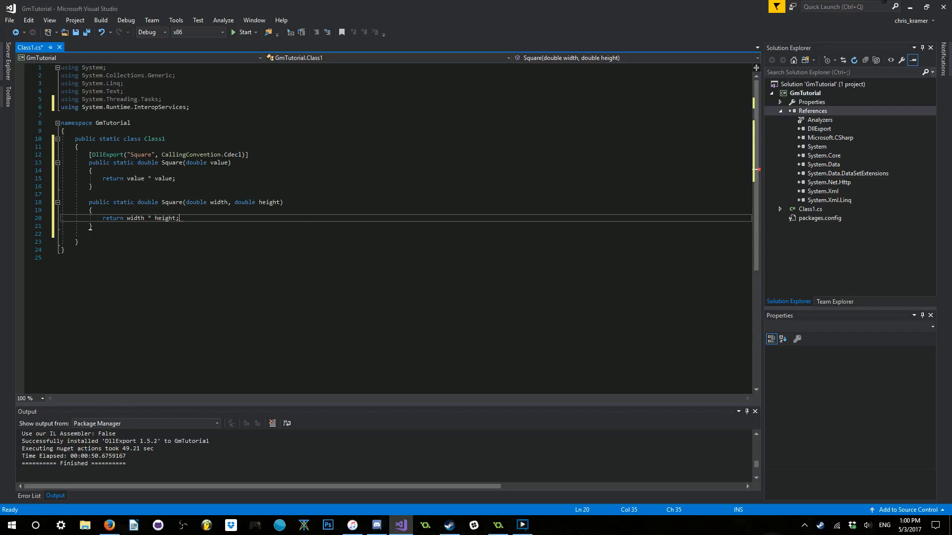
double_click(112, 217)
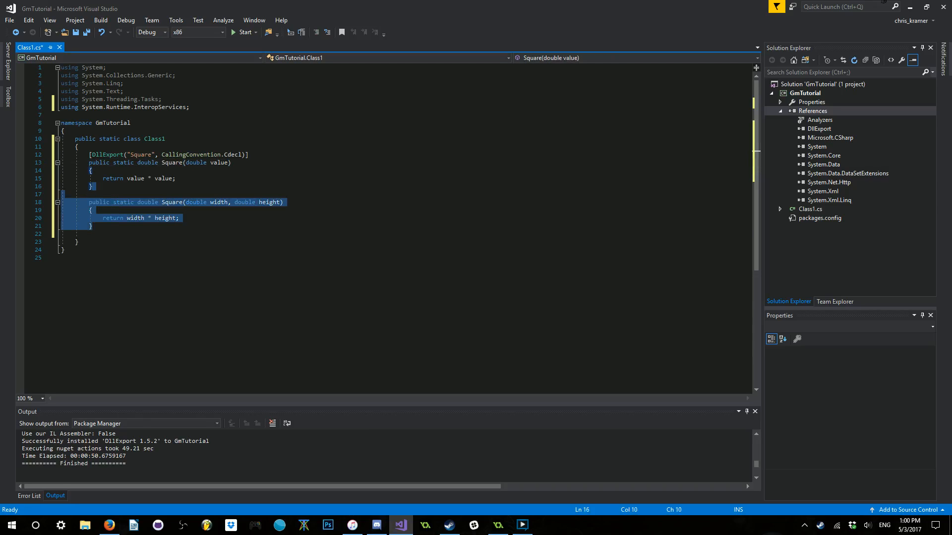
key("Delete")
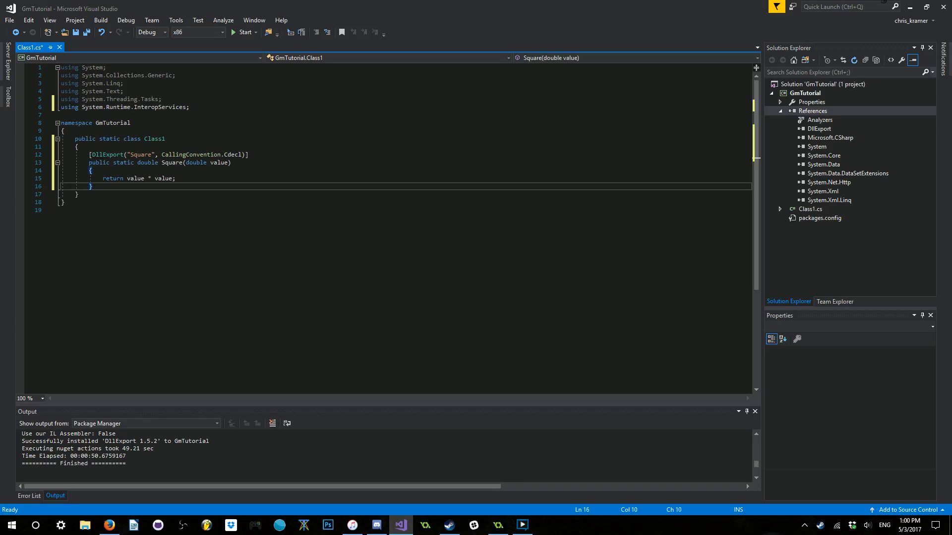
Review the exported name Square and Cdecl, then save and build the GmTutorial solution.
double_click(140, 155)
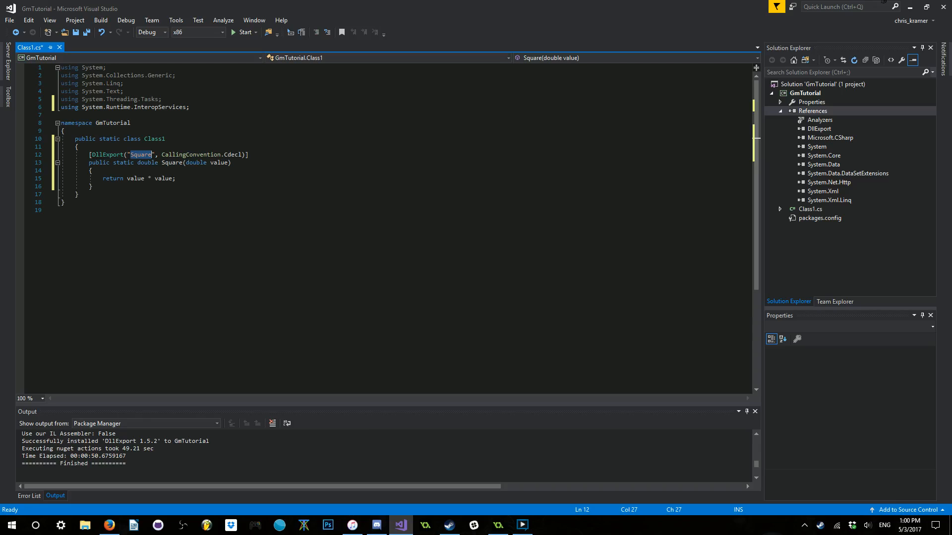
double_click(231, 154)
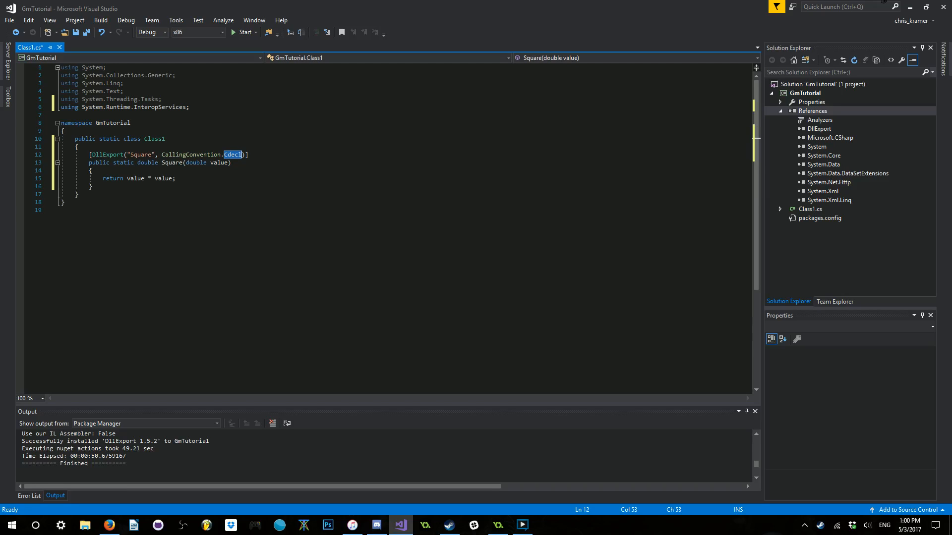
left_click(92, 187)
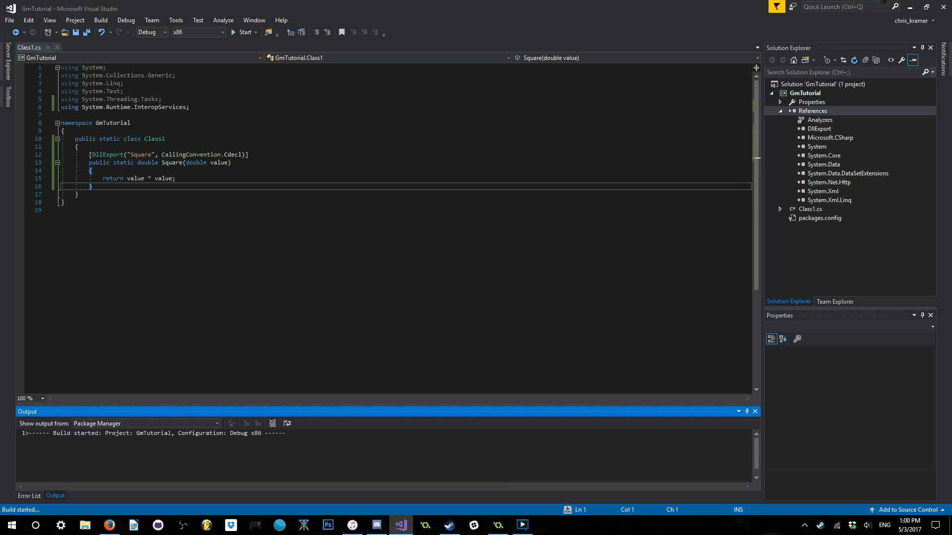
left_click(146, 423)
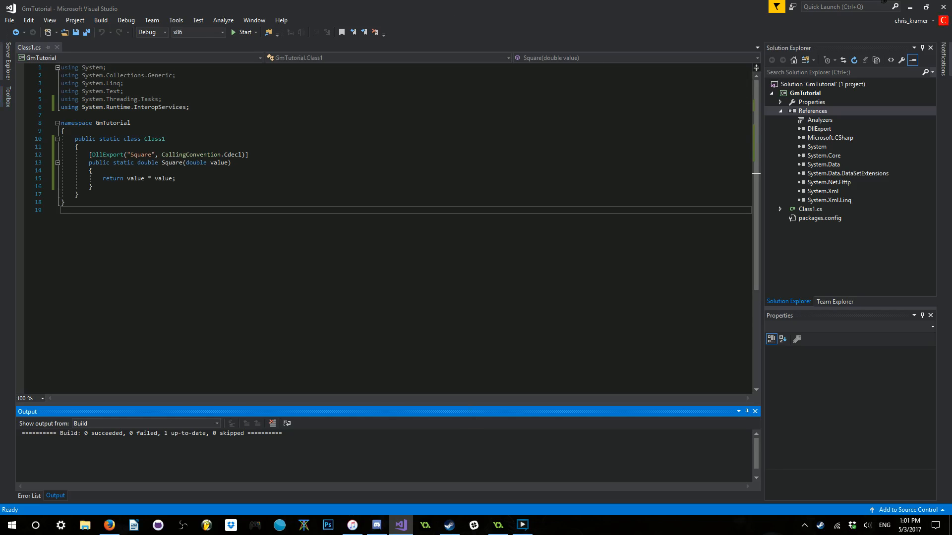
Create a new extension named Sharp in the GameMaker project and start adding a file to it.
left_click(497, 526)
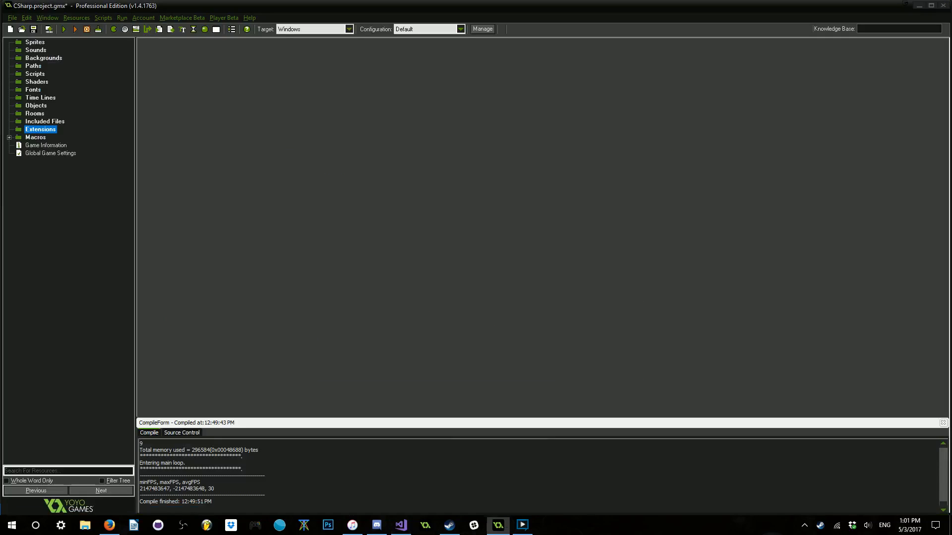
mouse_move(197, 329)
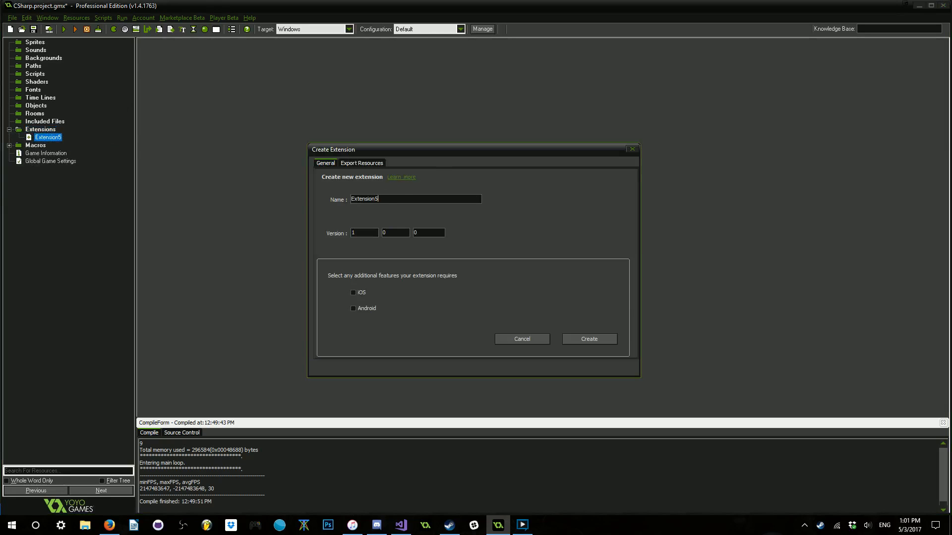
type("Sharp")
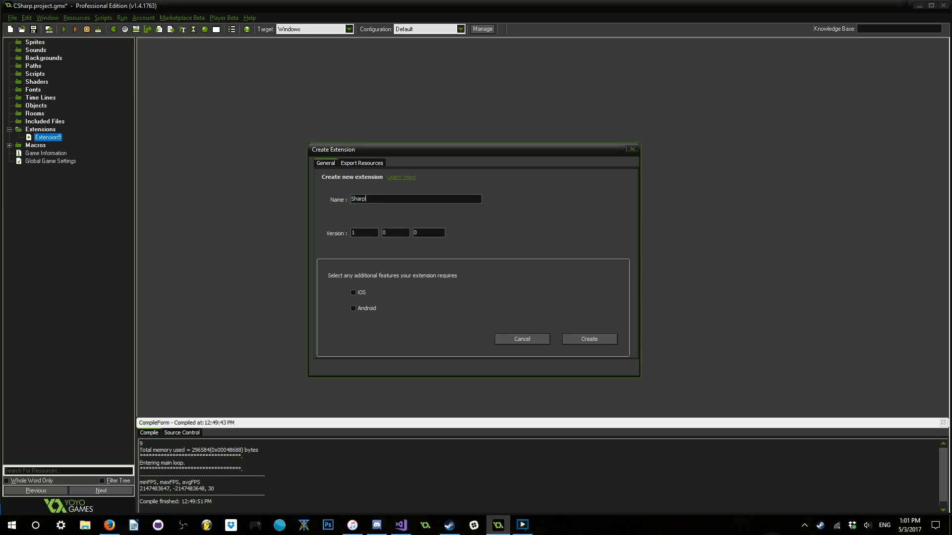
left_click(587, 339)
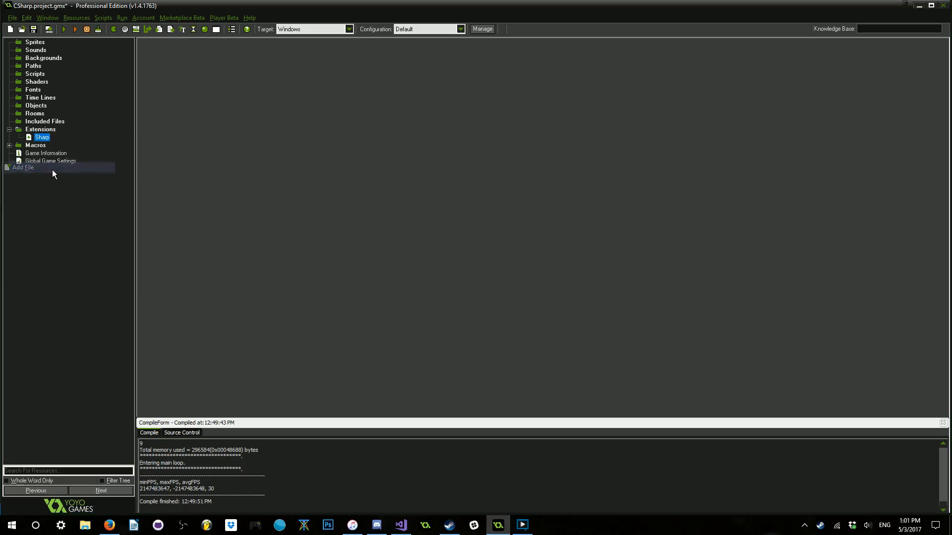
left_click(23, 168)
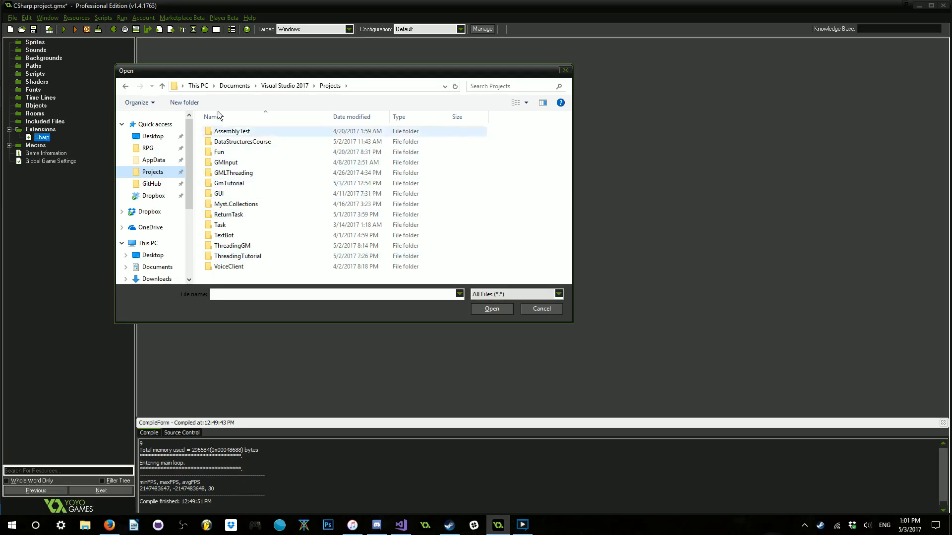
mouse_move(221, 144)
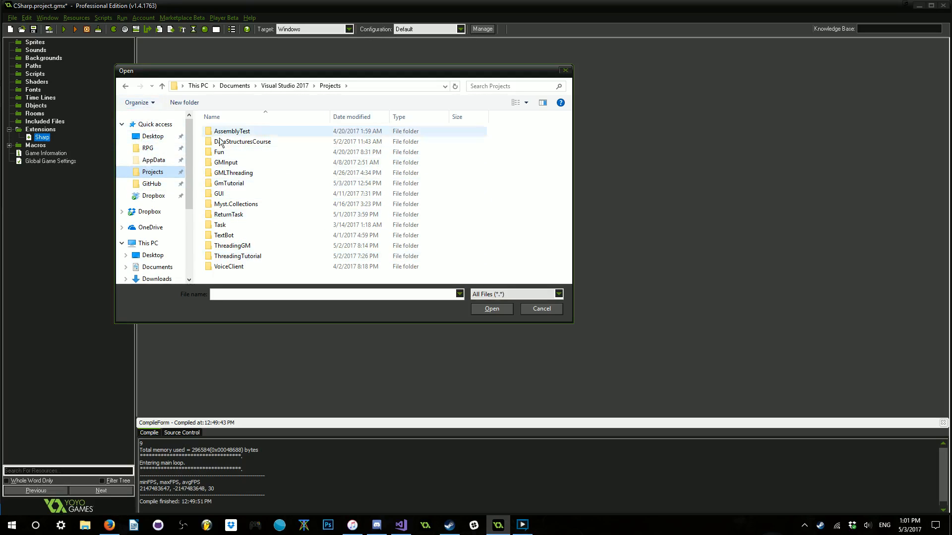
Browse to GmTutorial\GmTutorial\bin\x86\Debug and add GmTutorial.dll to the Sharp extension.
left_click(220, 225)
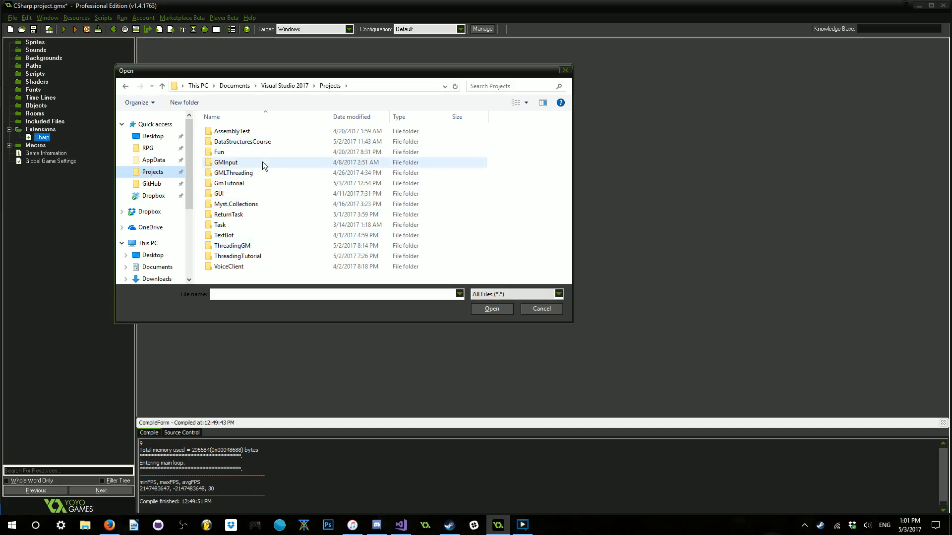
double_click(229, 183)
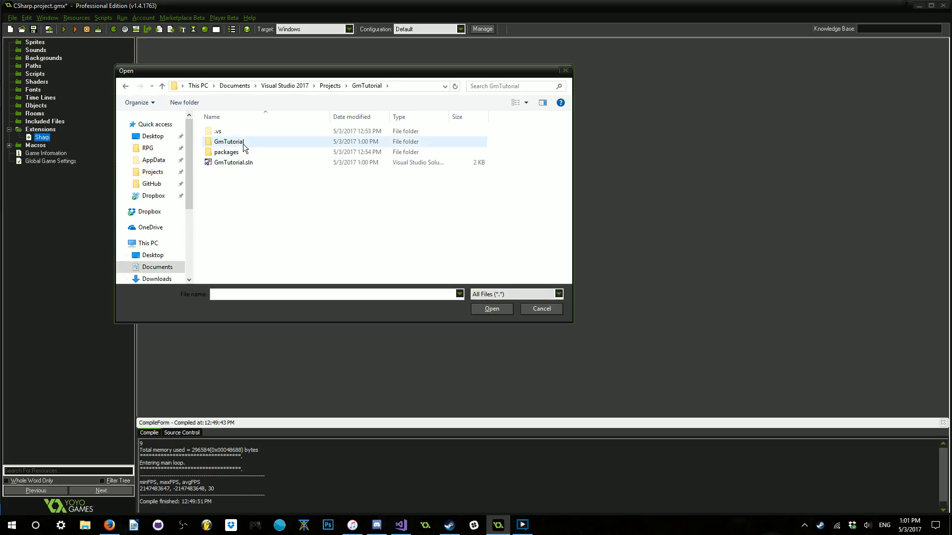
double_click(229, 141)
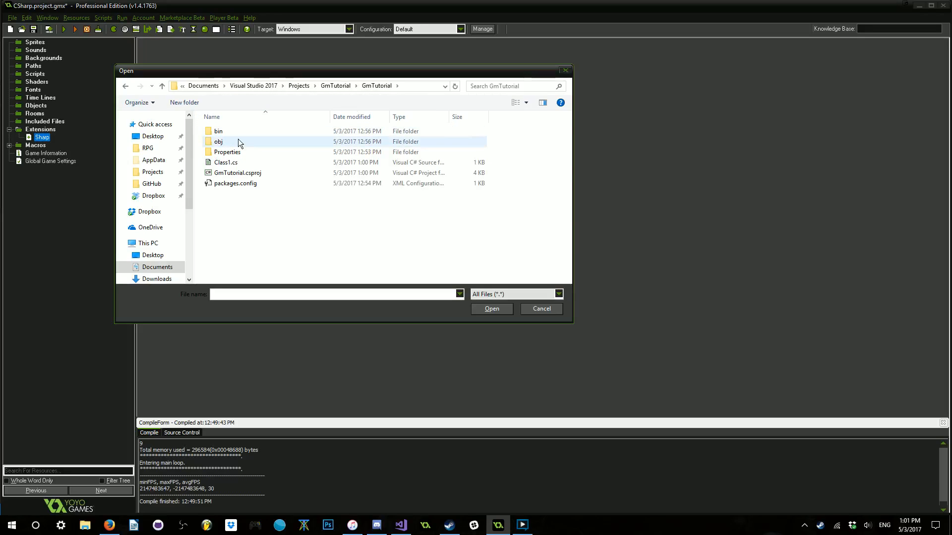
double_click(218, 131)
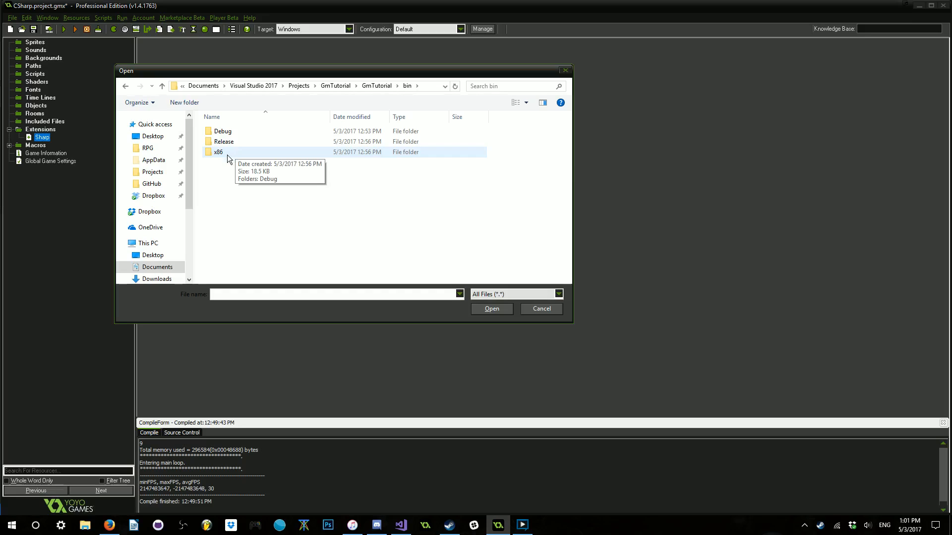
double_click(218, 151)
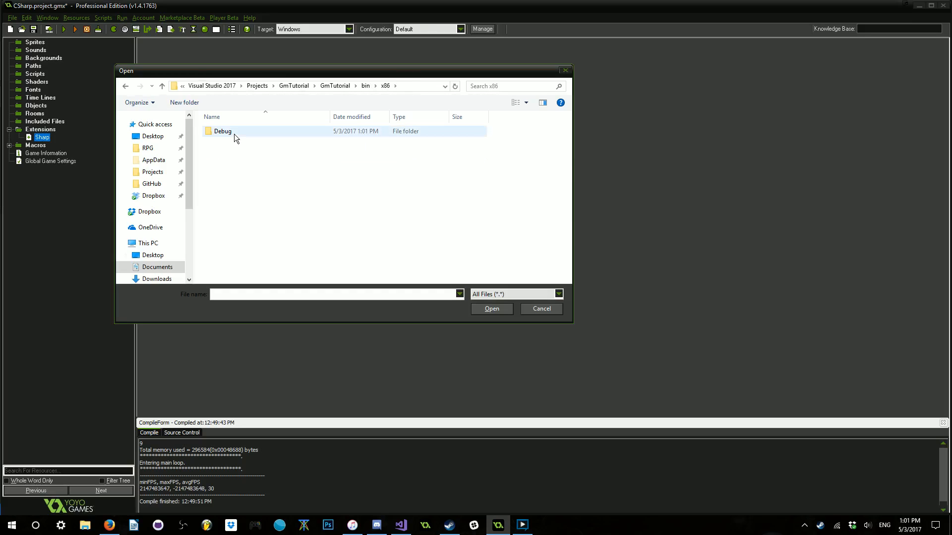
double_click(222, 131)
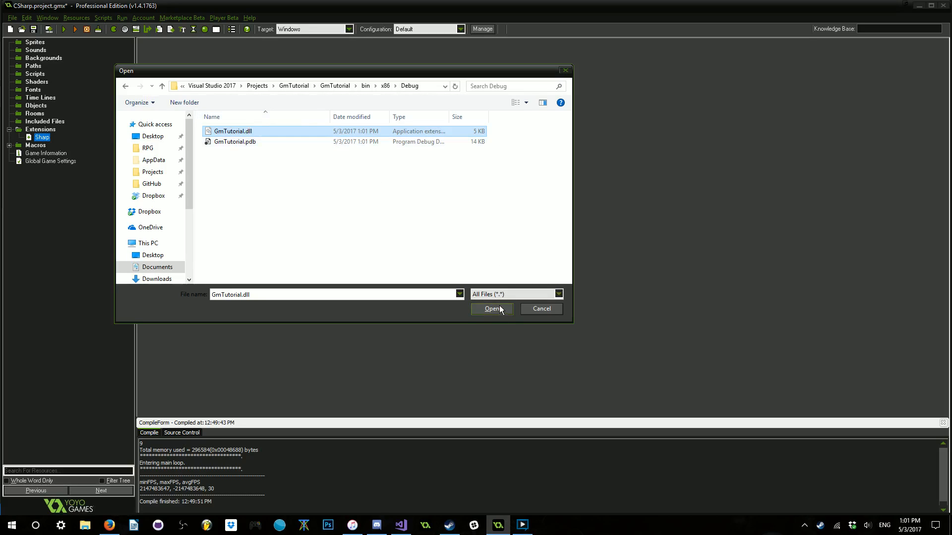
left_click(491, 309)
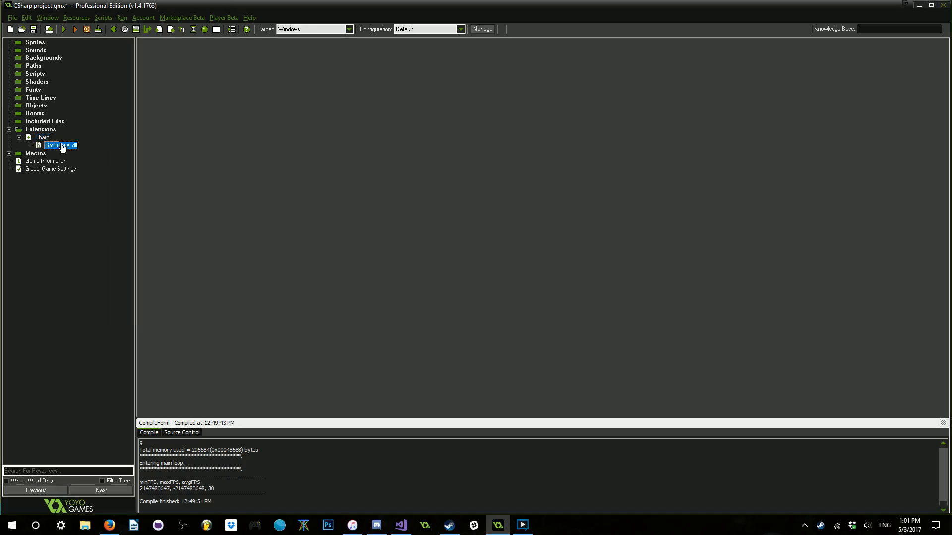
Add a function to GmTutorial.dll named square with external name Square.
right_click(59, 145)
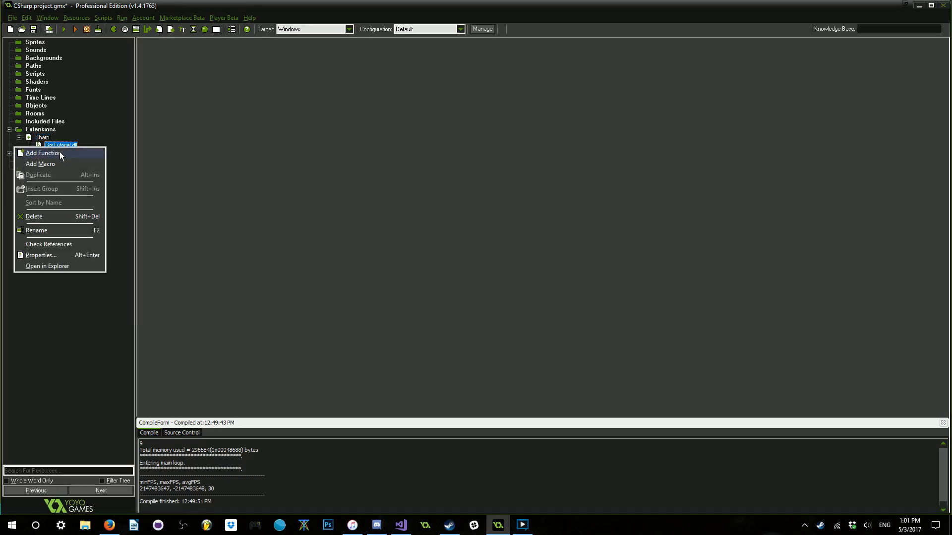
left_click(43, 152)
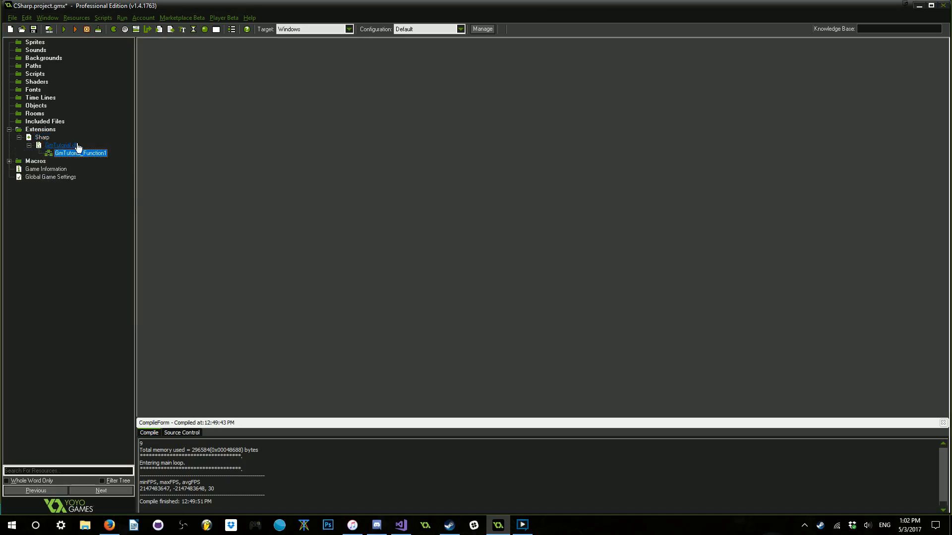
double_click(80, 153)
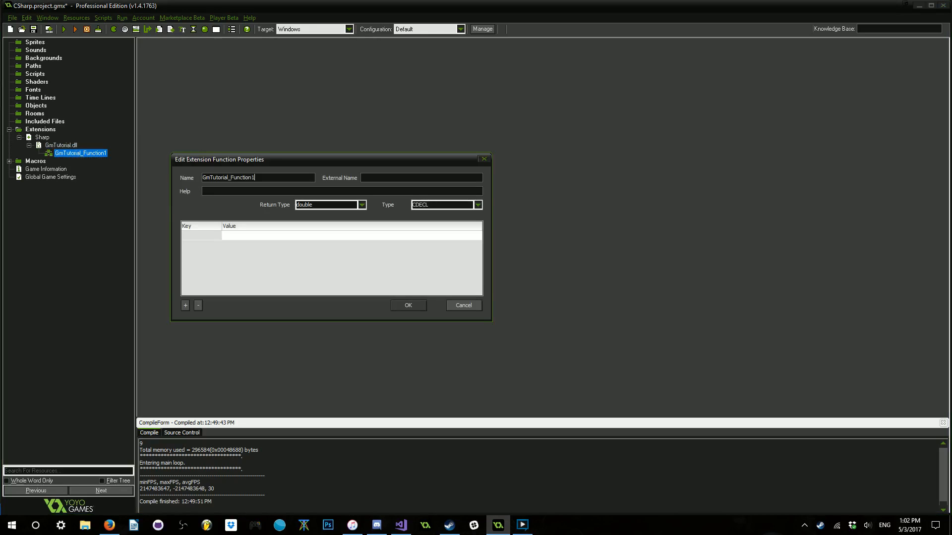
triple_click(257, 177)
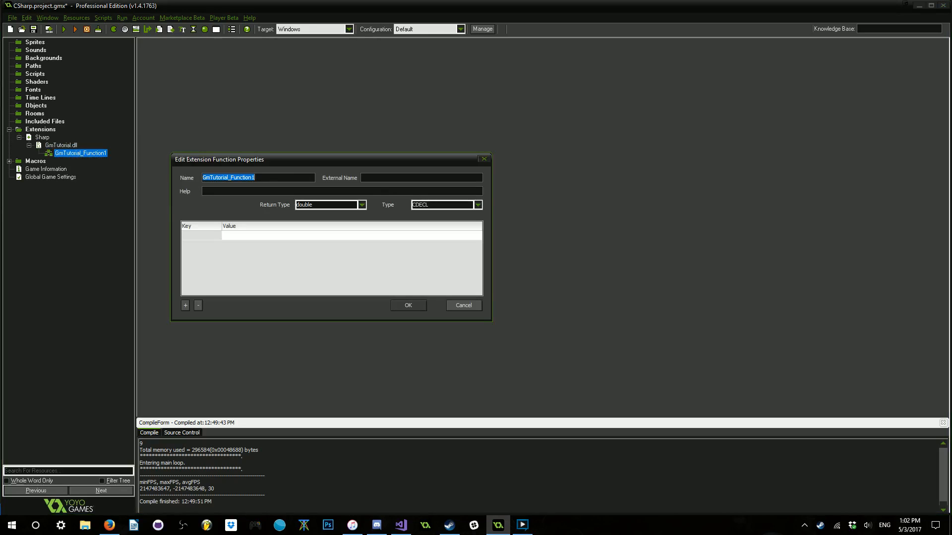
type("square")
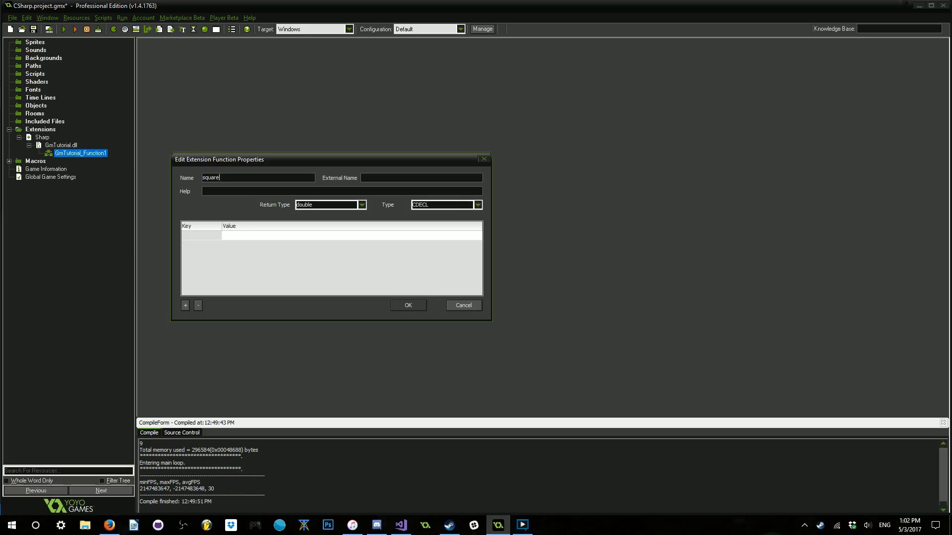
type("Square")
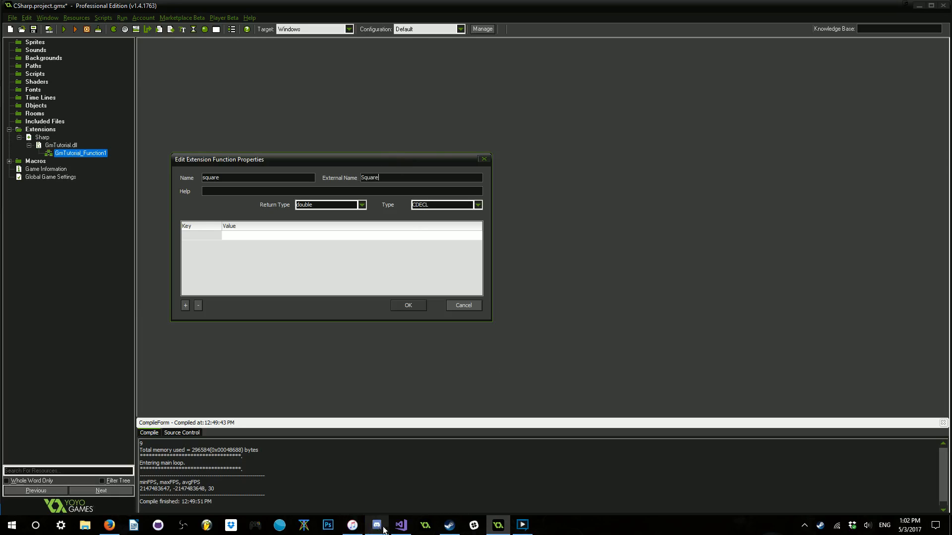
double_click(368, 178)
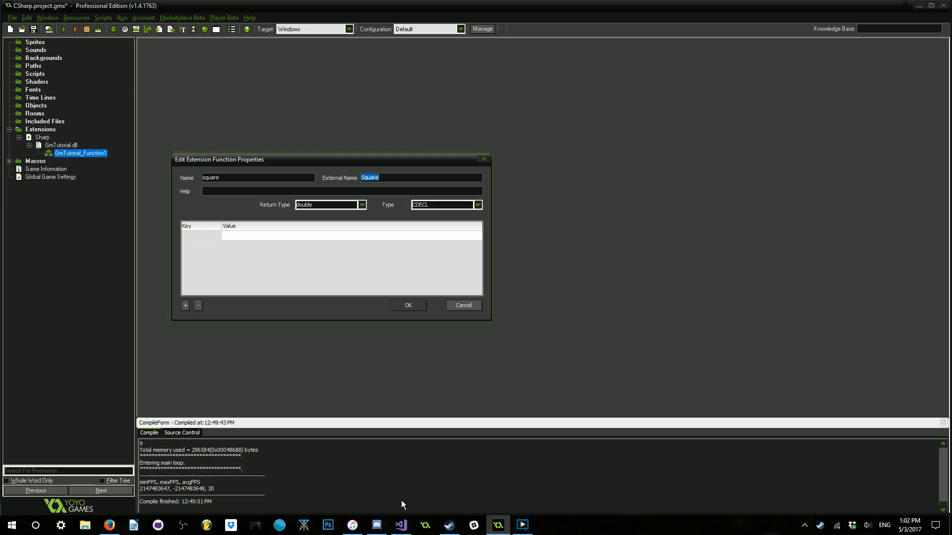
Verify the exported name Square in the C# DllExport code and return to the function properties.
left_click(400, 525)
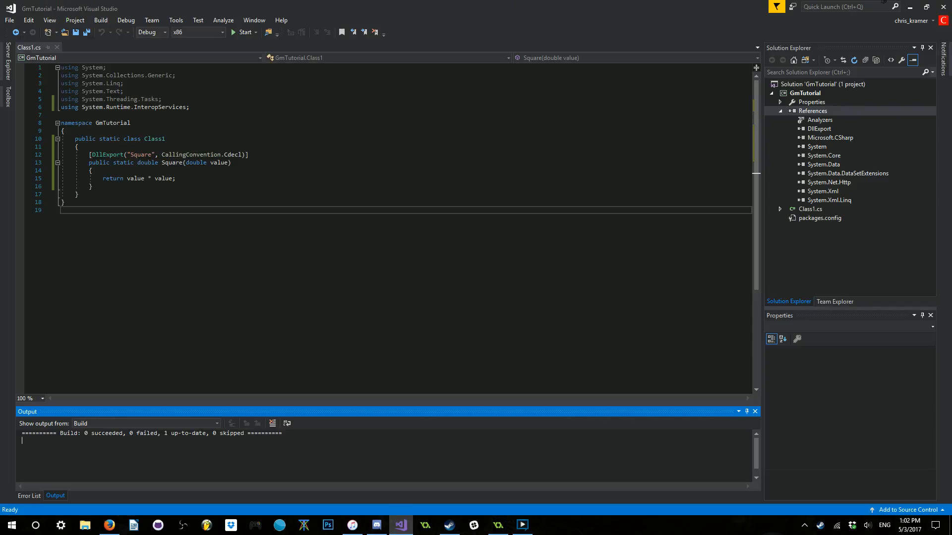
double_click(139, 154)
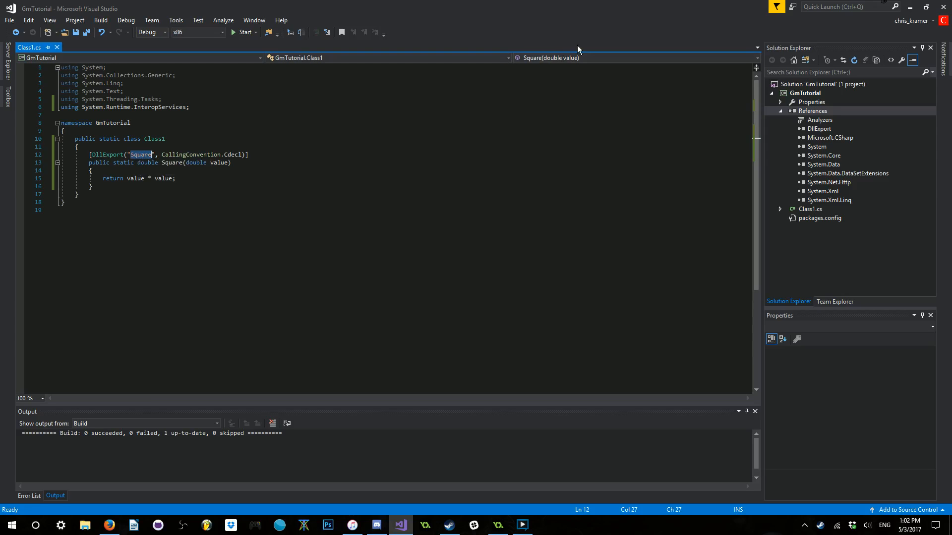
mouse_move(576, 49)
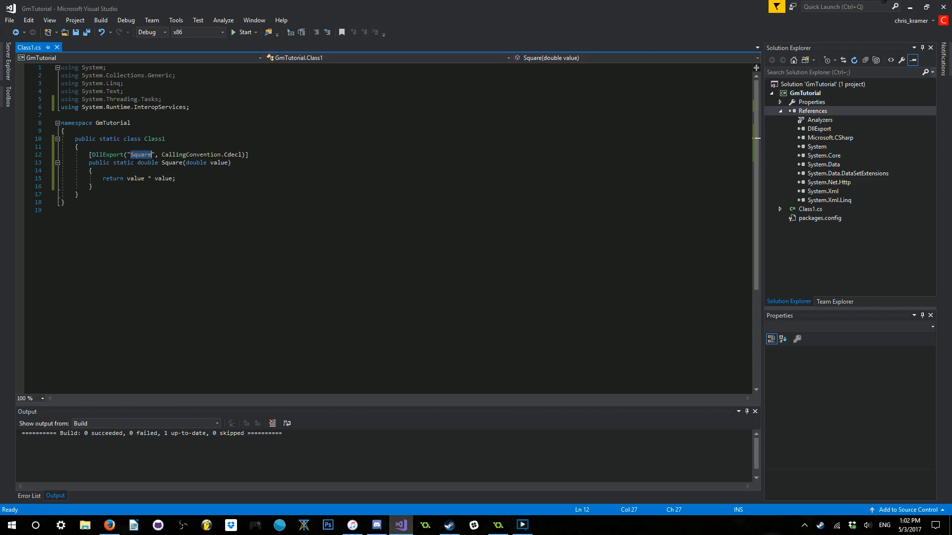
left_click(133, 163)
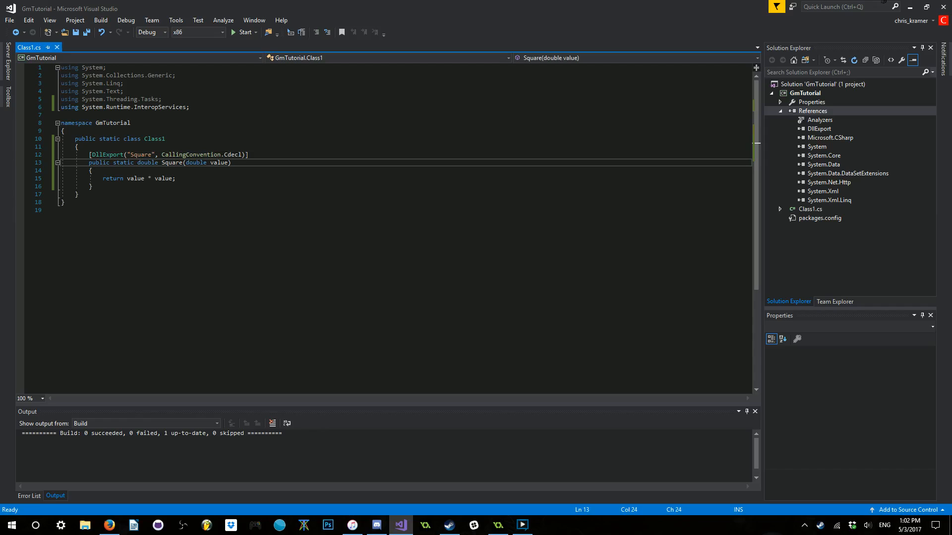
left_click(497, 525)
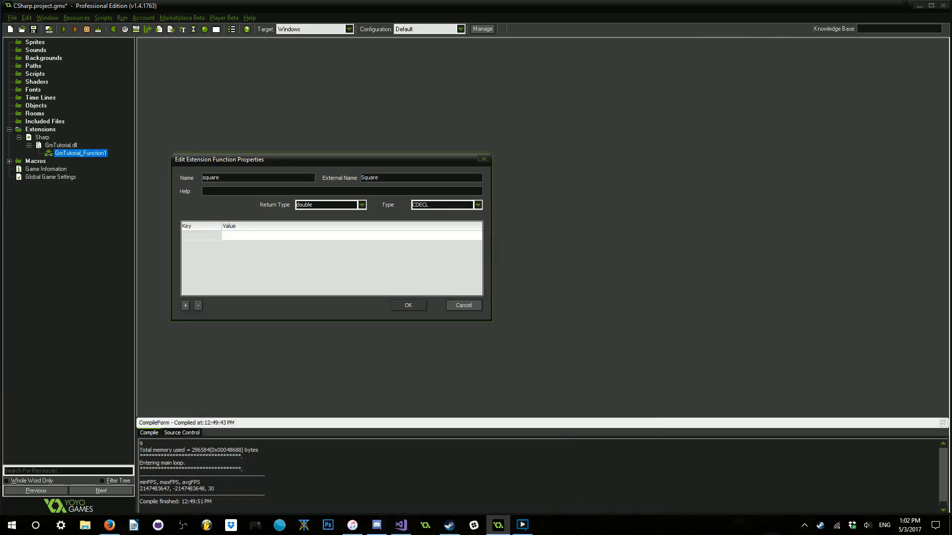
Enter square(x) as the function's help text, removing the leading slashes.
type("///")
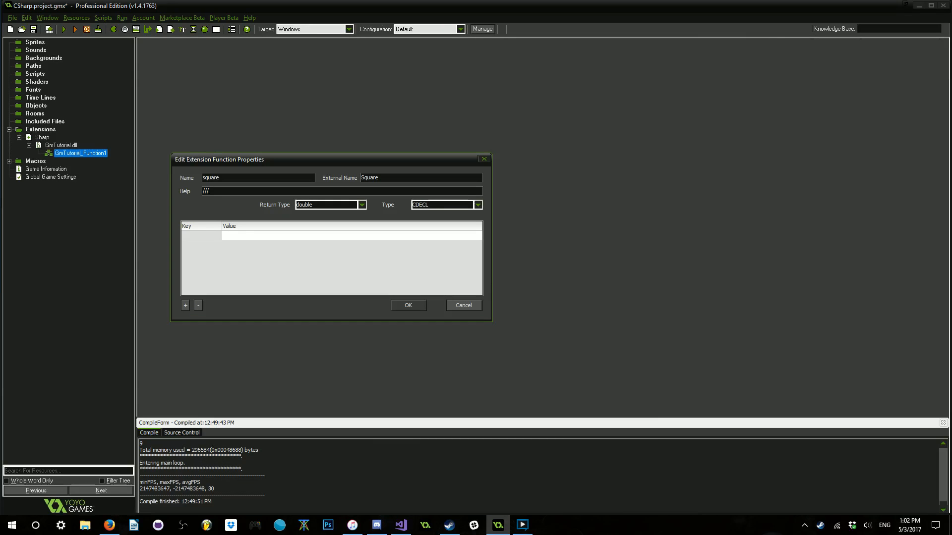
type("square")
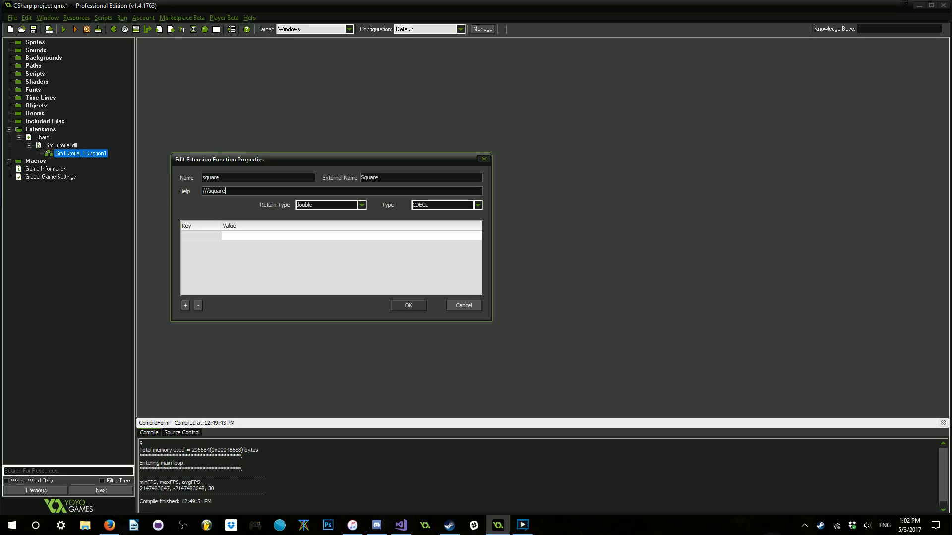
type("()")
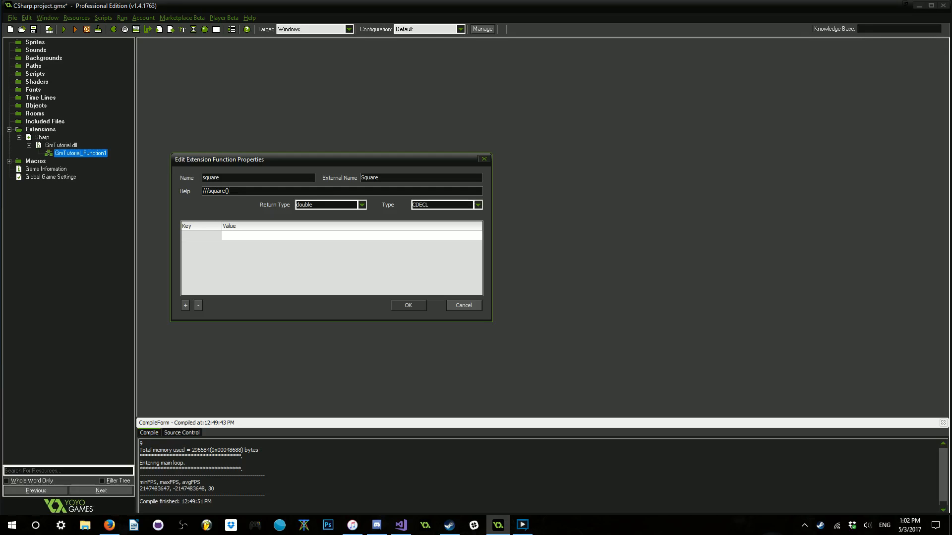
type("x")
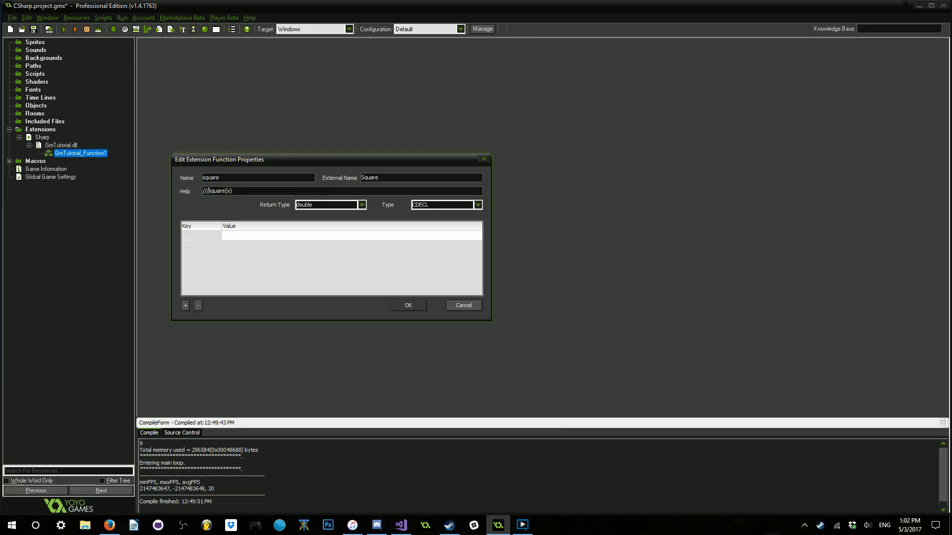
key("BackSpace")
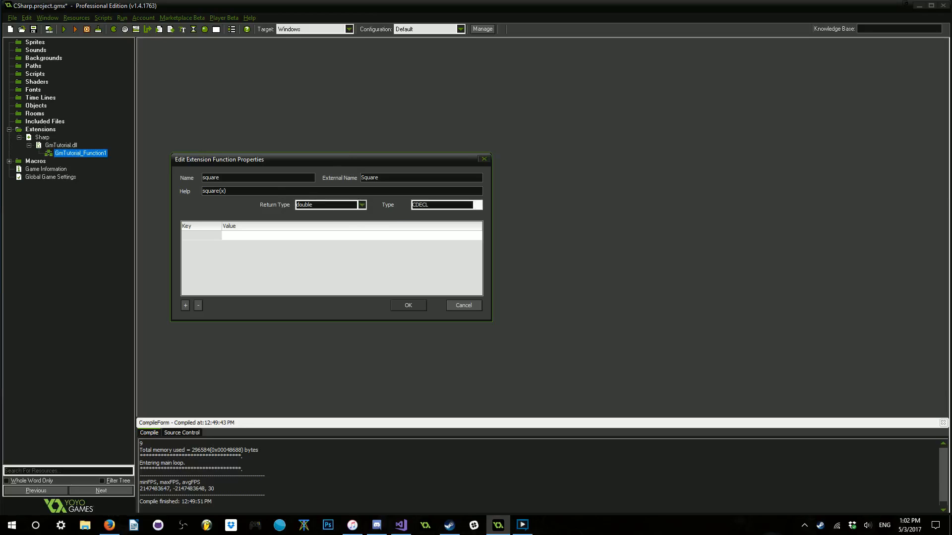
Give square exactly one argument of type double and confirm the function properties with OK.
triple_click(443, 204)
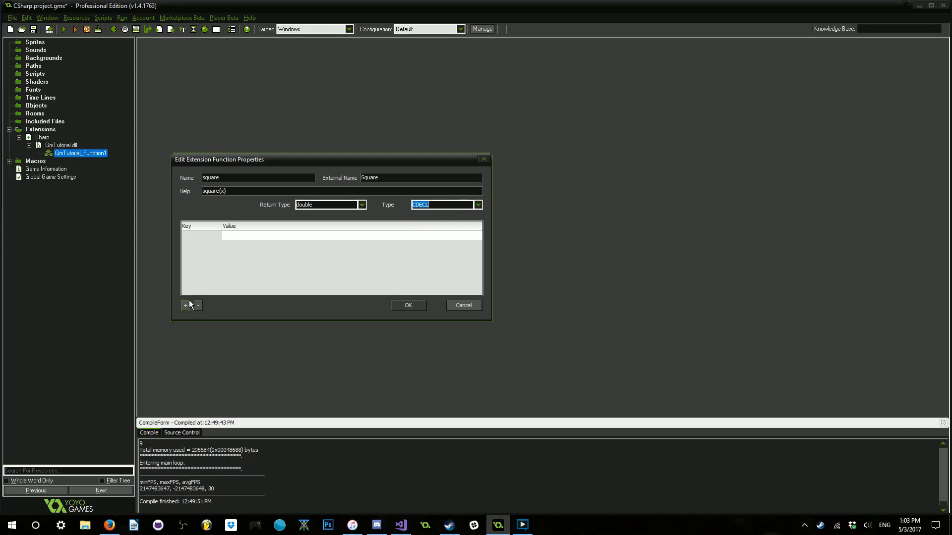
mouse_move(209, 302)
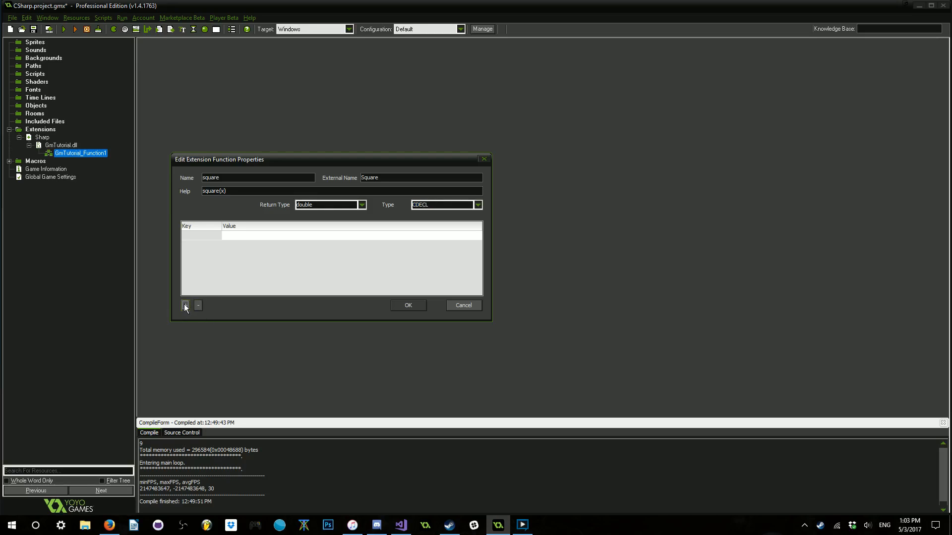
left_click(185, 306)
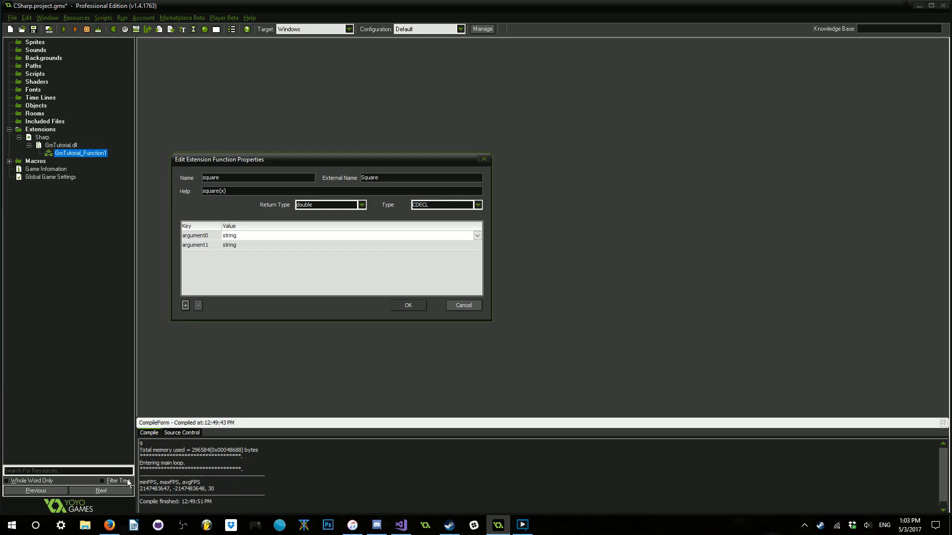
left_click(198, 306)
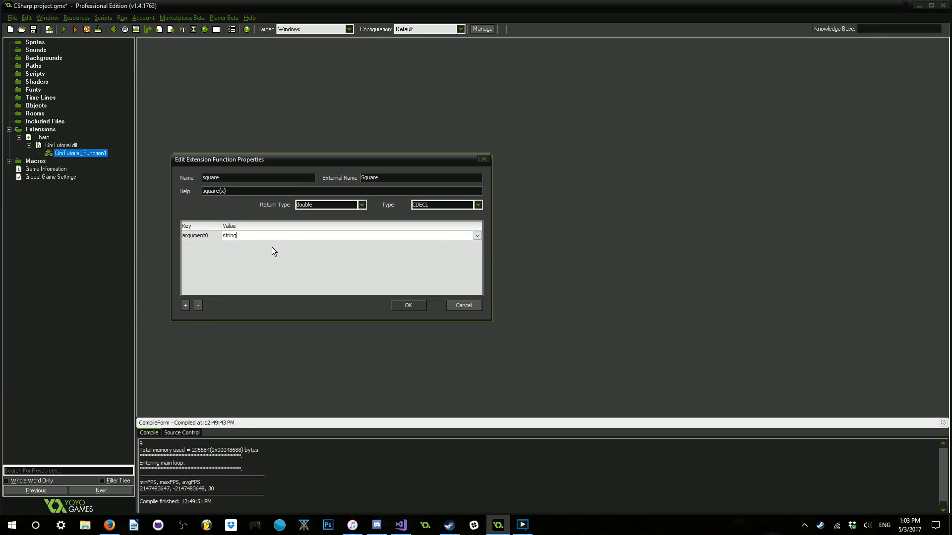
left_click(477, 236)
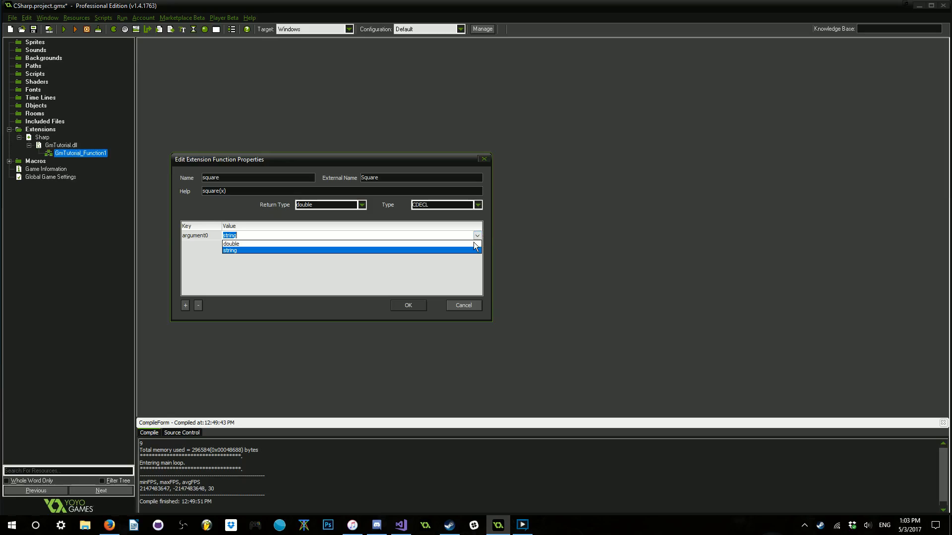
left_click(198, 305)
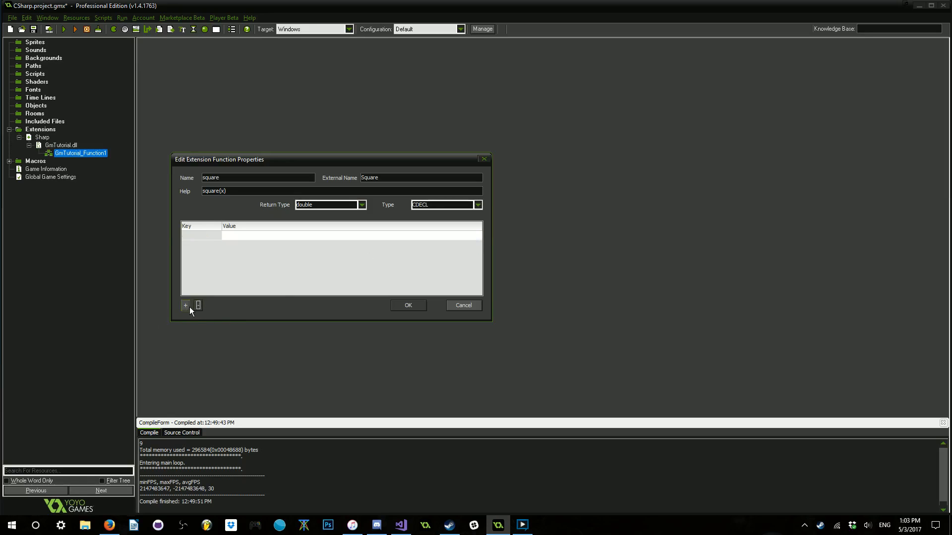
left_click(186, 305)
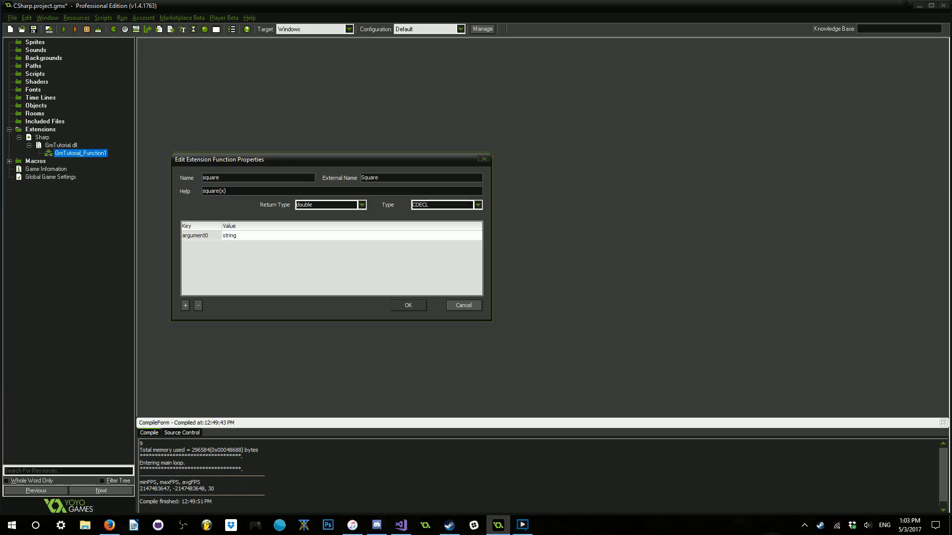
double_click(229, 236)
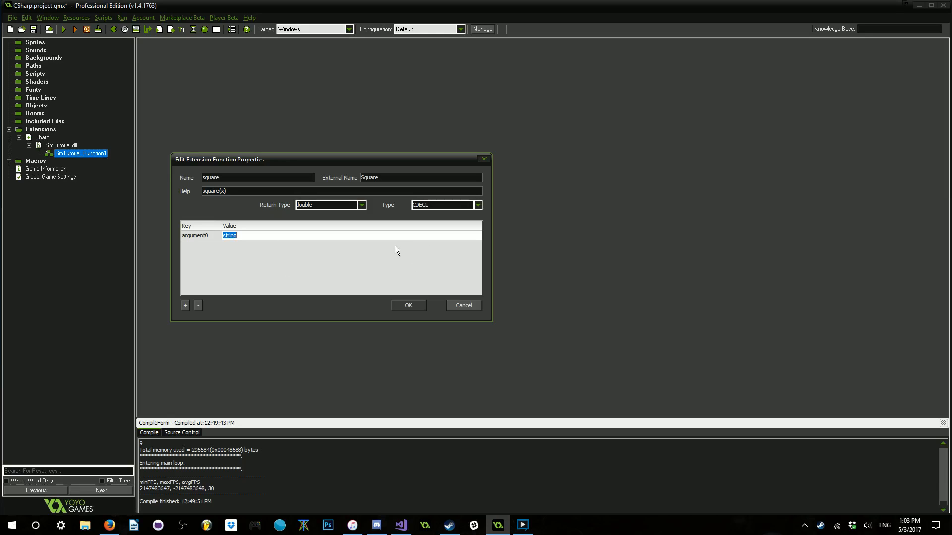
mouse_move(280, 280)
type("double")
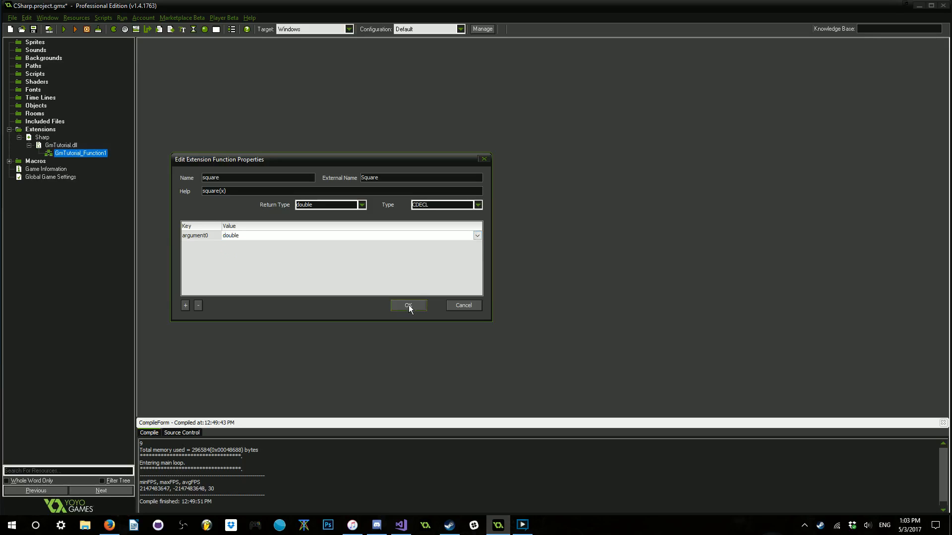
left_click(407, 306)
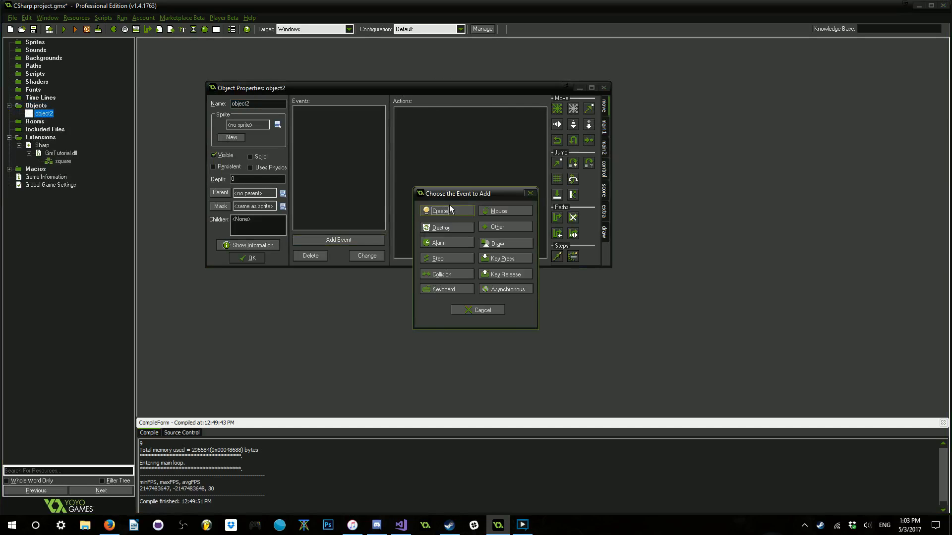
Add a Create event to object2 executing show_debug_message(square(3));.
left_click(439, 210)
type("show_debug_message(s")
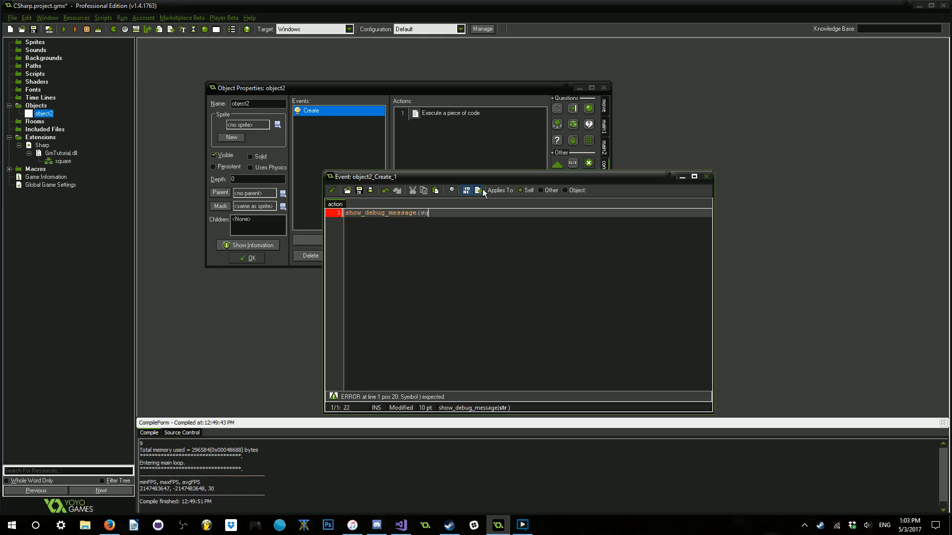
type("q")
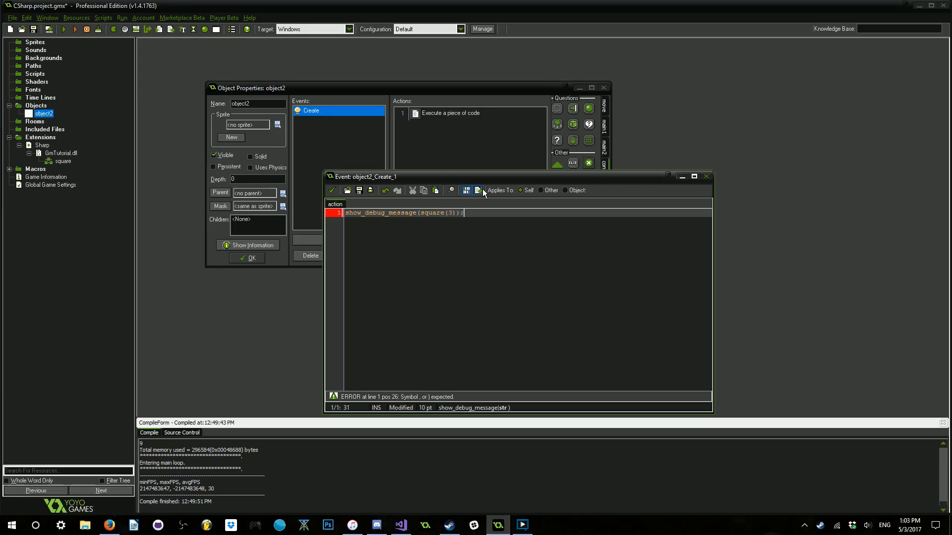
left_click(331, 190)
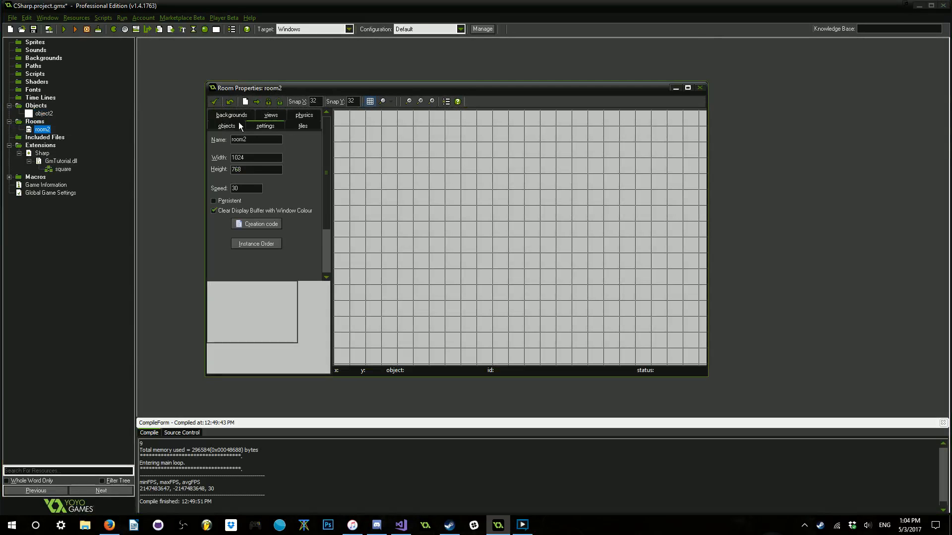
Create room2, run the game so the output log prints 9, then close the game window.
left_click(226, 126)
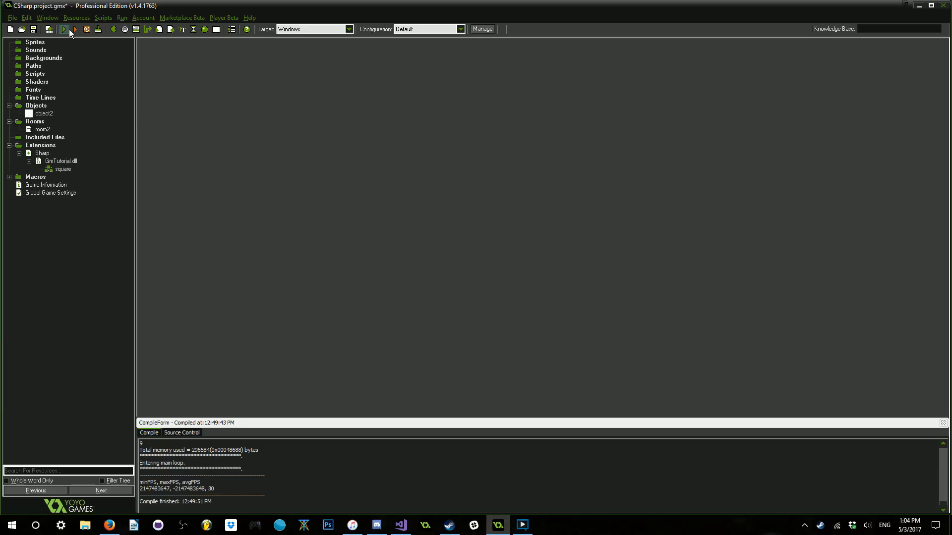
left_click(63, 29)
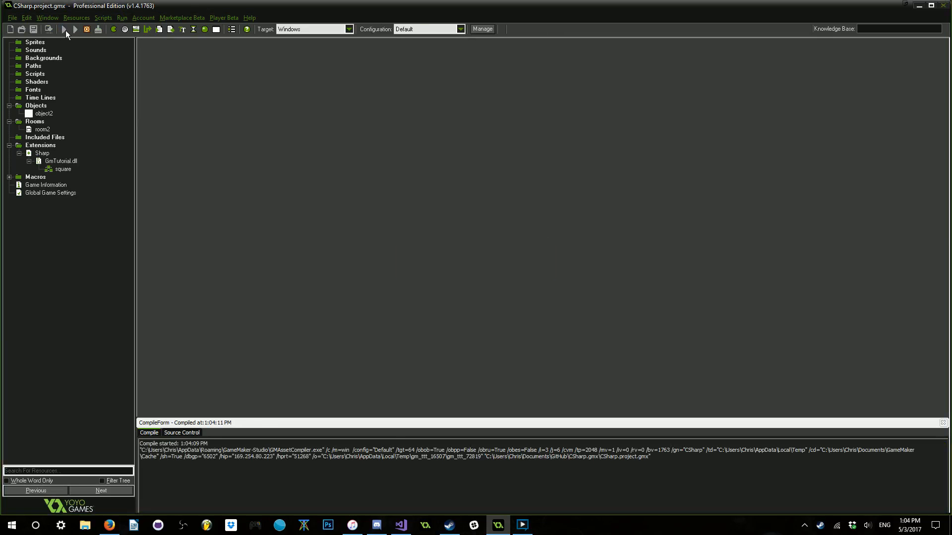
mouse_move(66, 29)
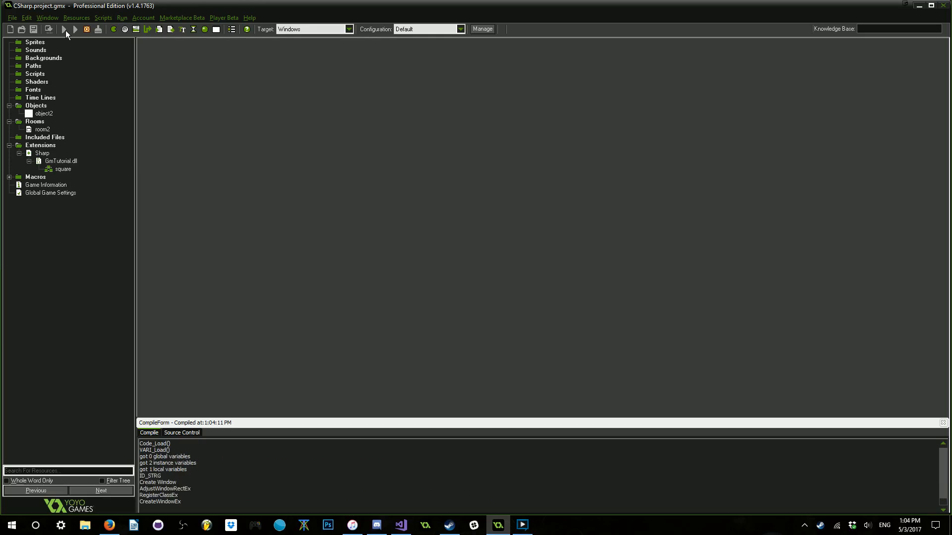
left_click(63, 29)
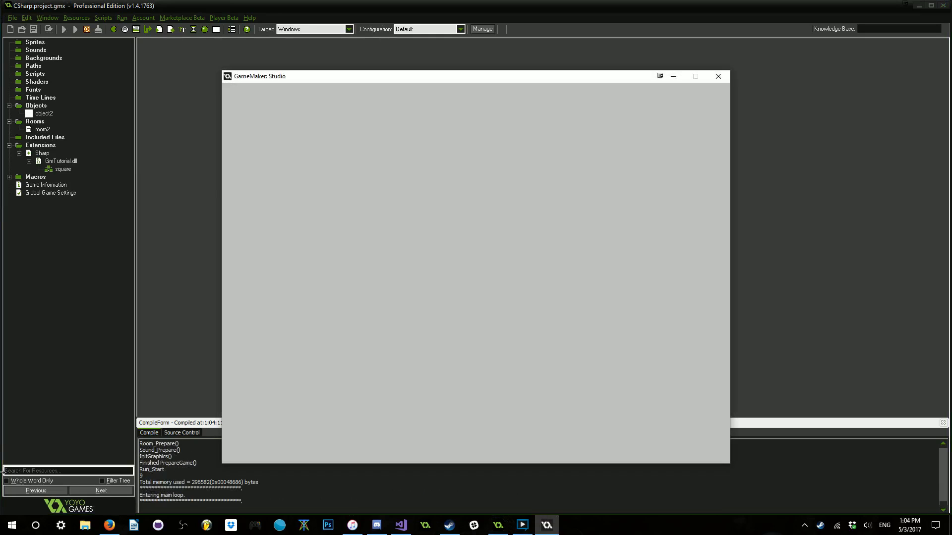
left_click(718, 77)
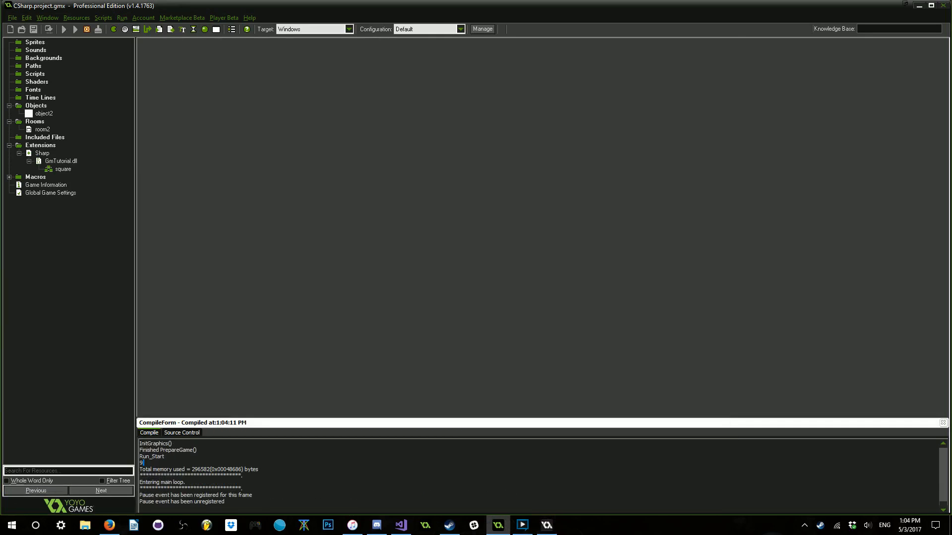
mouse_move(249, 259)
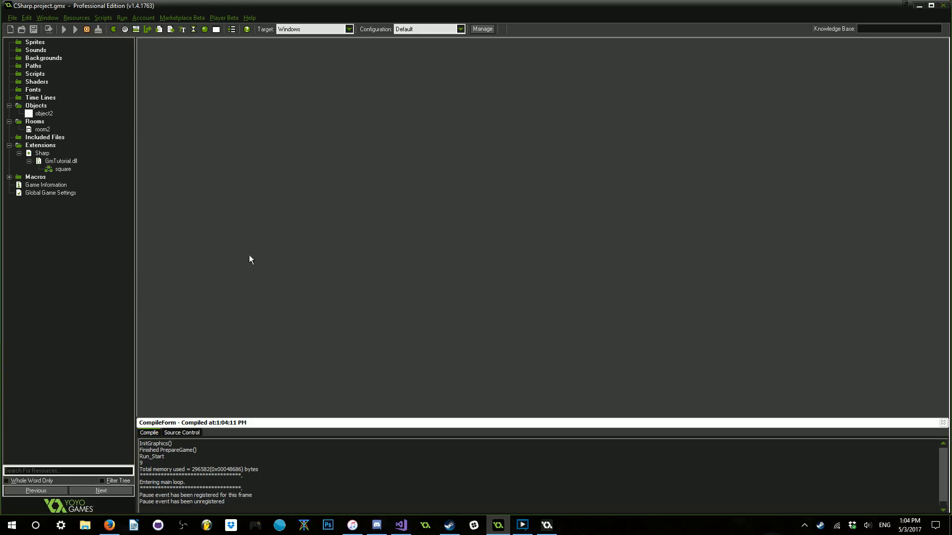
mouse_move(434, 285)
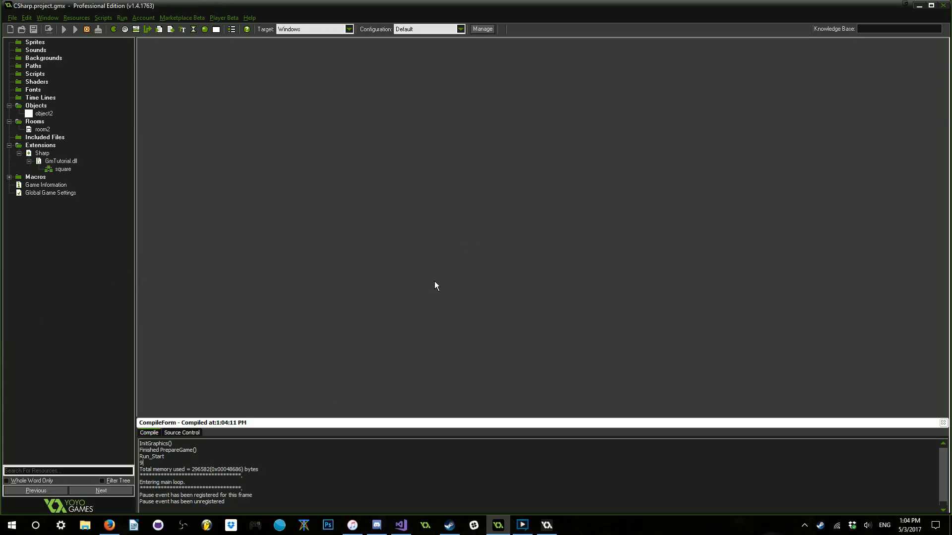
mouse_move(77, 175)
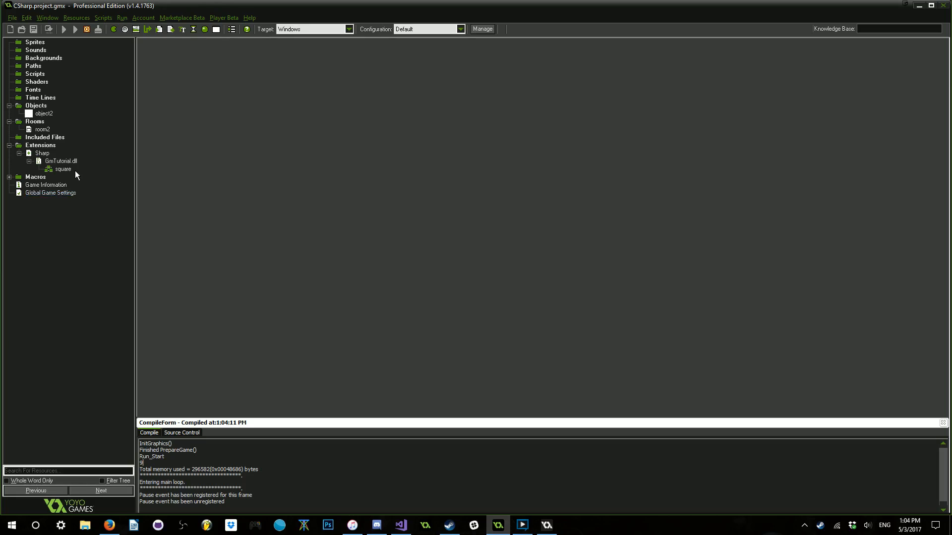
mouse_move(65, 180)
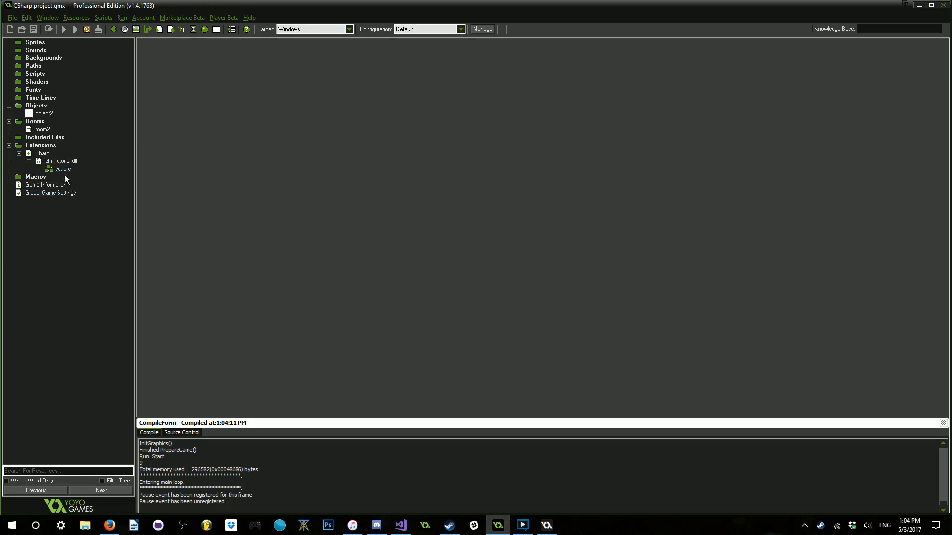
mouse_move(149, 276)
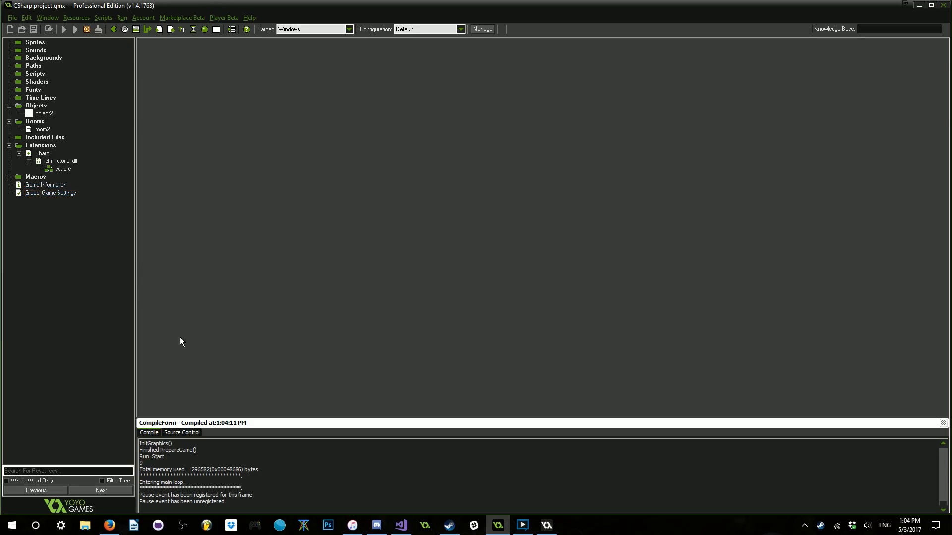
Switch back to Visual Studio showing Class1.cs with the exported Square method.
left_click(399, 525)
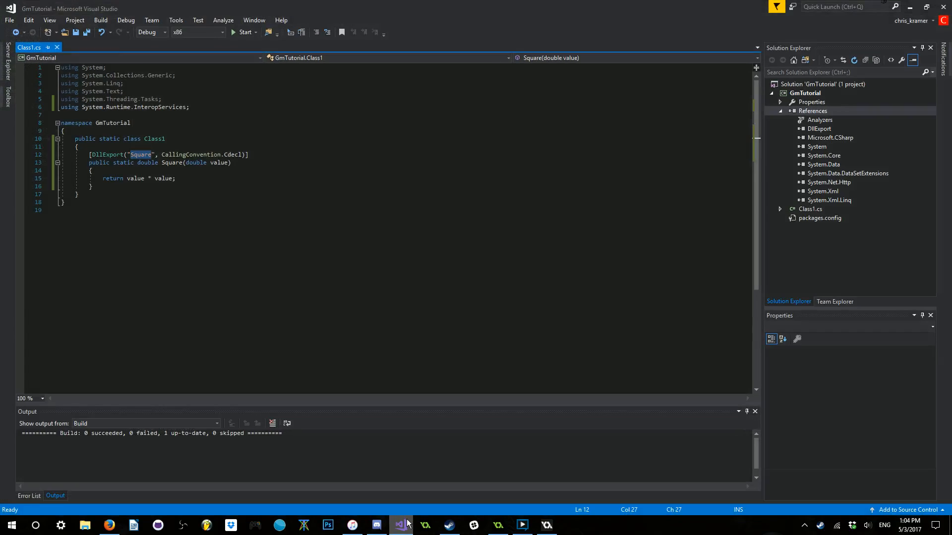
mouse_move(393, 498)
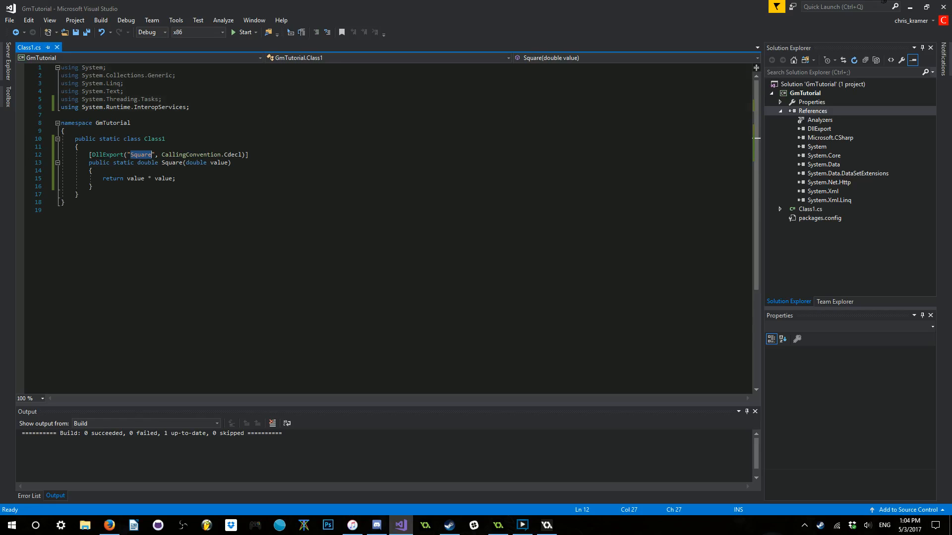
mouse_move(13, 150)
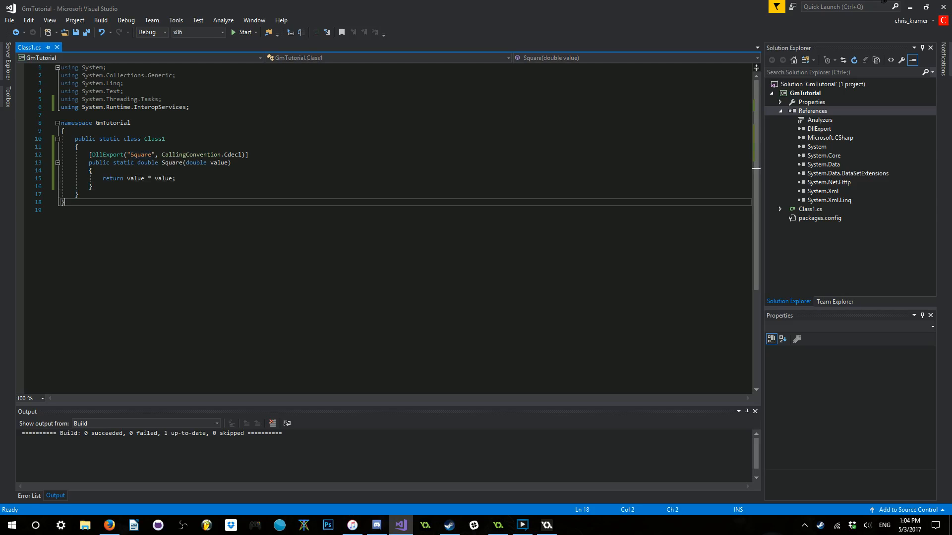
left_click(91, 187)
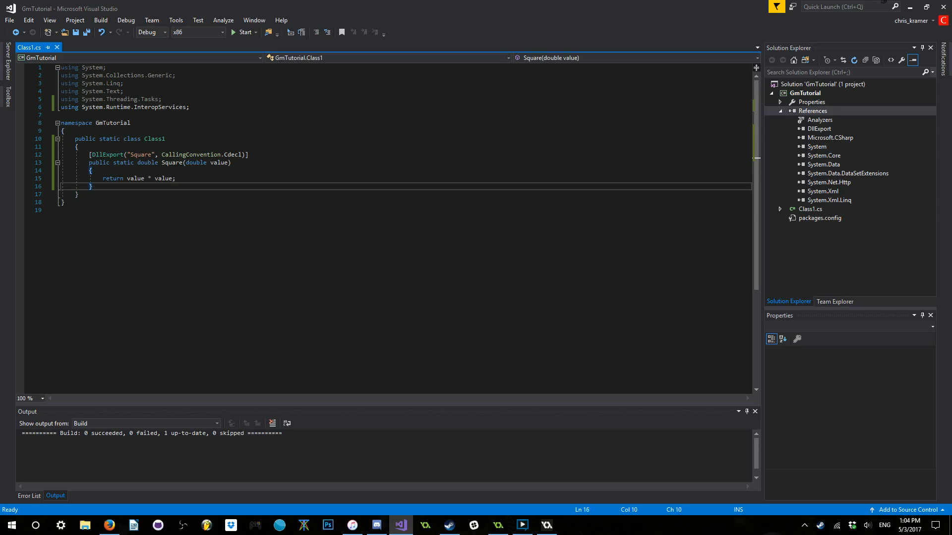